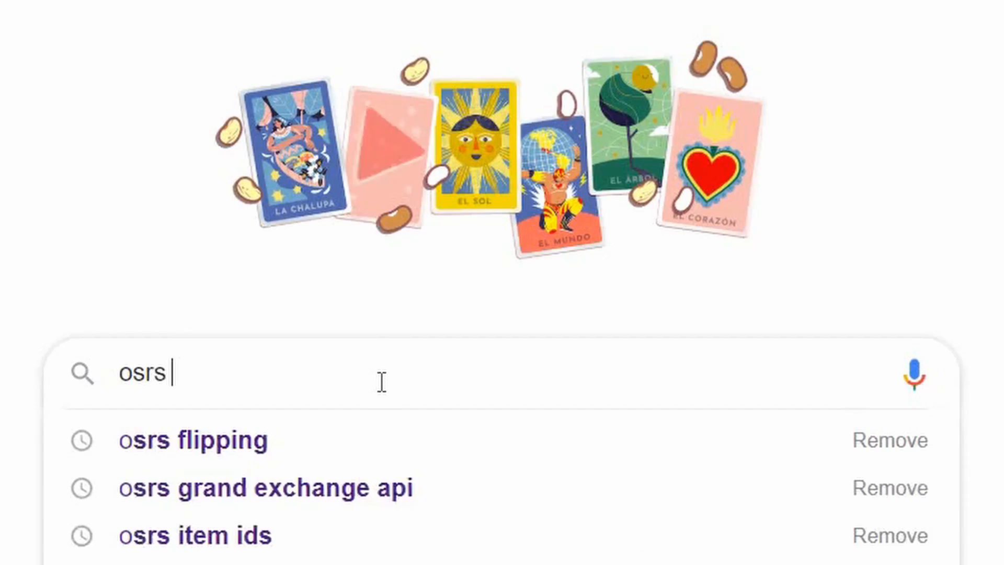
Step: Search Google for 'osrs flipping', browse the flipping video carousel, and go to the GE Tracker result
{"action": "left_click", "coordinate": [194, 439]}
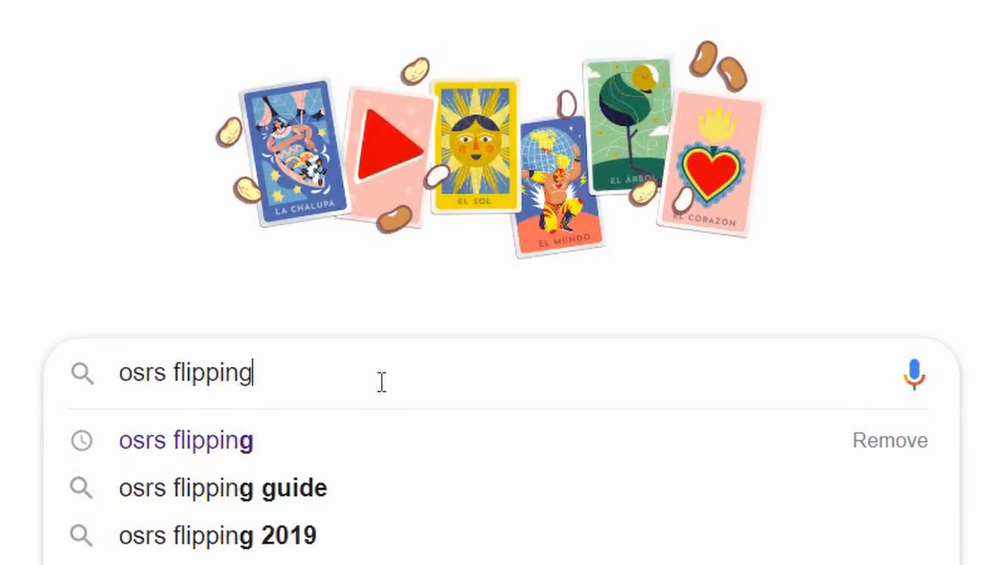
{"action": "key", "text": "Return"}
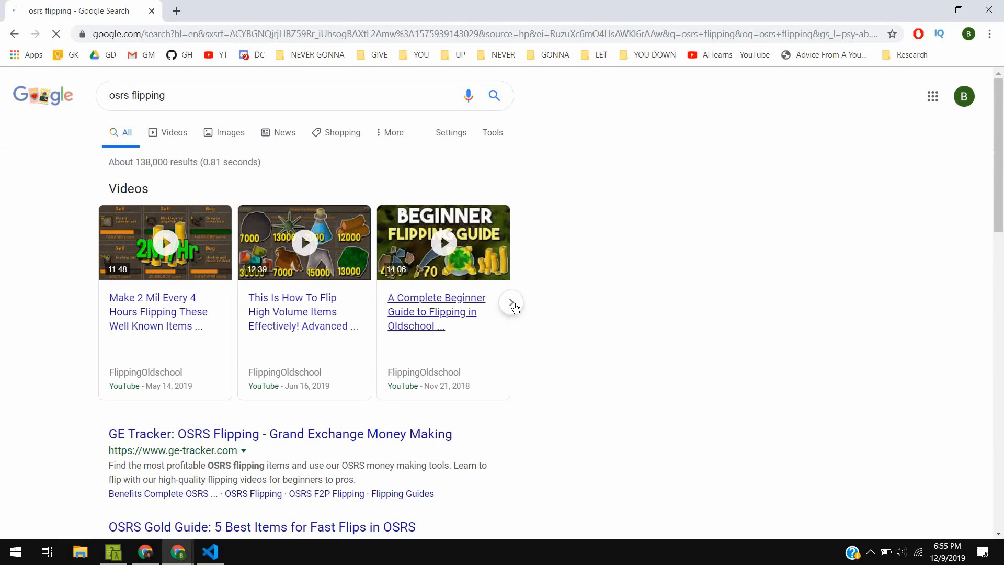
{"action": "left_click", "coordinate": [511, 302]}
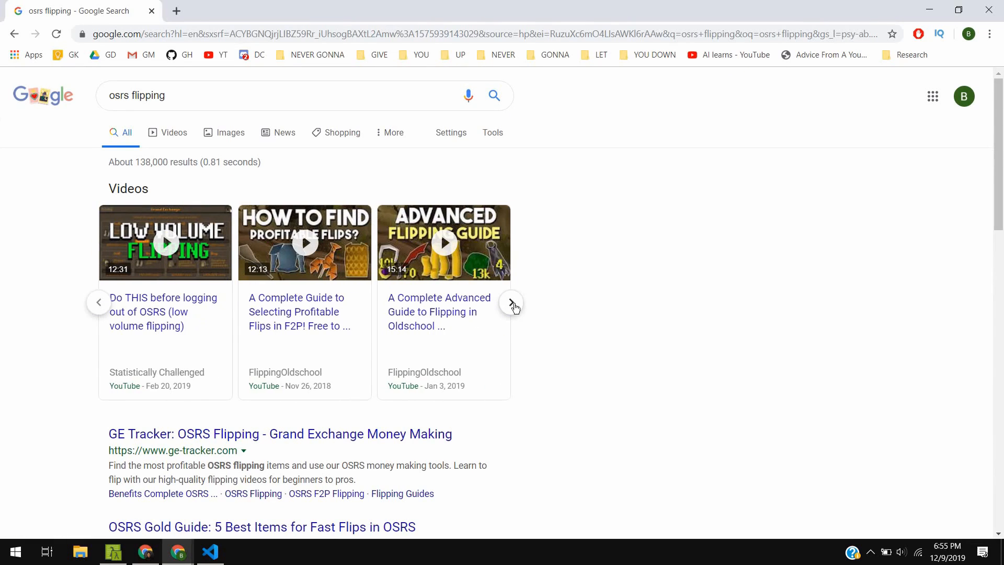
{"action": "left_click", "coordinate": [511, 301]}
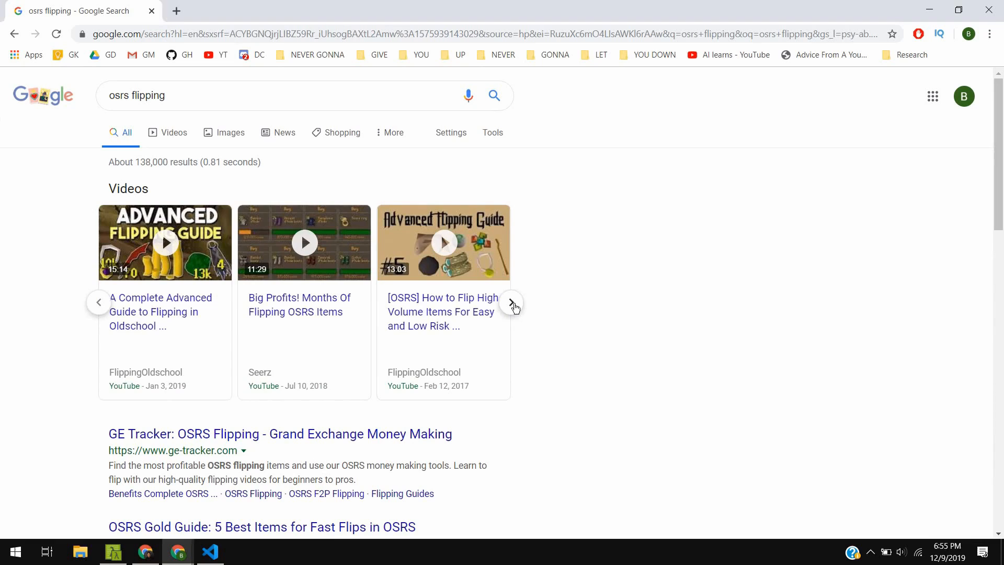
{"action": "left_click", "coordinate": [512, 303]}
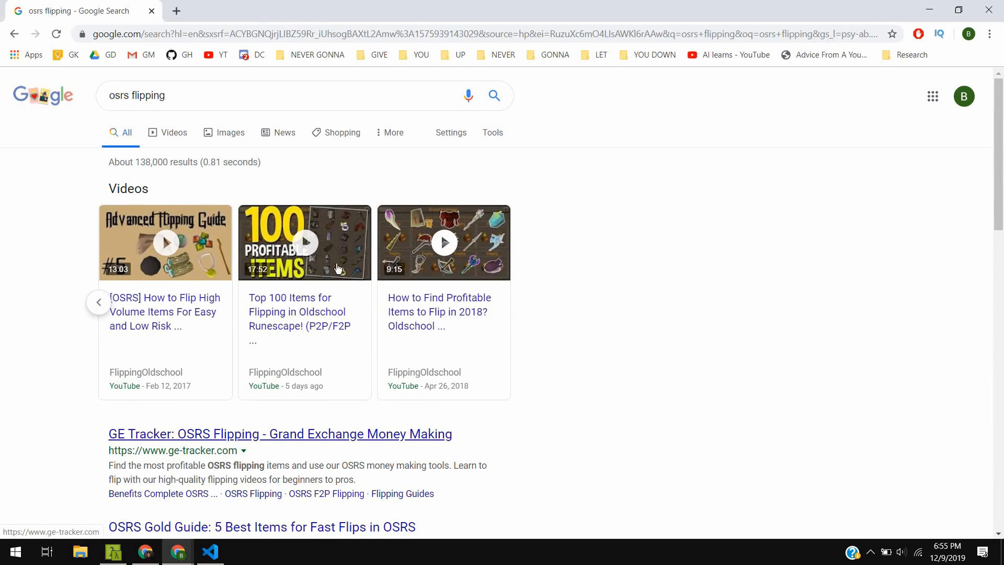
{"action": "left_click", "coordinate": [280, 432]}
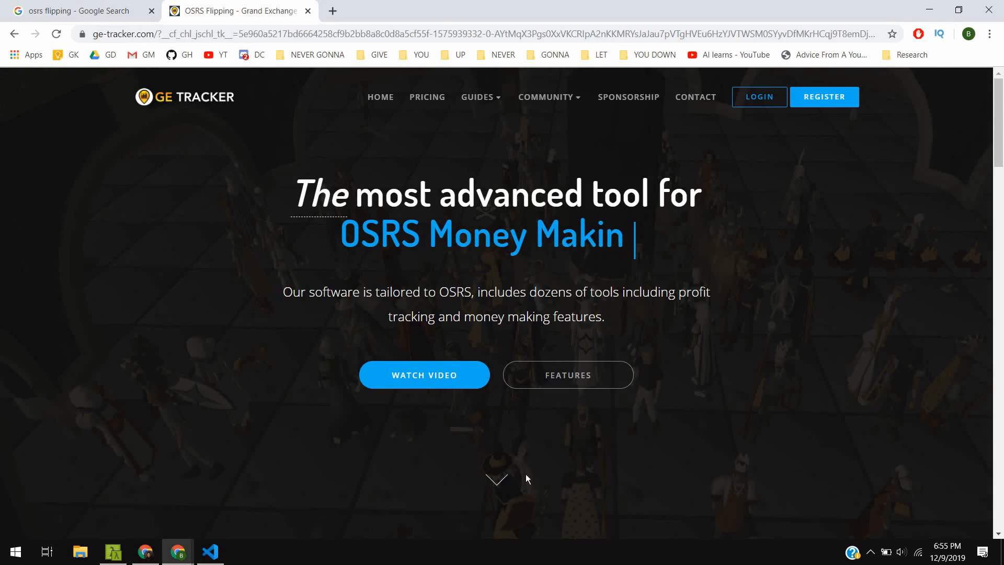
Step: Scroll the GE Tracker homepage and go to the Guides collection of money-making guides
{"action": "scroll", "scroll_direction": "down", "scroll_amount": 3}
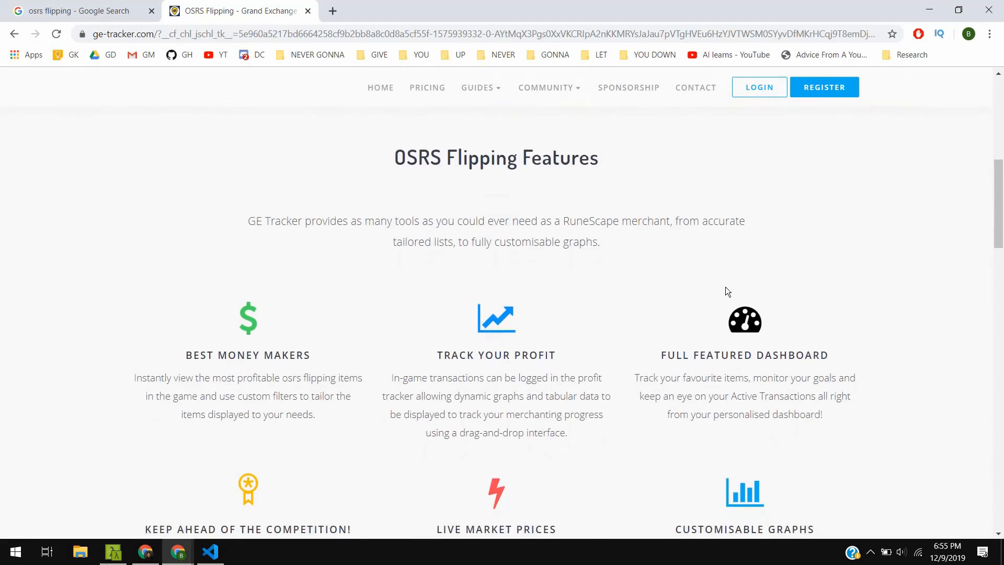
{"action": "scroll", "scroll_direction": "down", "scroll_amount": 3}
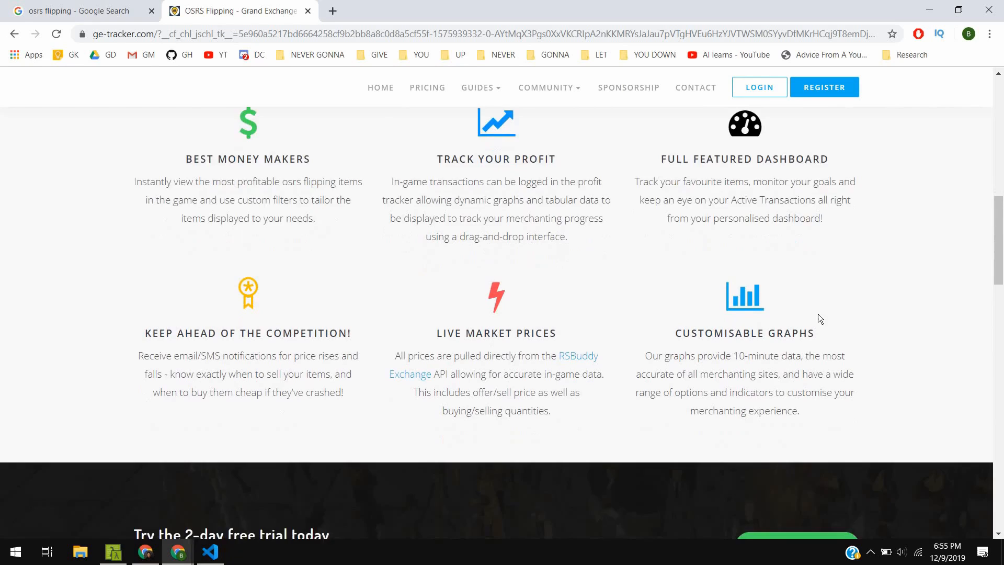
{"action": "scroll", "scroll_direction": "down", "scroll_amount": 3}
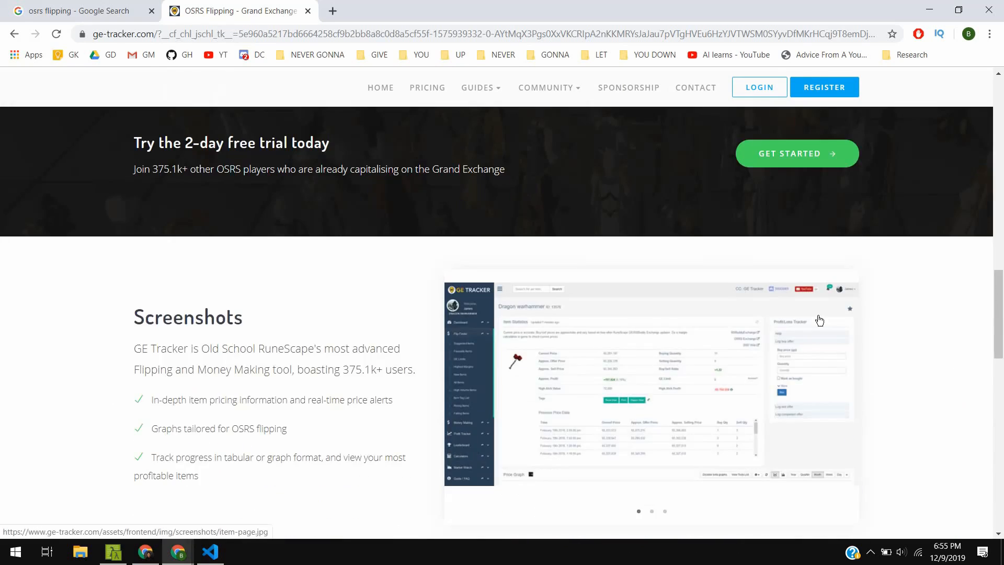
{"action": "scroll", "scroll_direction": "down", "scroll_amount": 3}
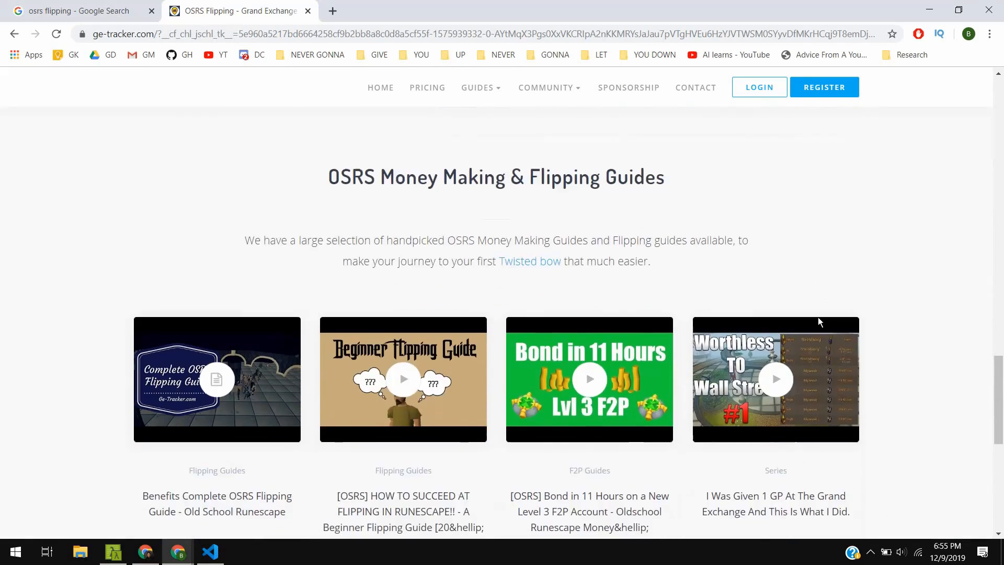
{"action": "scroll", "scroll_direction": "down", "scroll_amount": 3}
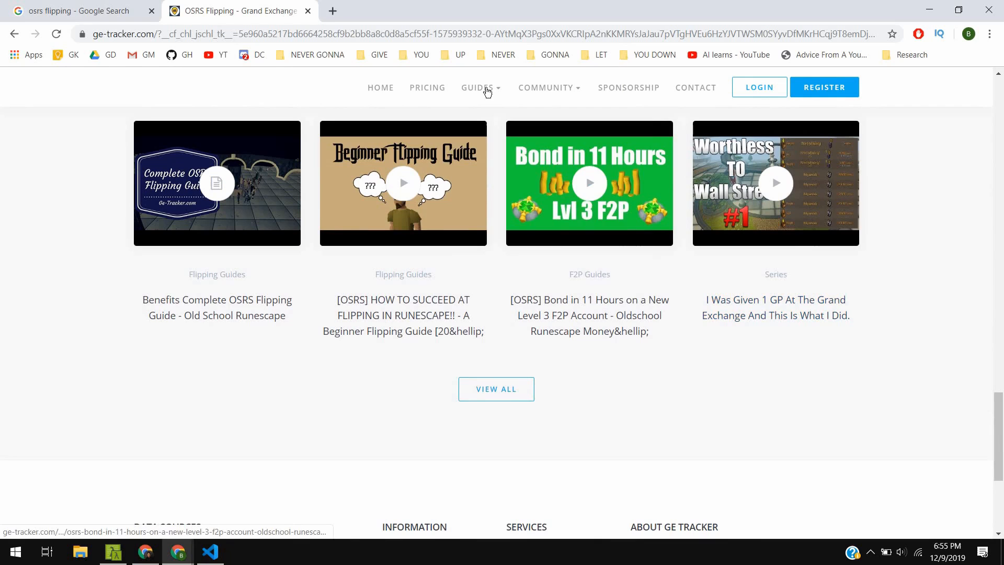
{"action": "left_click", "coordinate": [478, 88]}
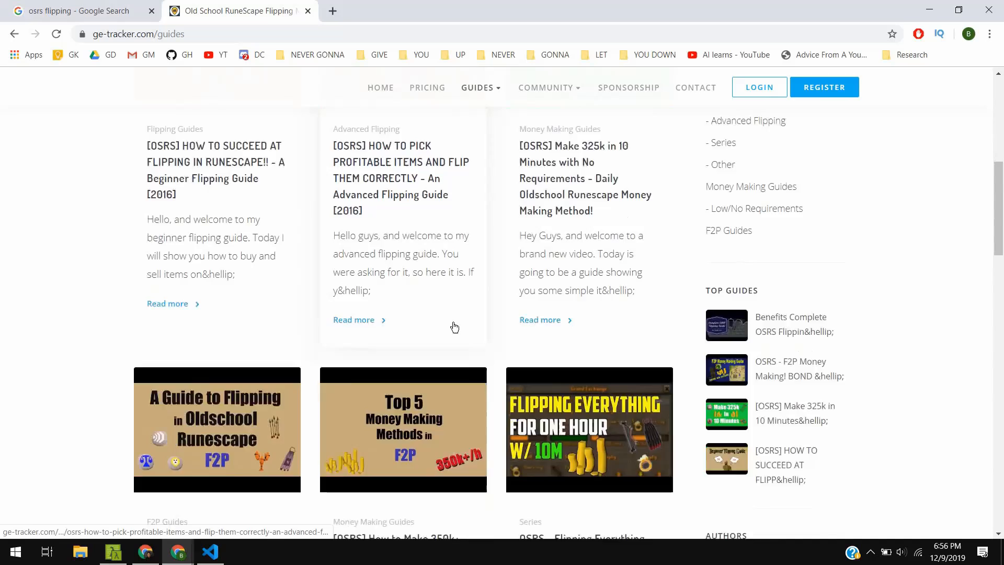
Step: Read through the 'How to Make 350k+ an hour' F2P guide
{"action": "scroll", "scroll_direction": "down", "scroll_amount": 3}
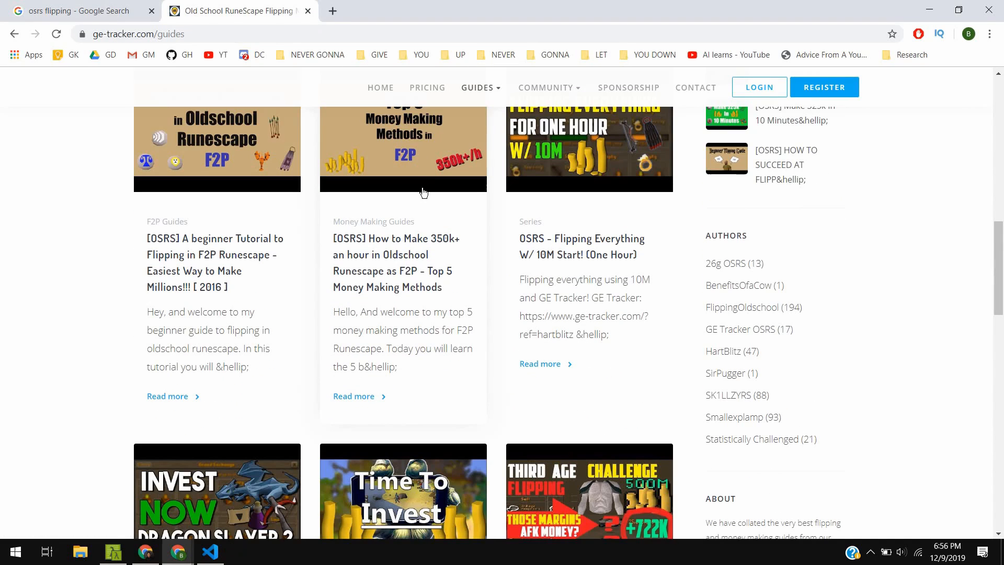
{"action": "left_click", "coordinate": [403, 263]}
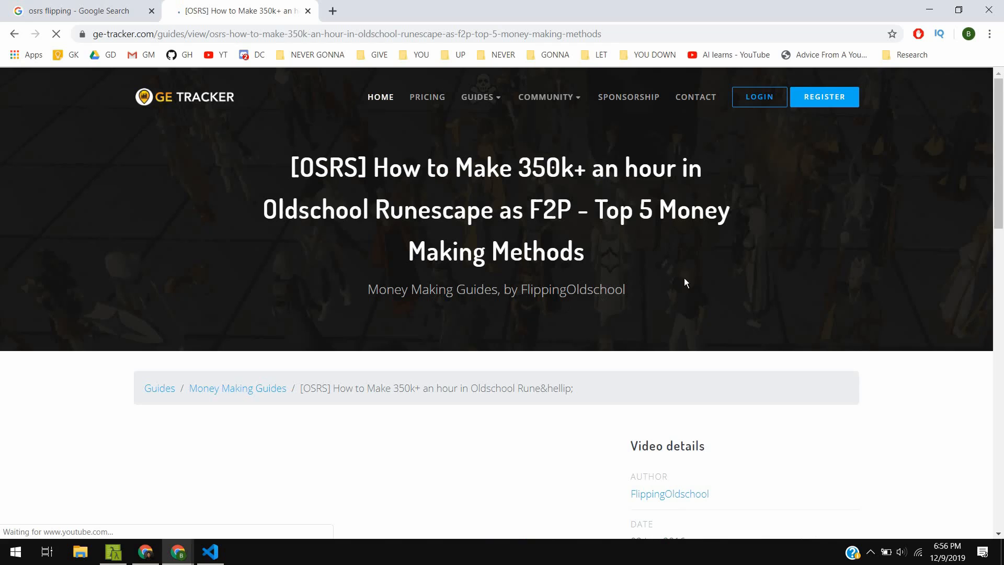
{"action": "scroll", "scroll_direction": "down", "scroll_amount": 3}
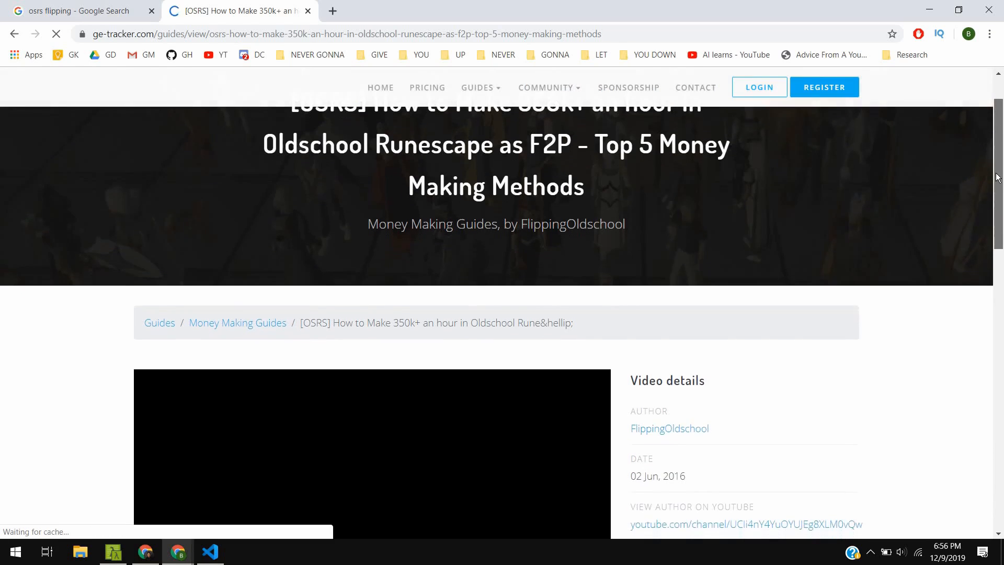
{"action": "scroll", "scroll_direction": "down", "scroll_amount": 3}
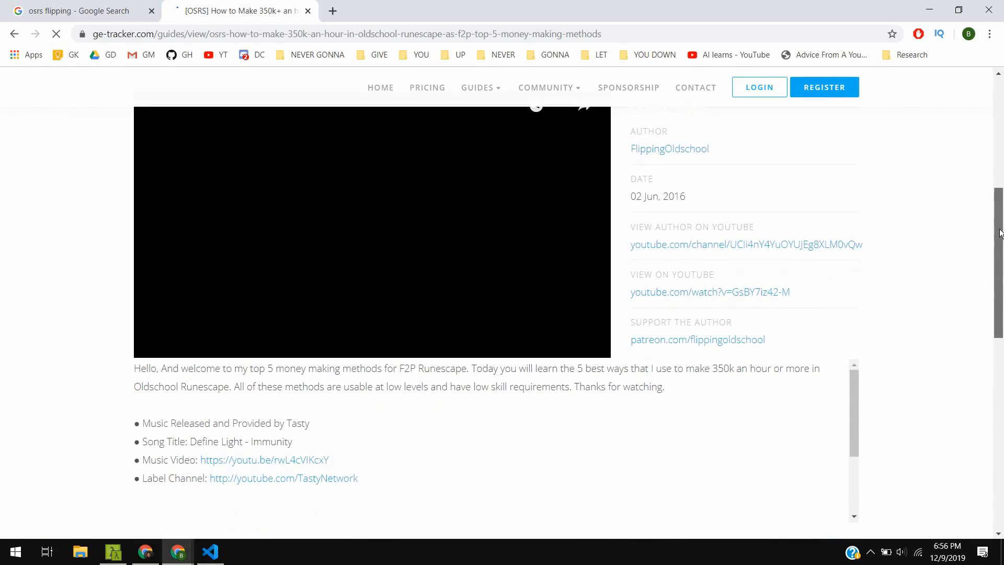
{"action": "scroll", "scroll_direction": "down", "scroll_amount": 3}
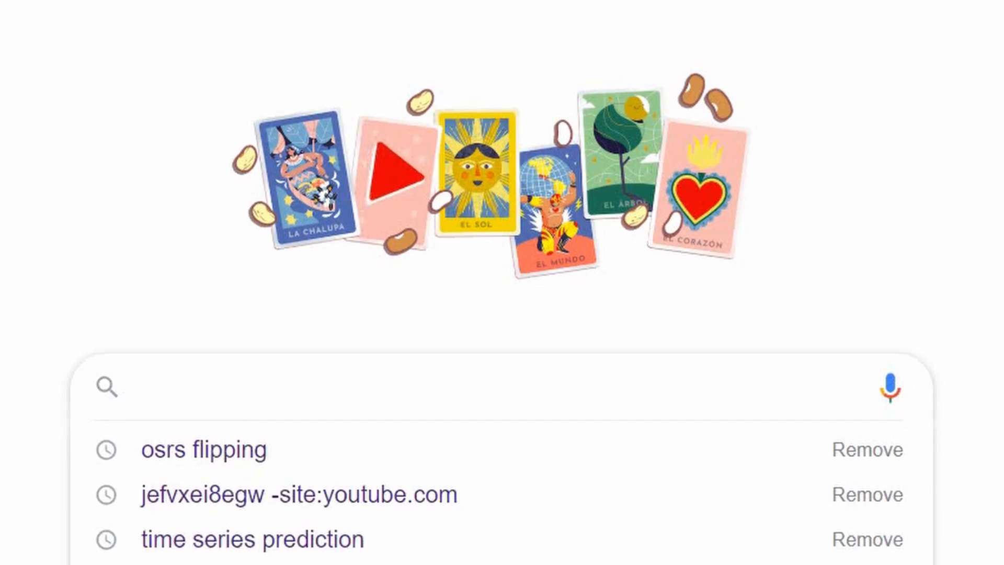
Step: Search Google for 'osrs grand exchange data' and go to the services.runescape.com Grand Exchange result
{"action": "type", "text": "osrs grand ex"}
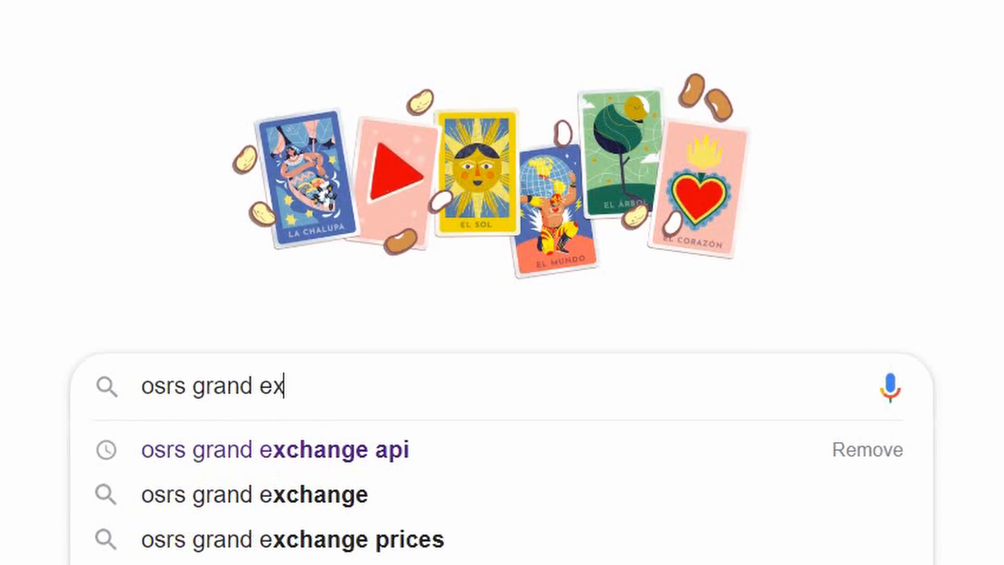
{"action": "type", "text": "change data"}
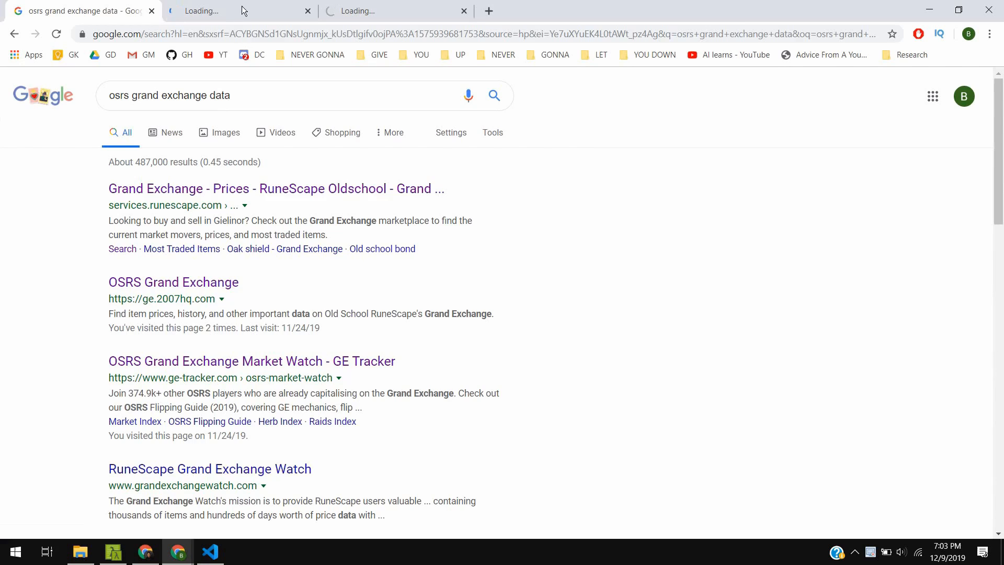
{"action": "left_click", "coordinate": [276, 188]}
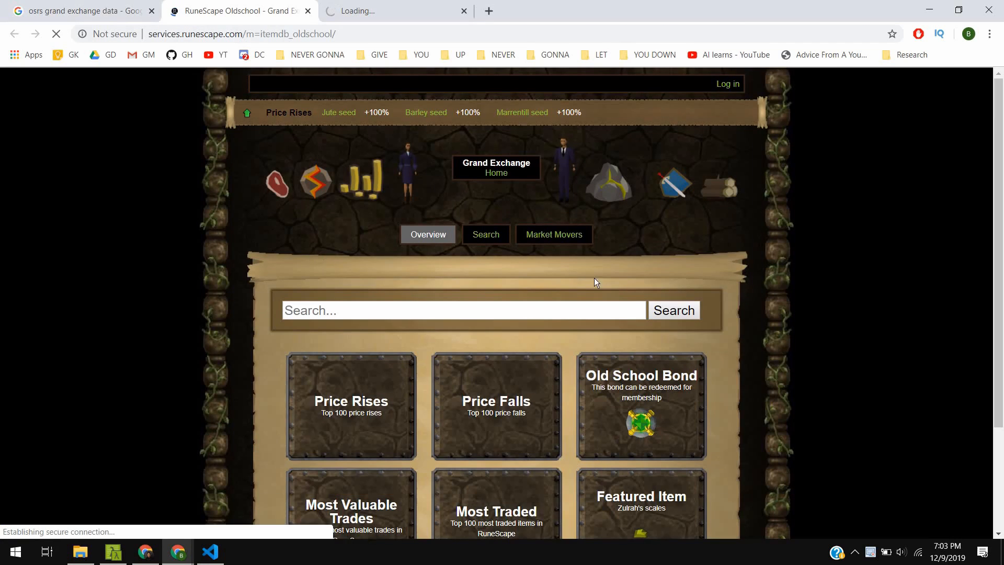
Step: View the top 100 price rises list from the Grand Exchange overview
{"action": "scroll", "scroll_direction": "down", "scroll_amount": 3}
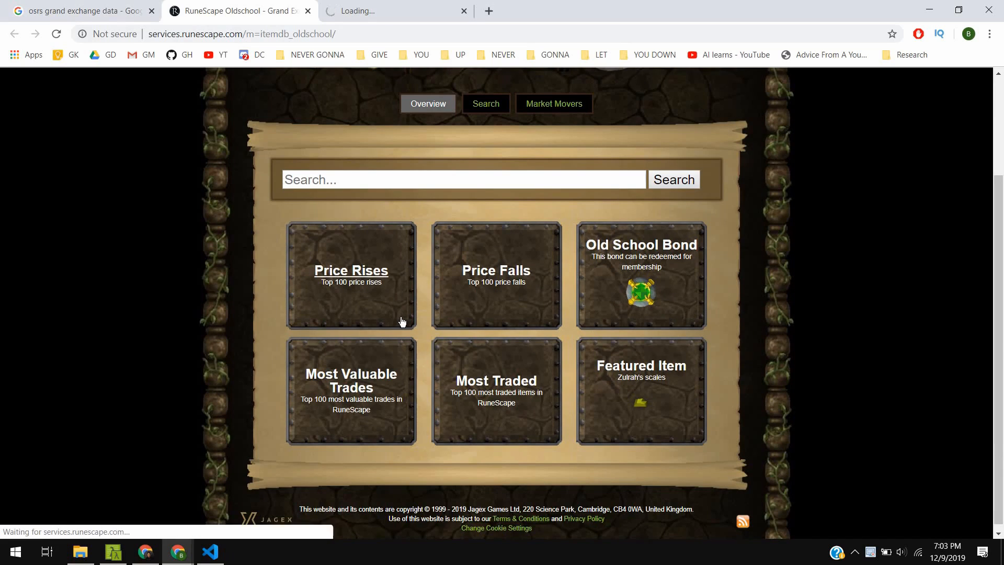
{"action": "left_click", "coordinate": [350, 270]}
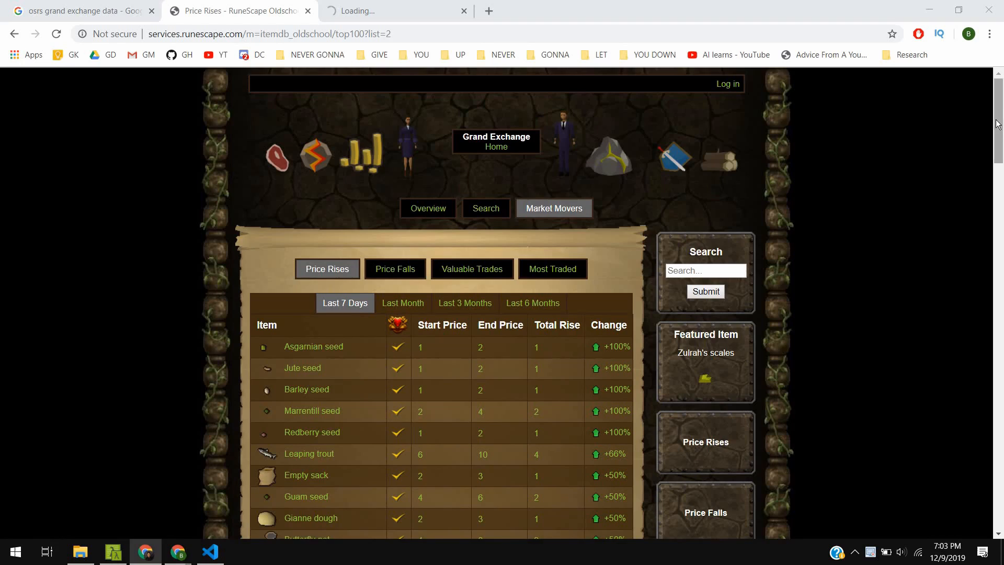
{"action": "scroll", "scroll_direction": "down", "scroll_amount": 3}
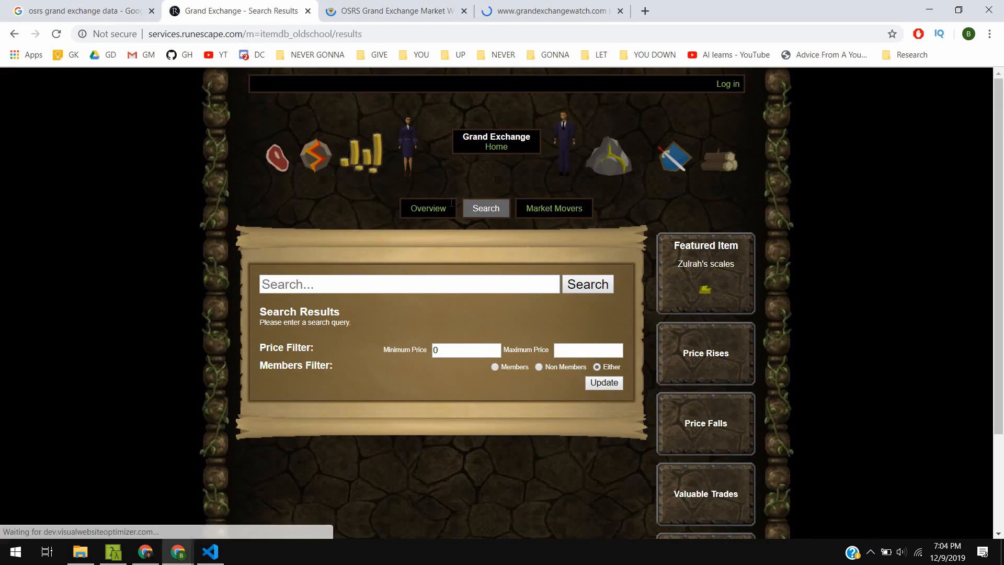
Step: Search the exchange for 'chaos rune' and go to the Chaos rune item page with guide price 65
{"action": "type", "text": "chaos rune"}
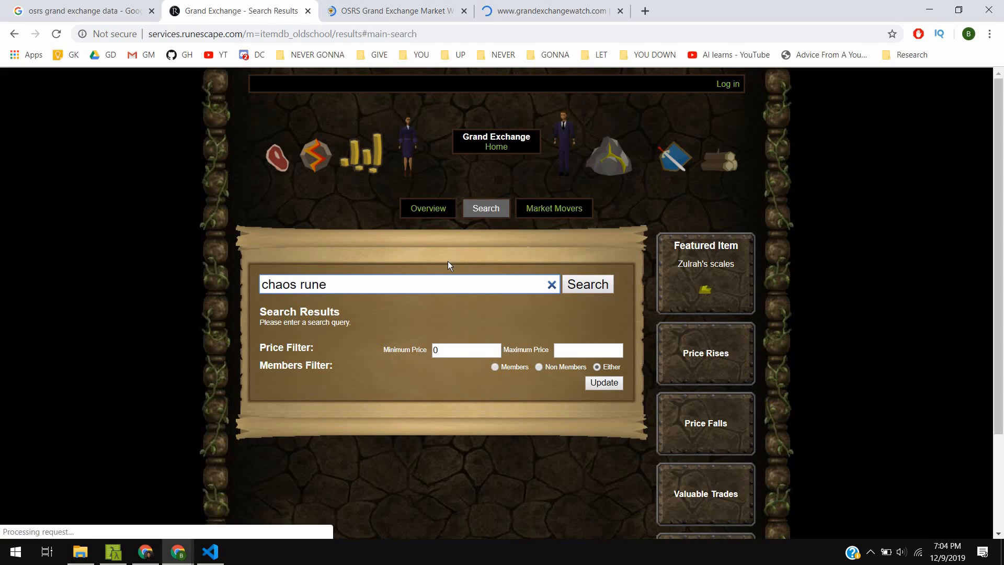
{"action": "left_click", "coordinate": [585, 283]}
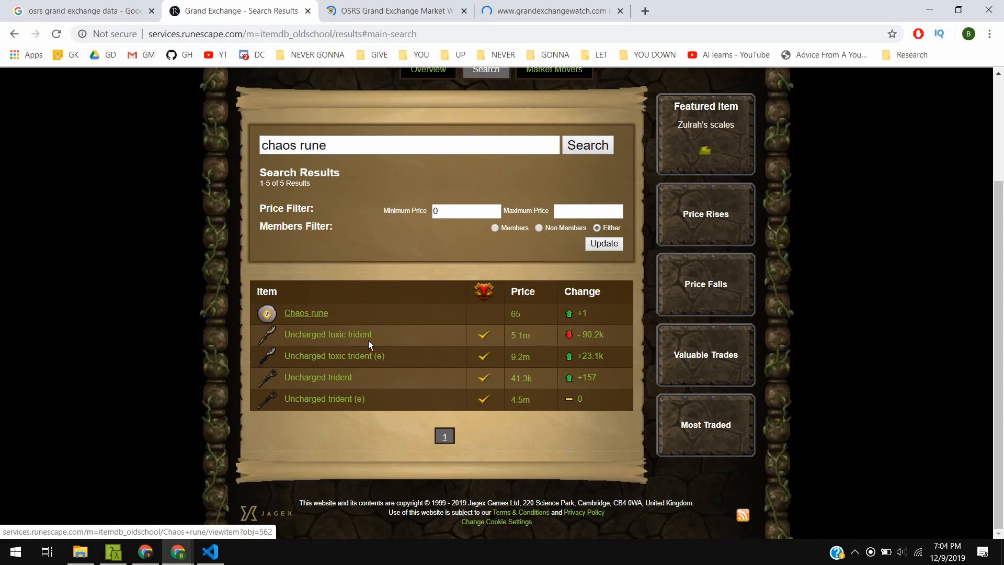
{"action": "left_click", "coordinate": [305, 313]}
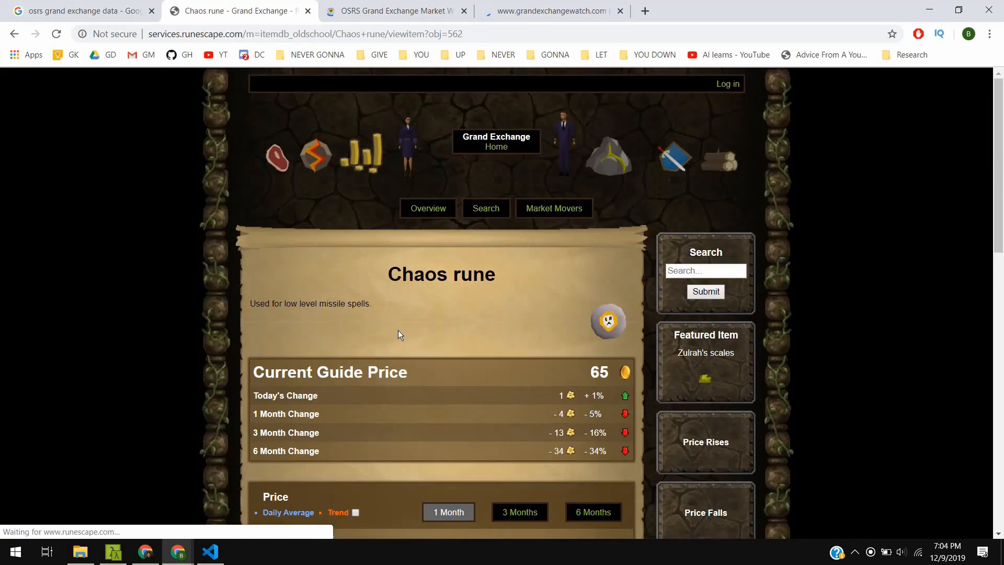
Step: Show the chaos rune's 6-month price graph and scroll to its daily Amount Traded chart
{"action": "scroll", "scroll_direction": "down", "scroll_amount": 3}
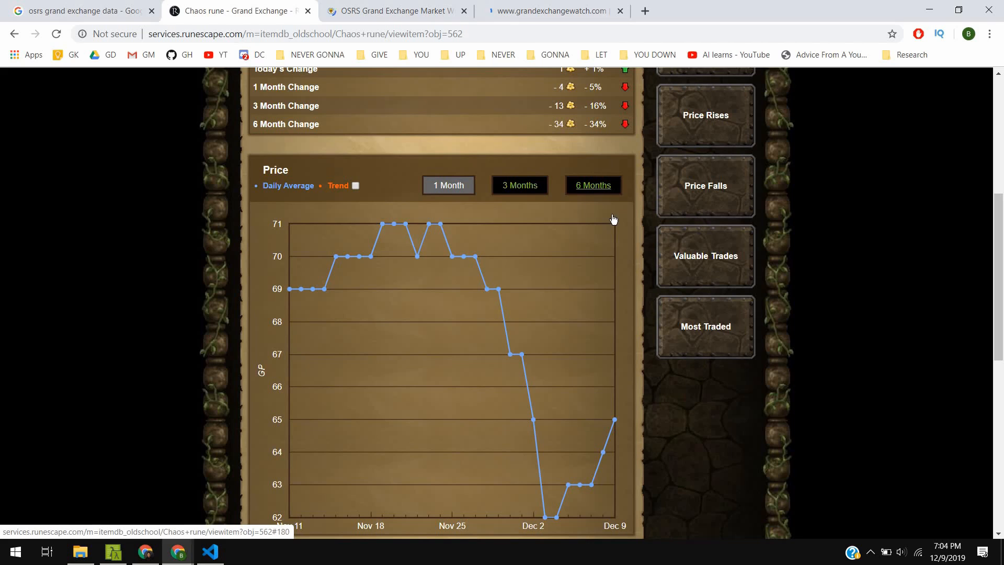
{"action": "left_click", "coordinate": [591, 185]}
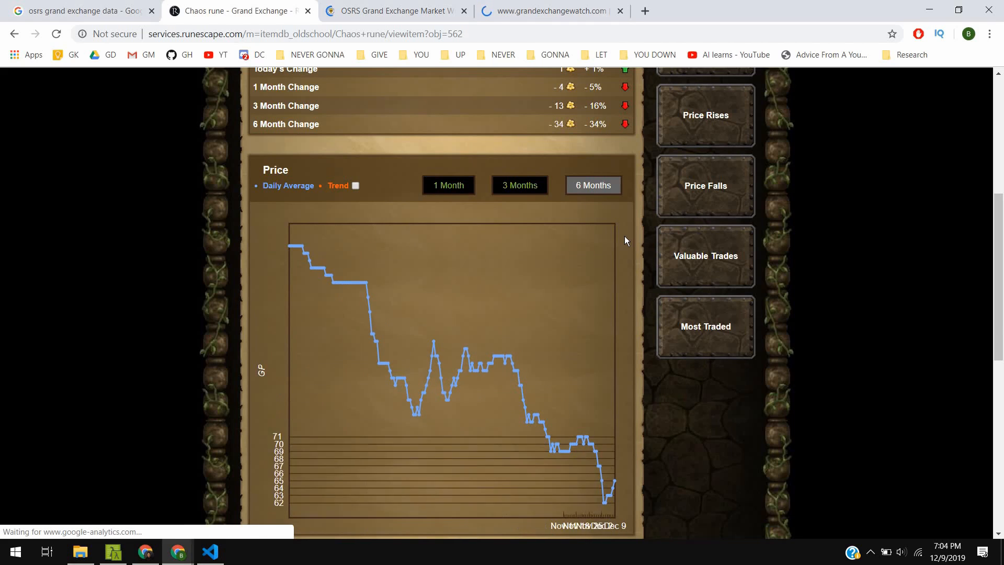
{"action": "mouse_move", "coordinate": [314, 261]}
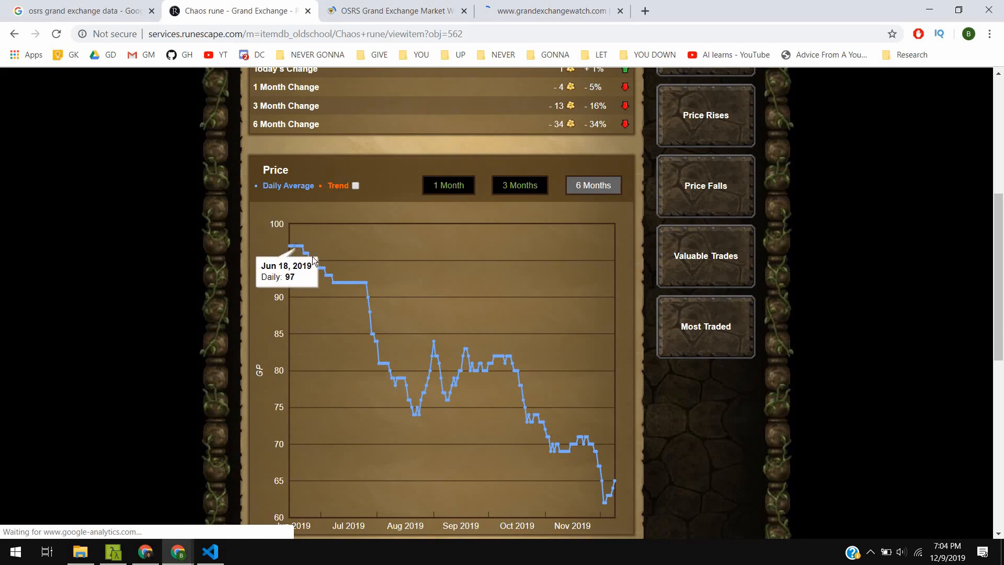
{"action": "mouse_move", "coordinate": [374, 318]}
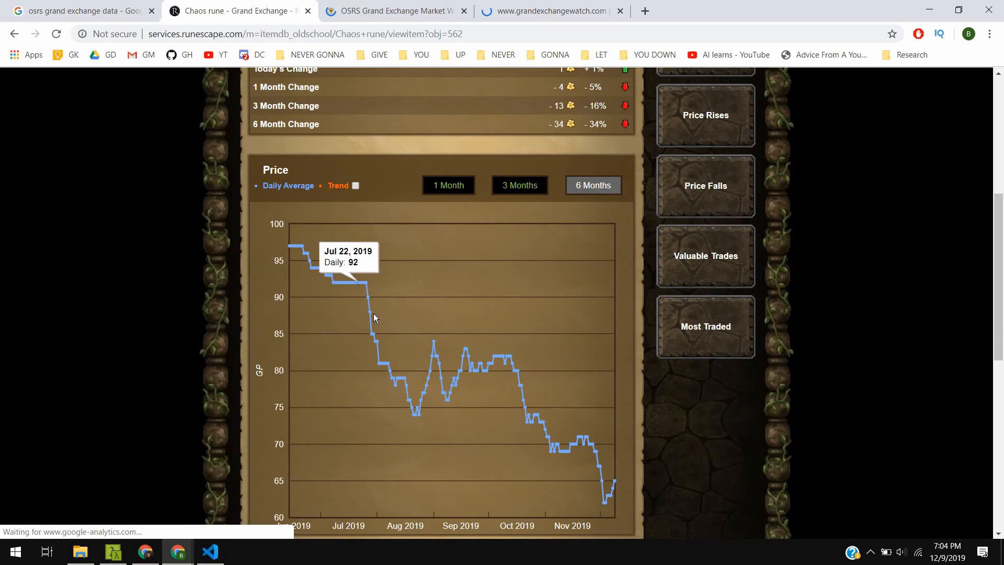
{"action": "mouse_move", "coordinate": [449, 385]}
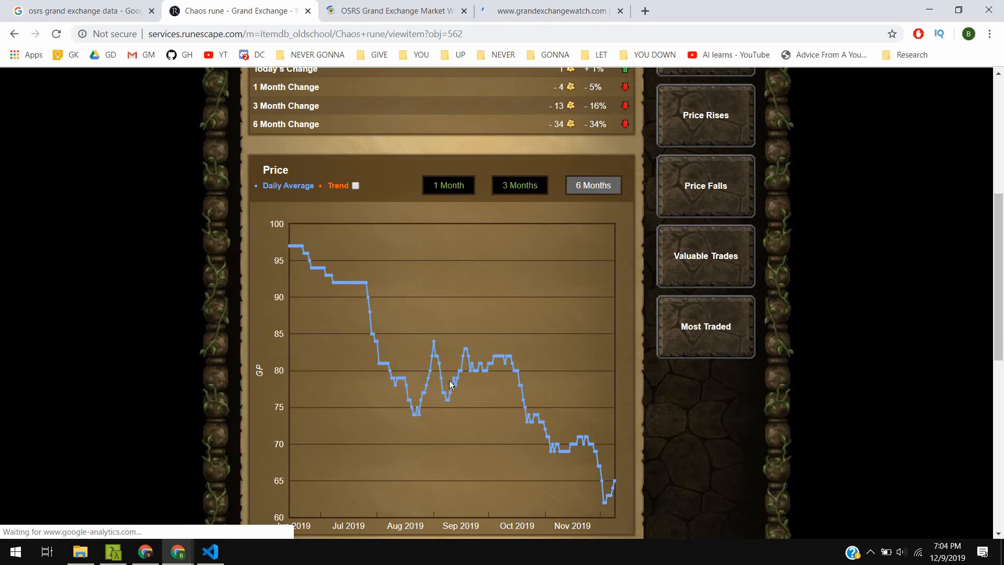
{"action": "mouse_move", "coordinate": [618, 381]}
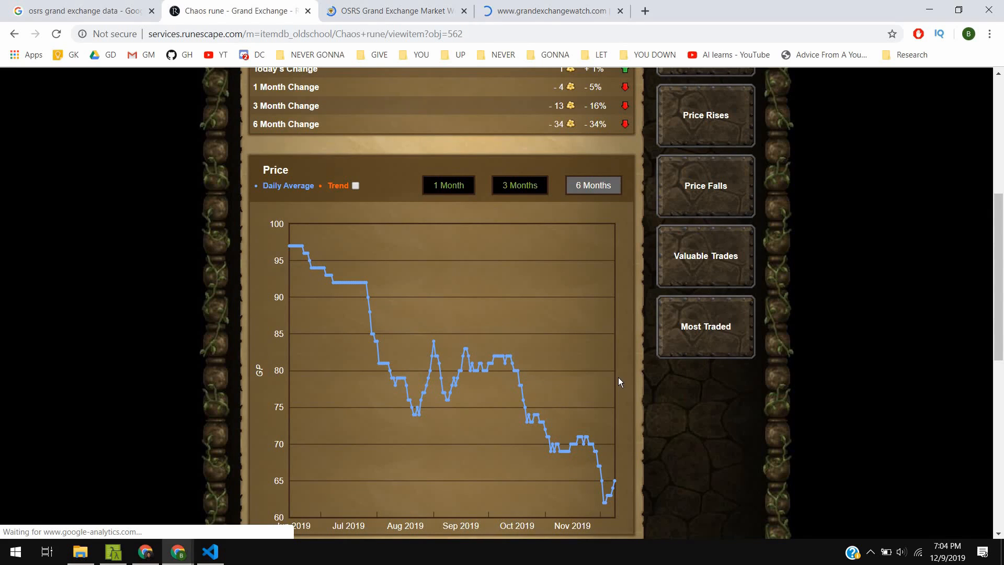
{"action": "scroll", "scroll_direction": "down", "scroll_amount": 3}
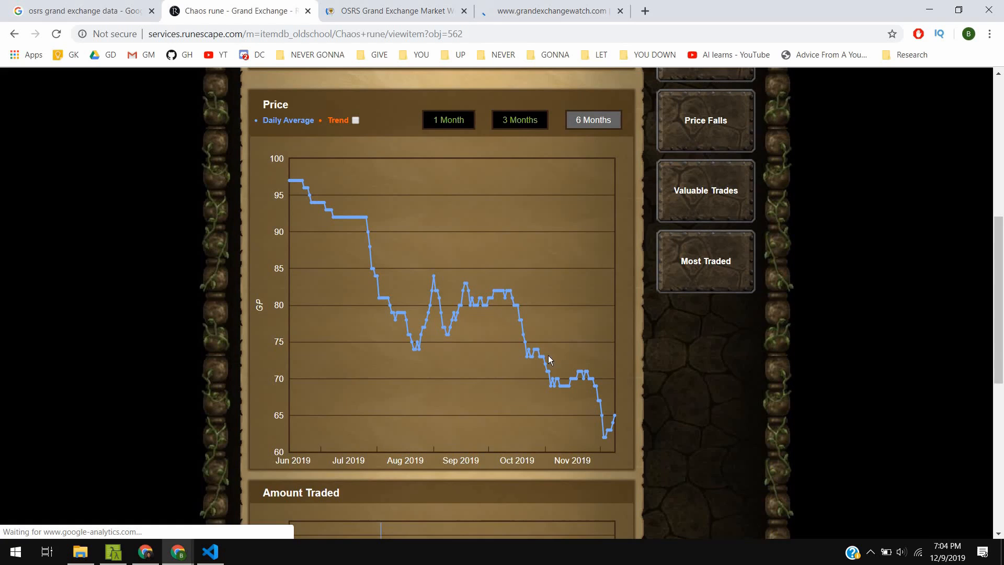
{"action": "mouse_move", "coordinate": [991, 292]}
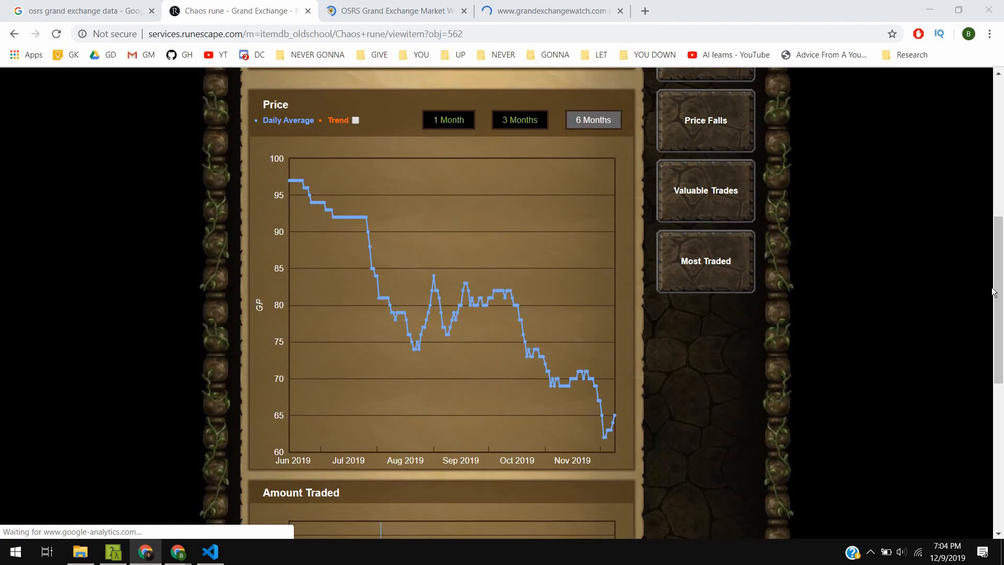
{"action": "scroll", "scroll_direction": "down", "scroll_amount": 3}
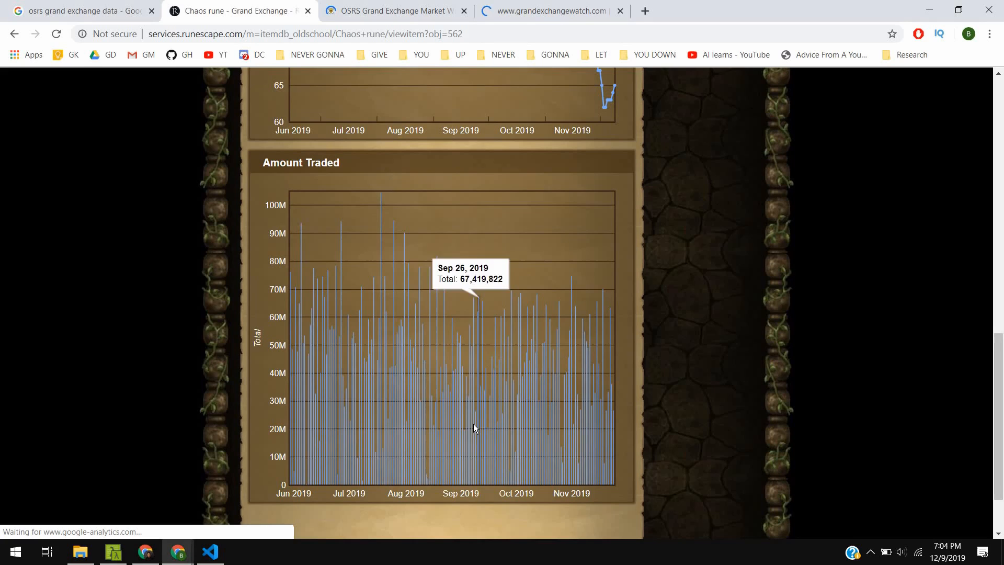
{"action": "mouse_move", "coordinate": [460, 433]}
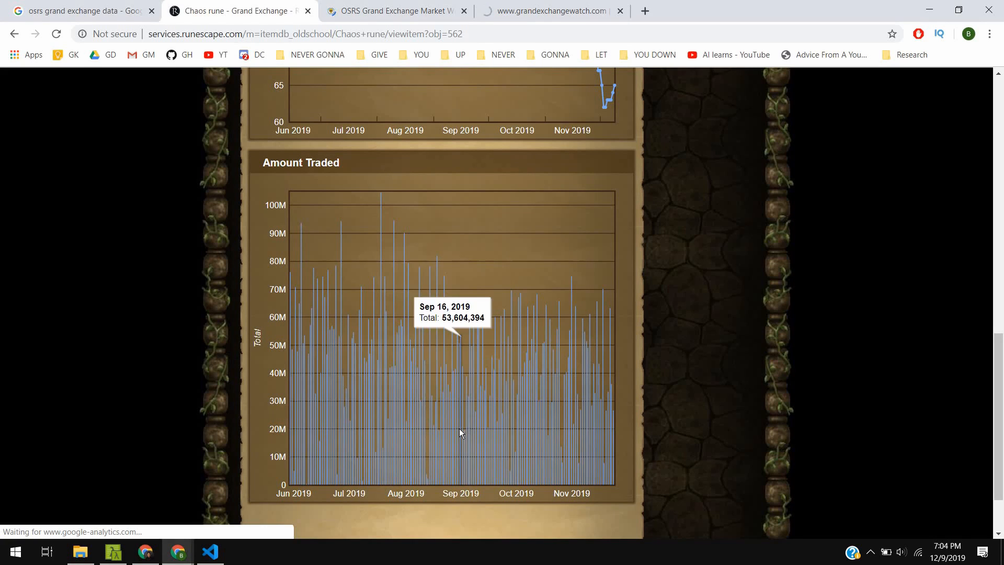
{"action": "mouse_move", "coordinate": [476, 433]}
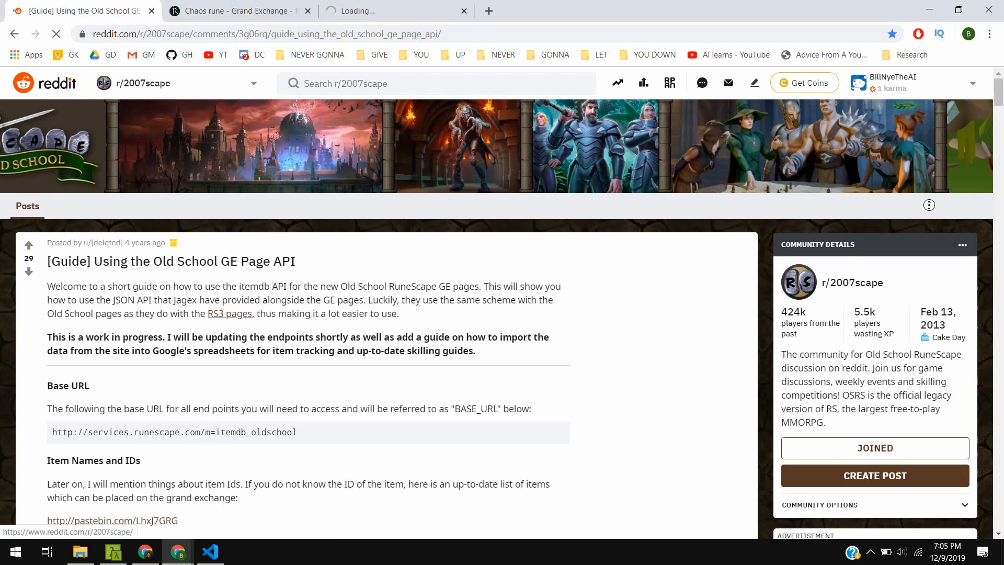
Step: Scroll through the guide's Endpoints section and sample JSON responses, then return to the top
{"action": "scroll", "scroll_direction": "down", "scroll_amount": 3}
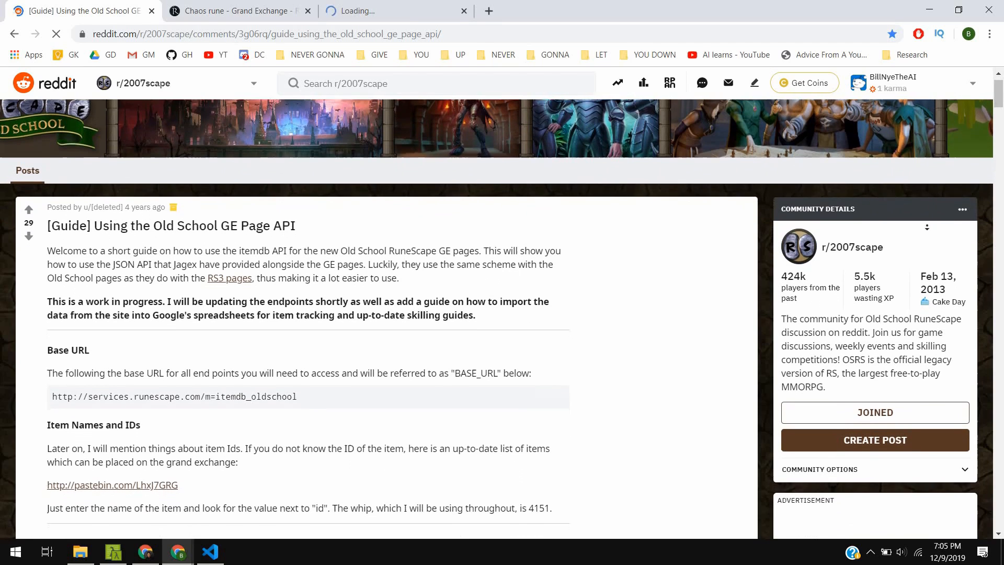
{"action": "scroll", "scroll_direction": "down", "scroll_amount": 3}
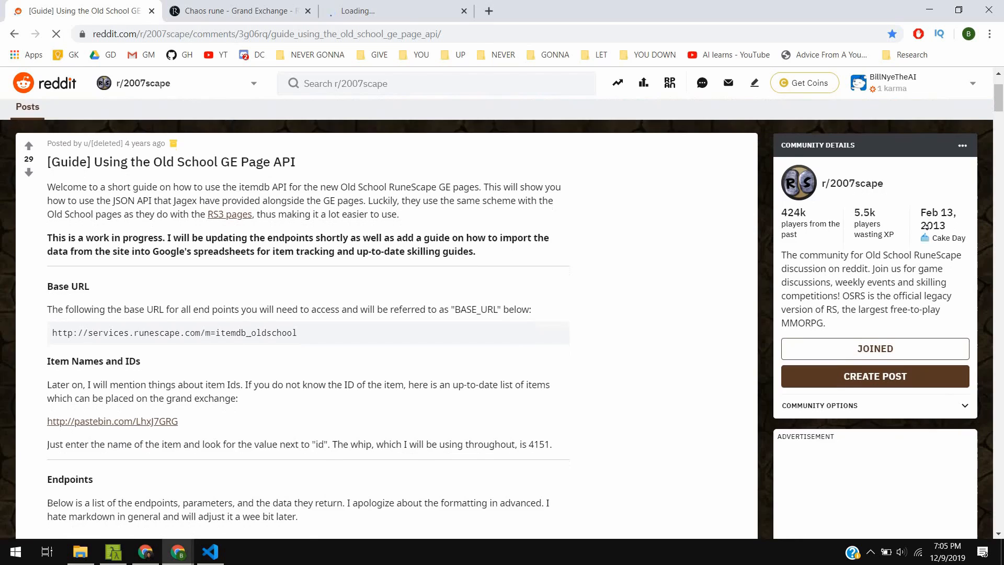
{"action": "scroll", "scroll_direction": "down", "scroll_amount": 3}
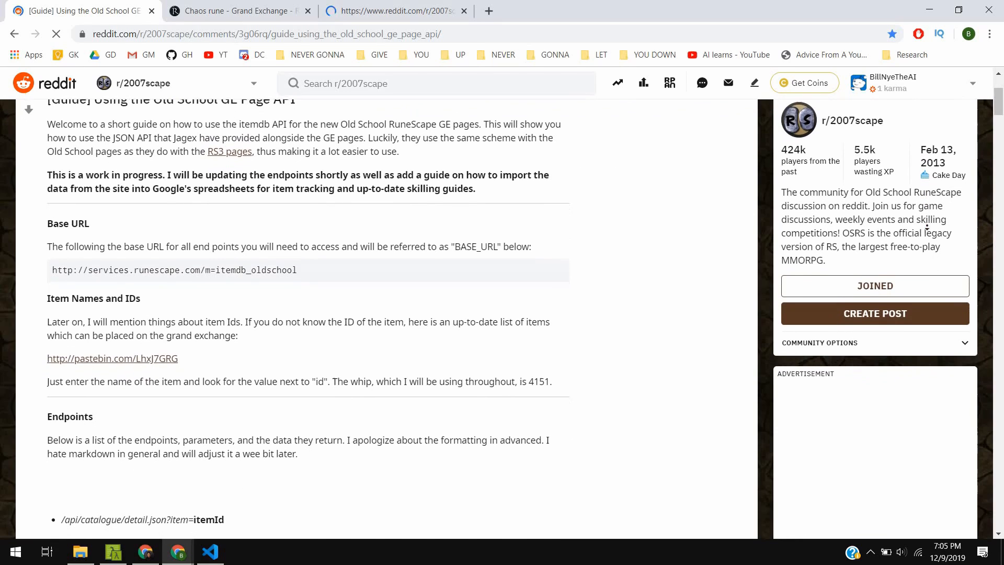
{"action": "scroll", "scroll_direction": "down", "scroll_amount": 3}
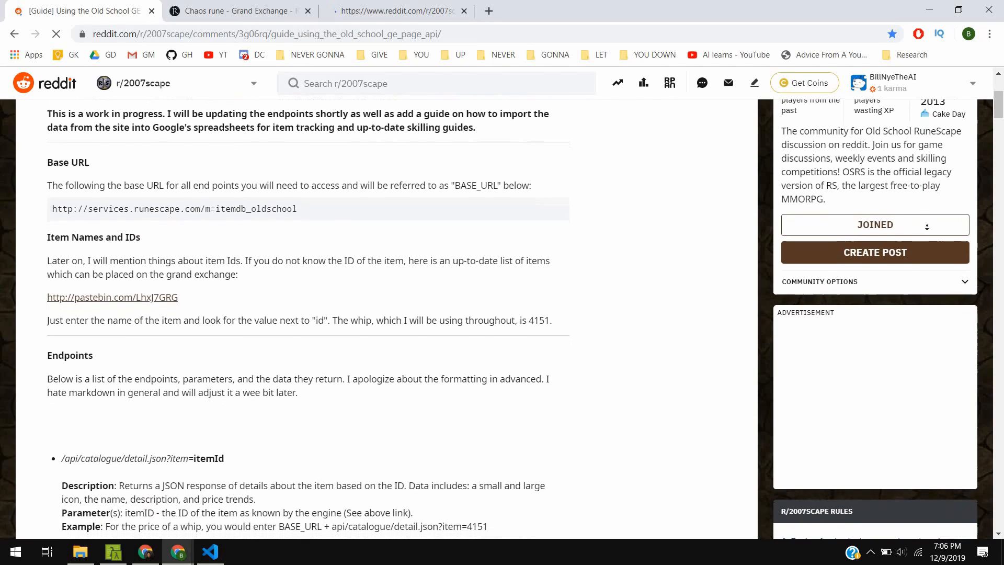
{"action": "scroll", "scroll_direction": "down", "scroll_amount": 3}
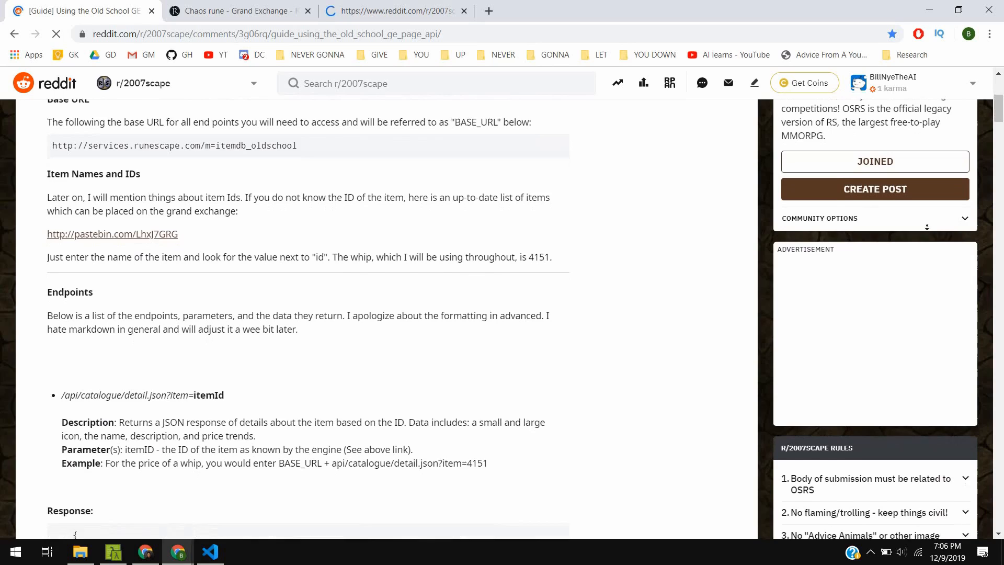
{"action": "scroll", "scroll_direction": "down", "scroll_amount": 3}
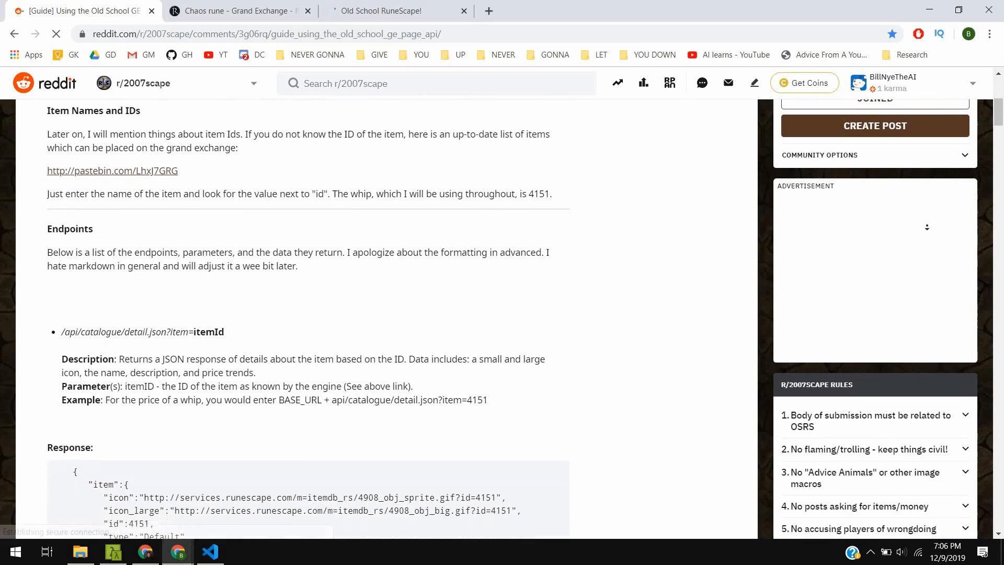
{"action": "scroll", "scroll_direction": "down", "scroll_amount": 3}
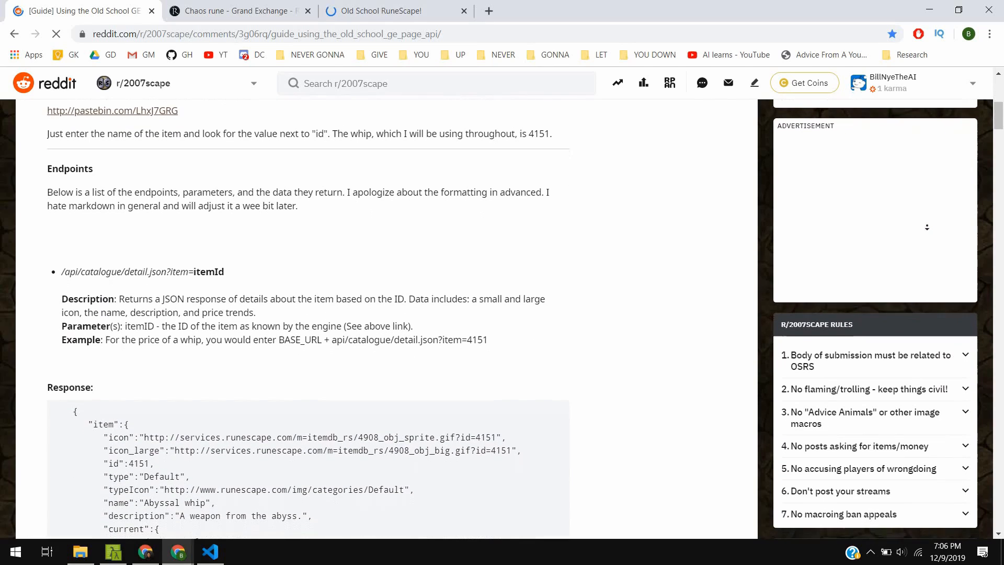
{"action": "scroll", "scroll_direction": "down", "scroll_amount": 3}
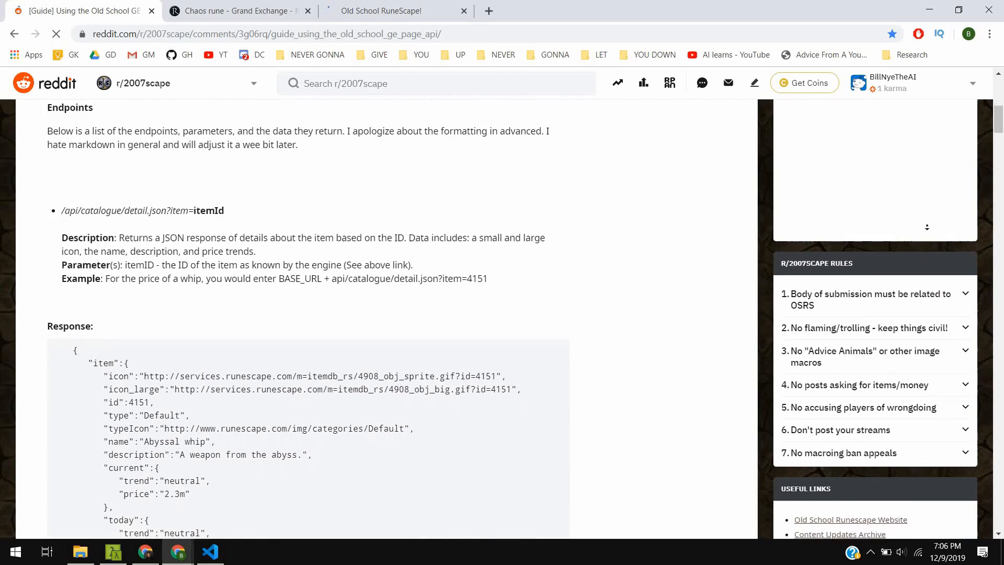
{"action": "scroll", "scroll_direction": "down", "scroll_amount": 3}
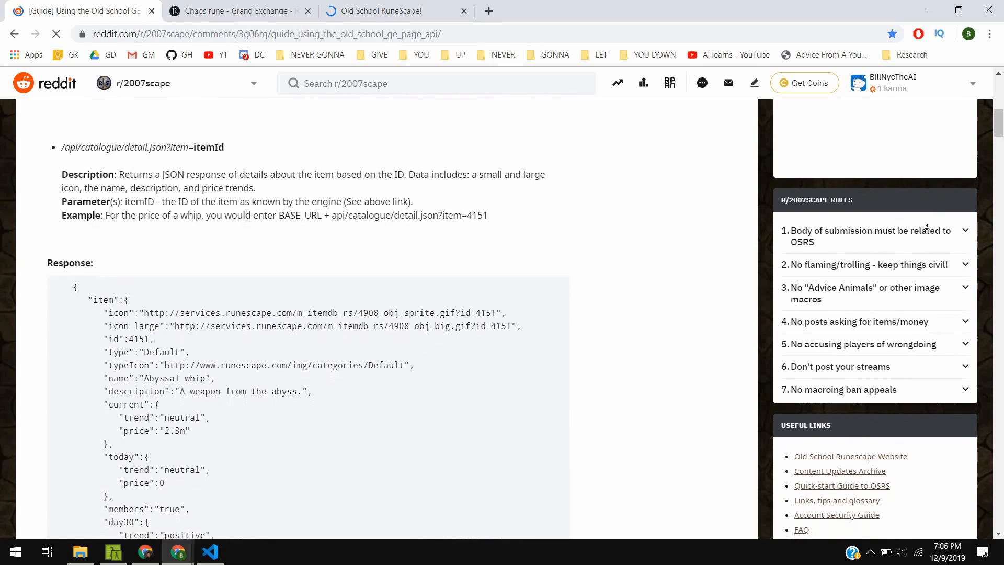
{"action": "scroll", "scroll_direction": "down", "scroll_amount": 3}
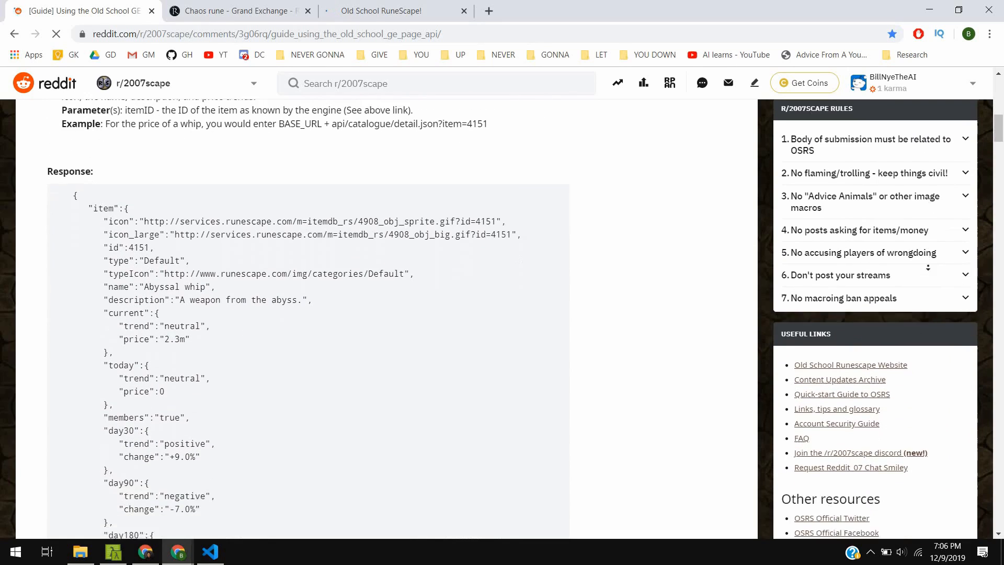
{"action": "scroll", "scroll_direction": "up", "scroll_amount": 3}
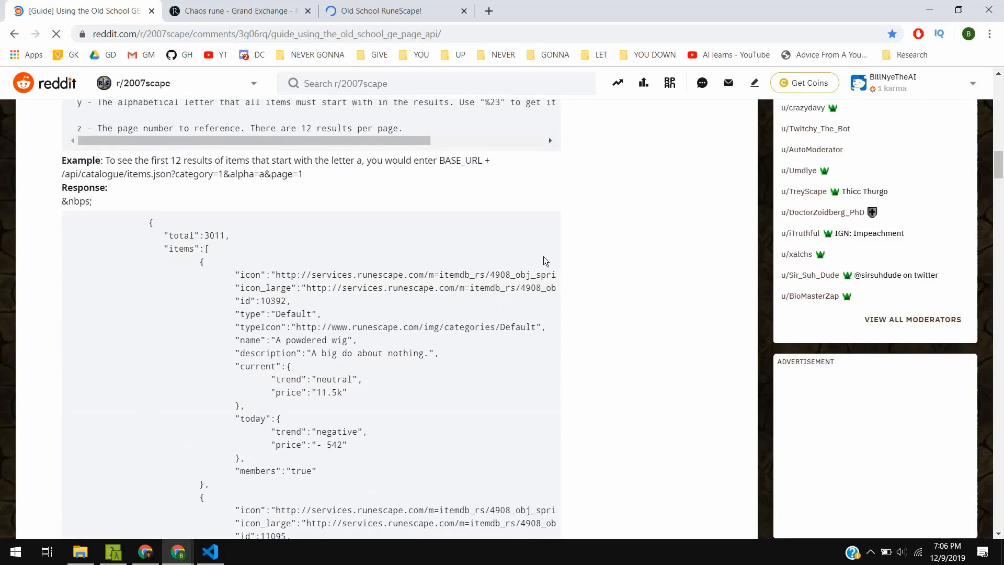
{"action": "scroll", "scroll_direction": "down", "scroll_amount": 3}
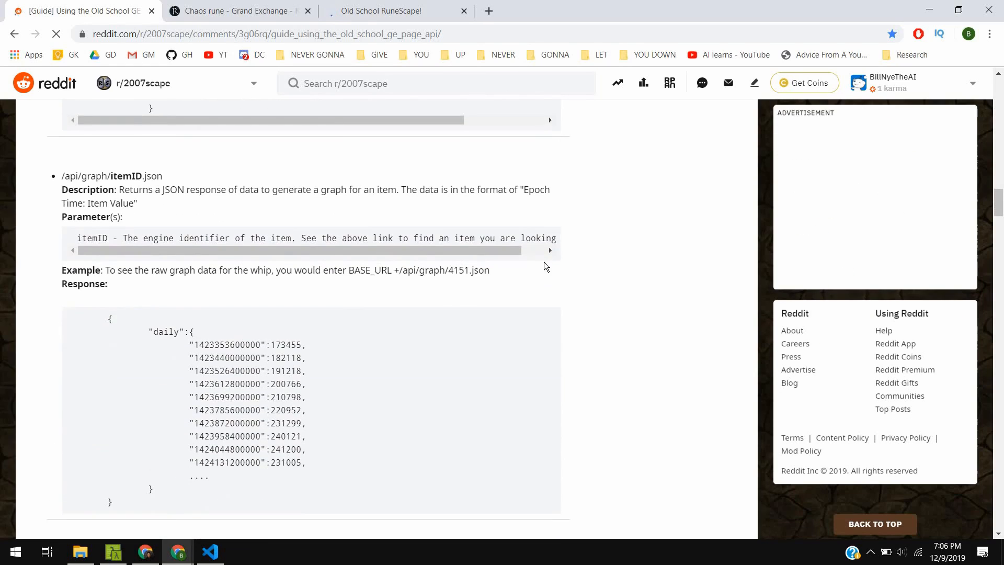
{"action": "scroll", "scroll_direction": "down", "scroll_amount": 3}
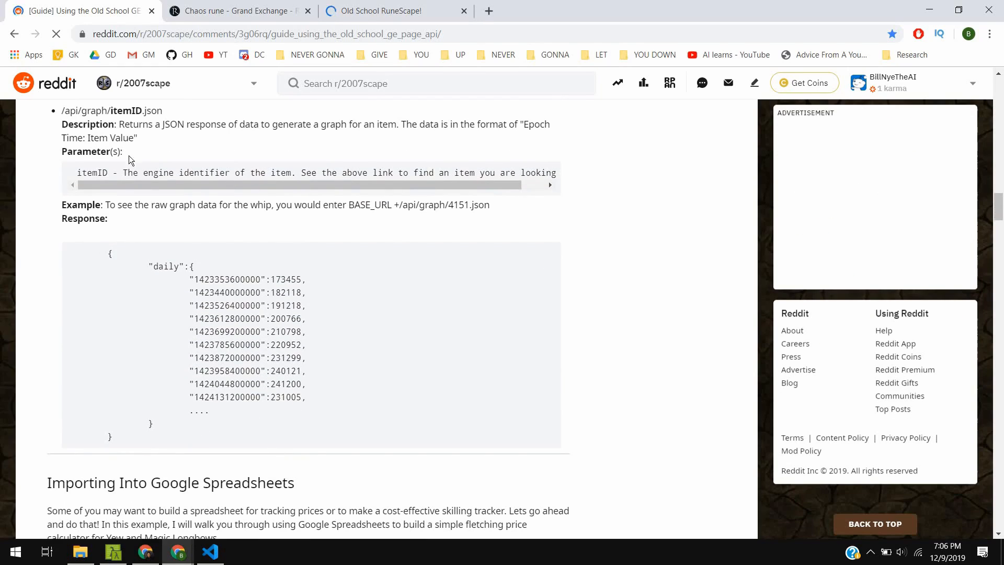
{"action": "double_click", "coordinate": [112, 110]}
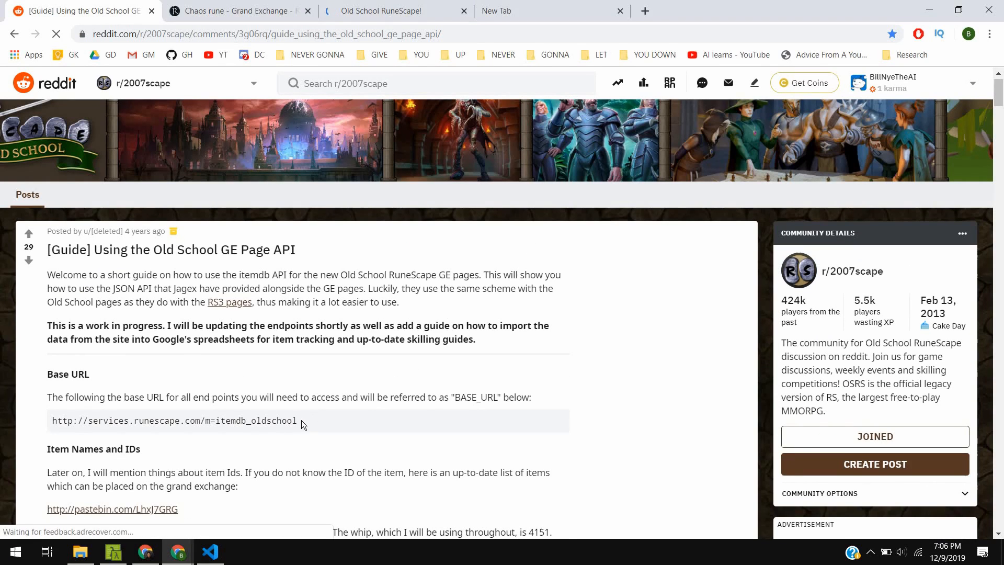
Step: In a new tab, build the graph endpoint URL from the itemdb_oldschool base and replace the itemID placeholder with 560
{"action": "triple_click", "coordinate": [175, 420]}
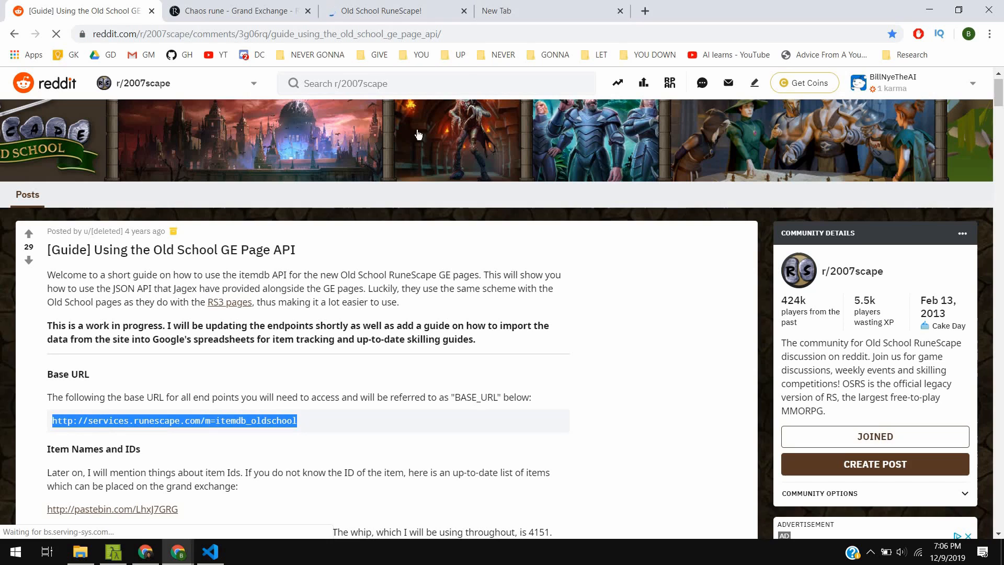
{"action": "left_click", "coordinate": [643, 11]}
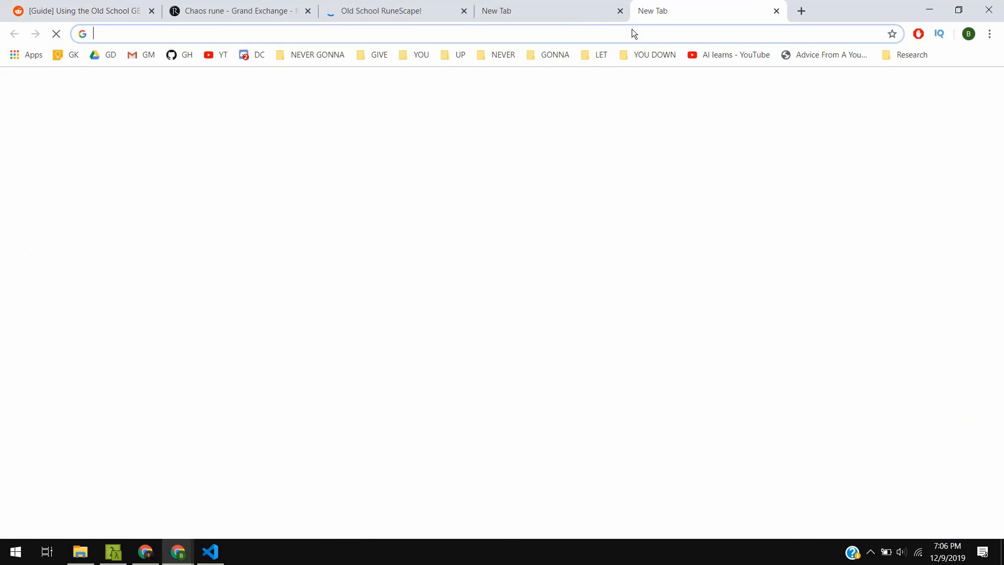
{"action": "type", "text": "http://services.runescape.com/m=itemdb_oldschool"}
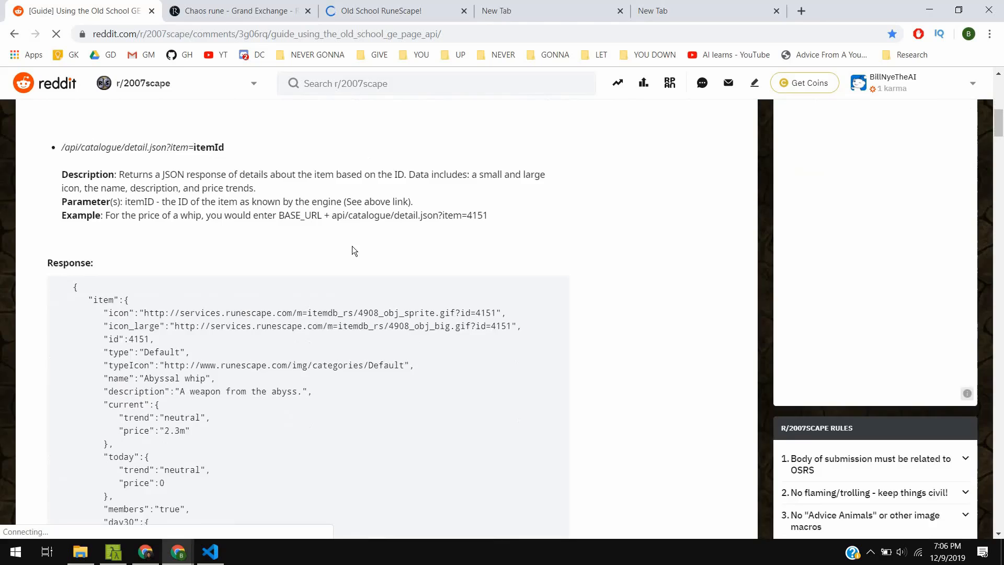
{"action": "scroll", "scroll_direction": "down", "scroll_amount": 3}
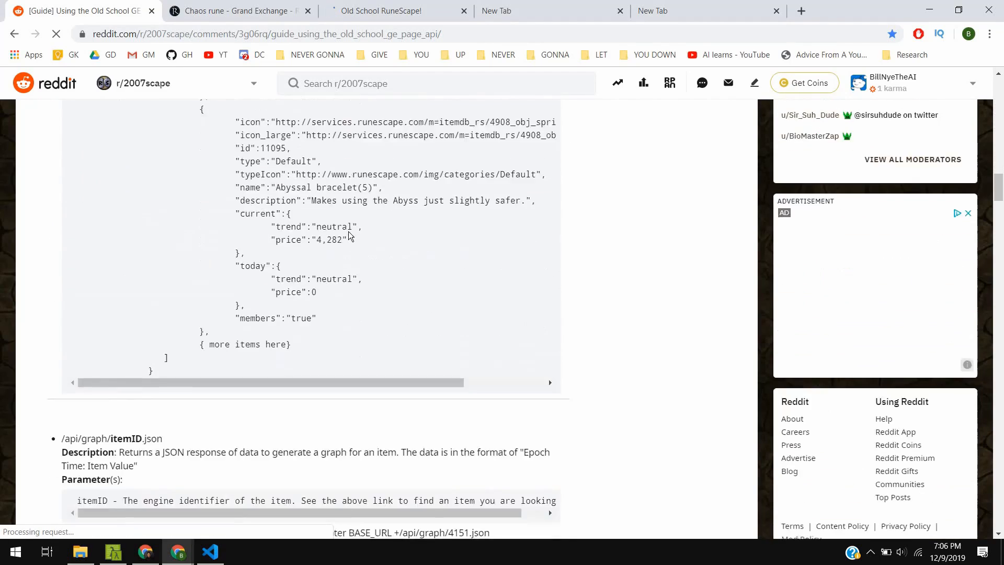
{"action": "scroll", "scroll_direction": "down", "scroll_amount": 3}
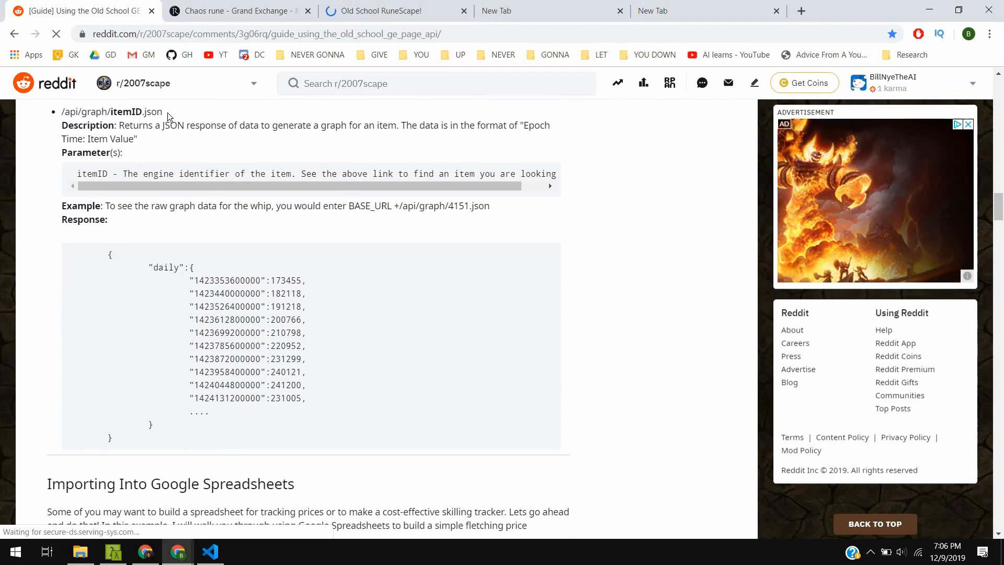
{"action": "double_click", "coordinate": [112, 112]}
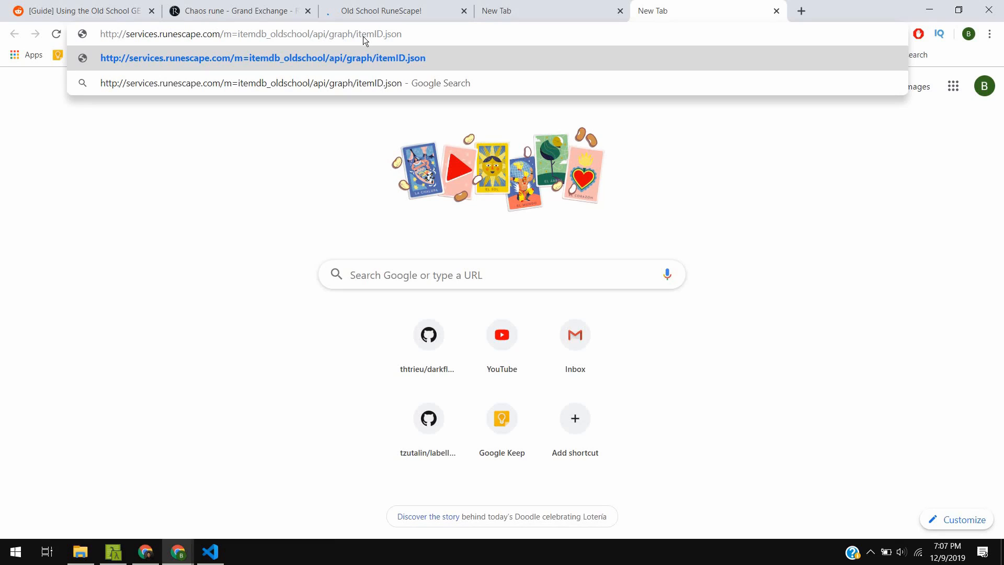
{"action": "double_click", "coordinate": [368, 33]}
{"action": "type", "text": "560"}
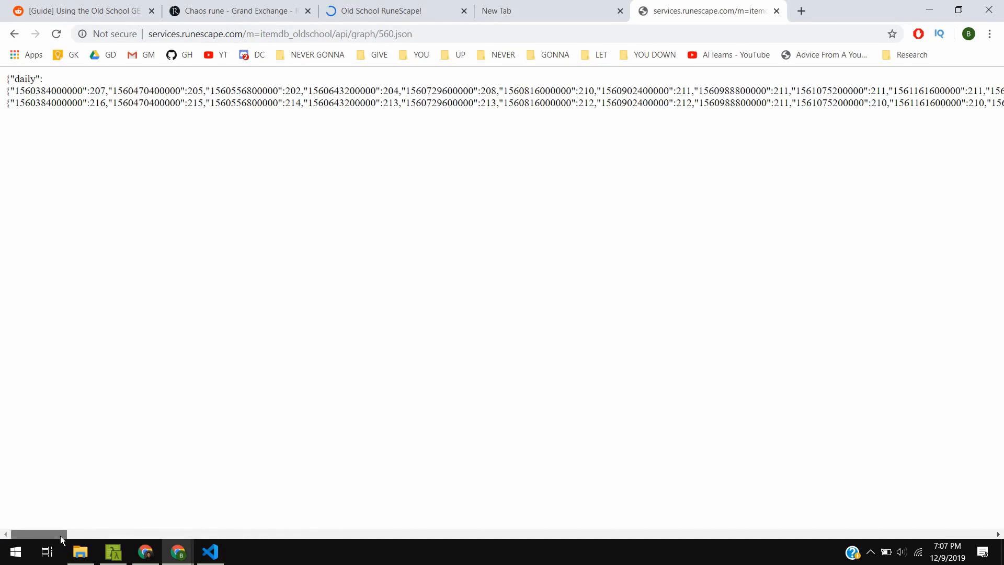
Step: Scroll horizontally through the item 560 daily price JSON
{"action": "scroll", "scroll_direction": "right", "scroll_amount": 3}
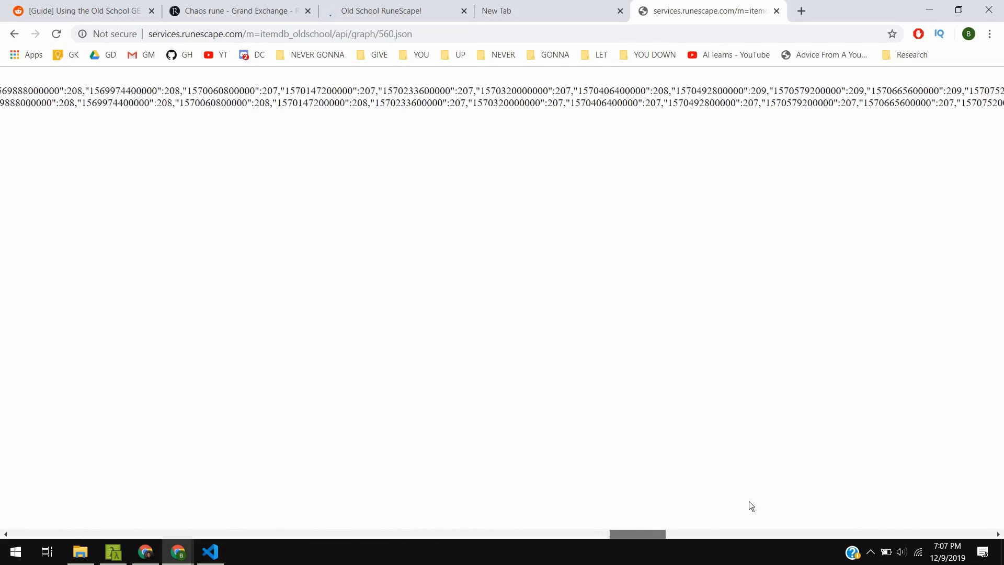
{"action": "scroll", "scroll_direction": "right", "scroll_amount": 3}
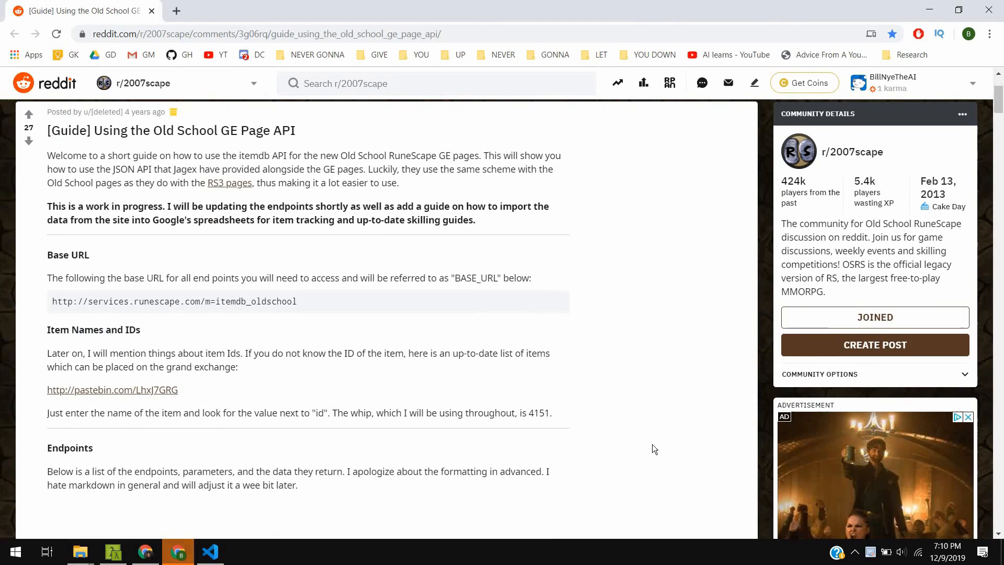
{"action": "mouse_move", "coordinate": [83, 301]}
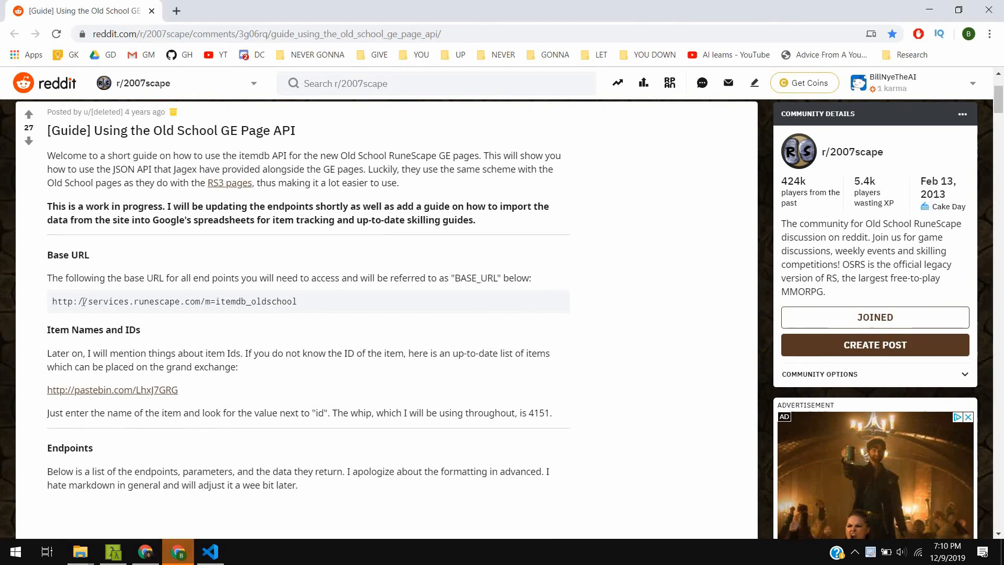
Step: In a new tab, load api/catalogue/detail.json?item=560, returning the Death rune details priced 196
{"action": "triple_click", "coordinate": [175, 301]}
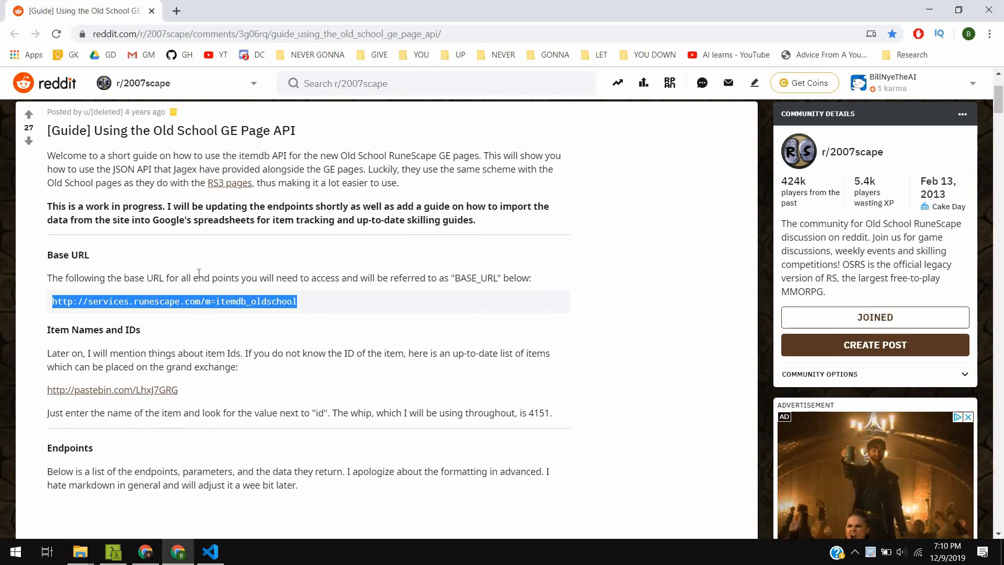
{"action": "left_click", "coordinate": [176, 10]}
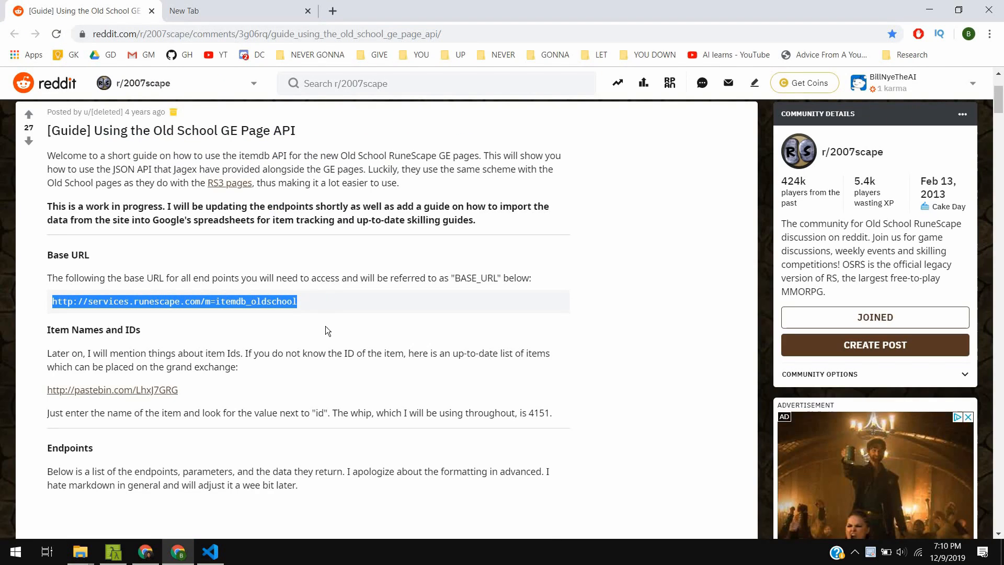
{"action": "scroll", "scroll_direction": "down", "scroll_amount": 3}
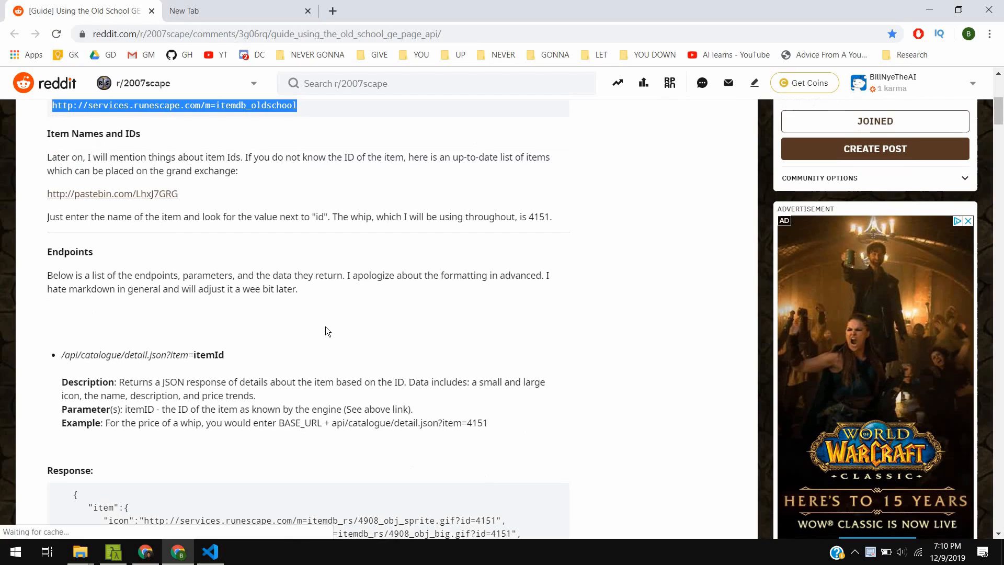
{"action": "scroll", "scroll_direction": "down", "scroll_amount": 3}
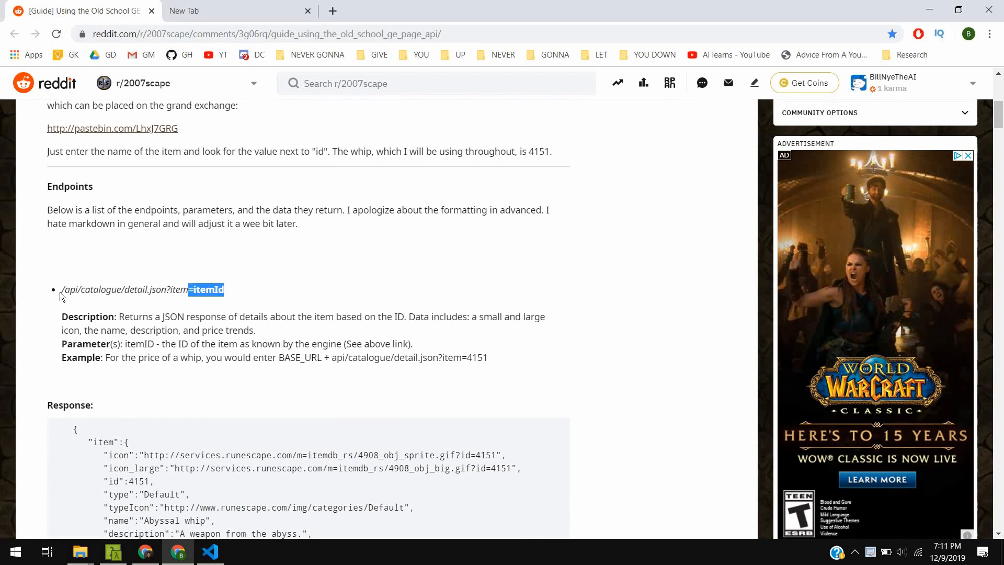
{"action": "type", "text": "http://services.runescape.com/m=itemdb_oldschool/api/catalogue/detail.json?item=itemId"}
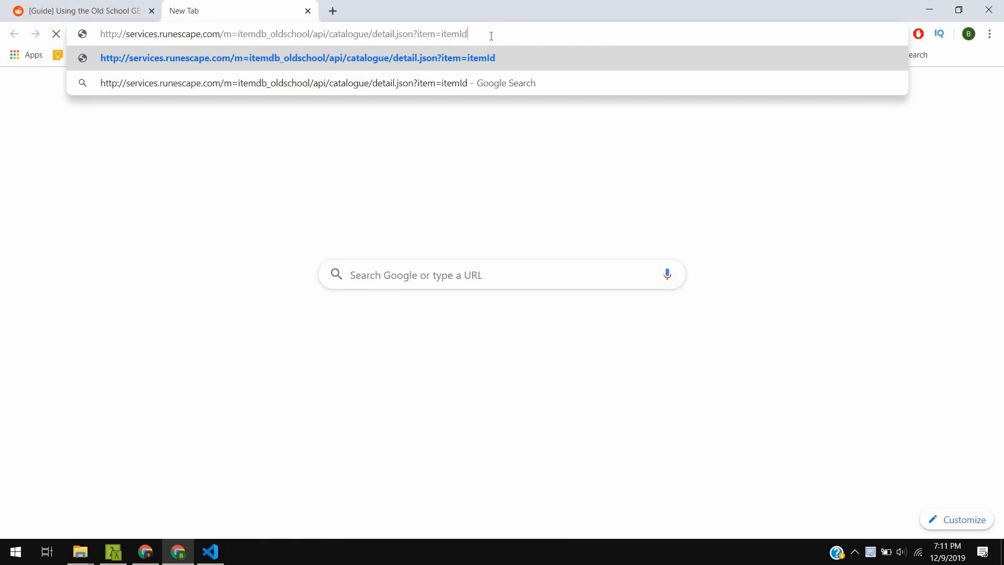
{"action": "key", "text": "Backspace"}
{"action": "type", "text": "560"}
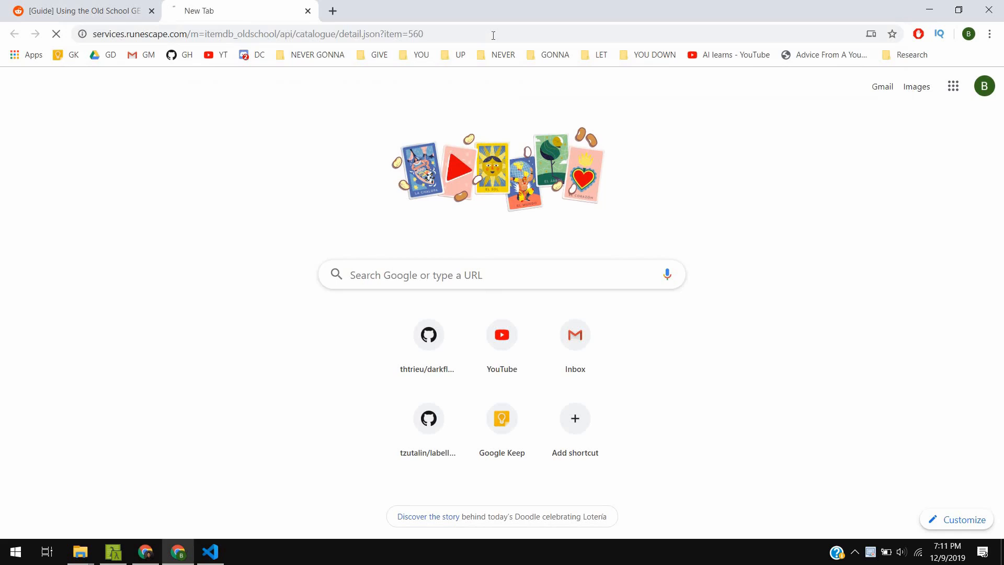
{"action": "key", "text": "Return"}
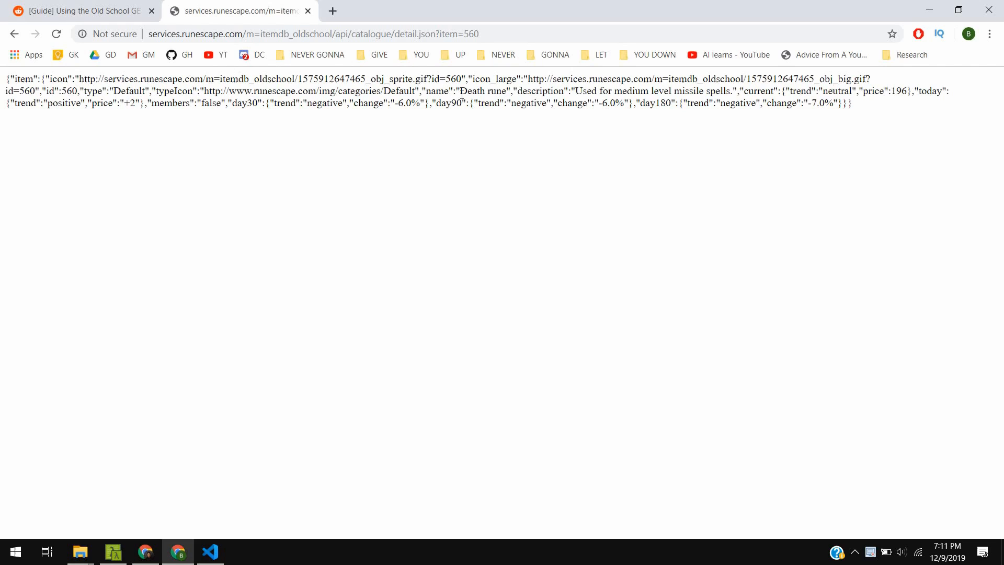
{"action": "double_click", "coordinate": [431, 91]}
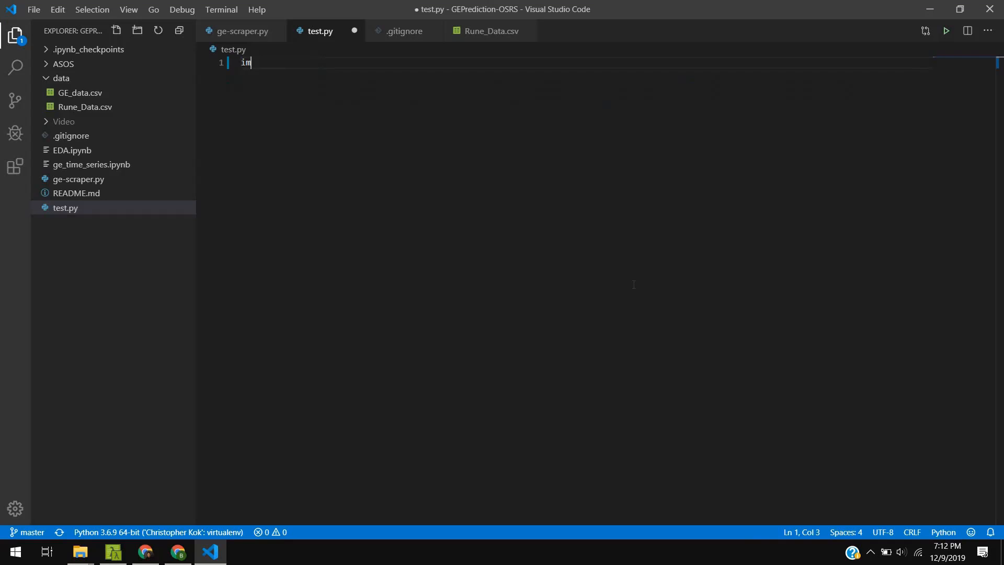
Step: Add 'import requests' and 'import json' at the top of test.py
{"action": "type", "text": "port requests"}
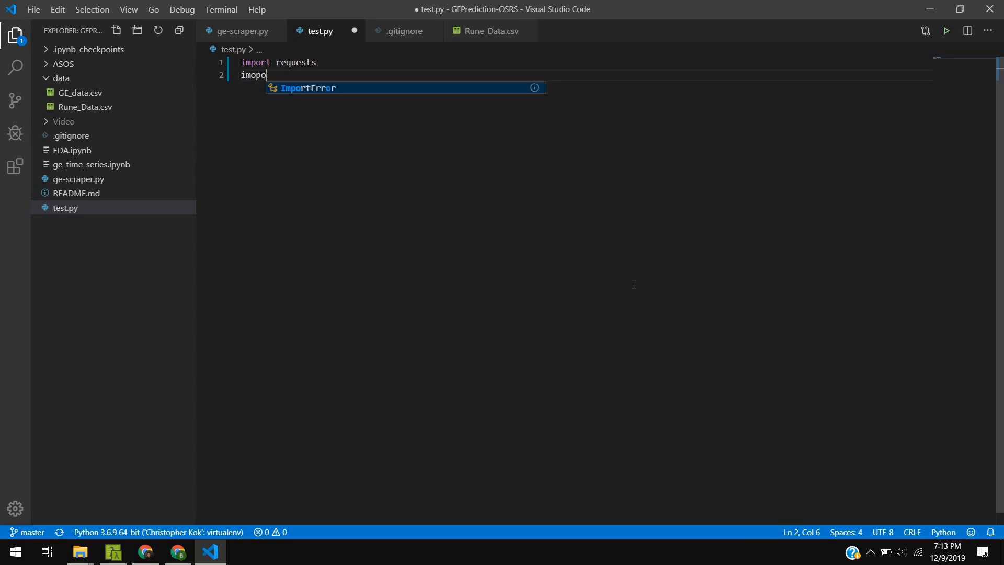
{"action": "type", "text": "import j"}
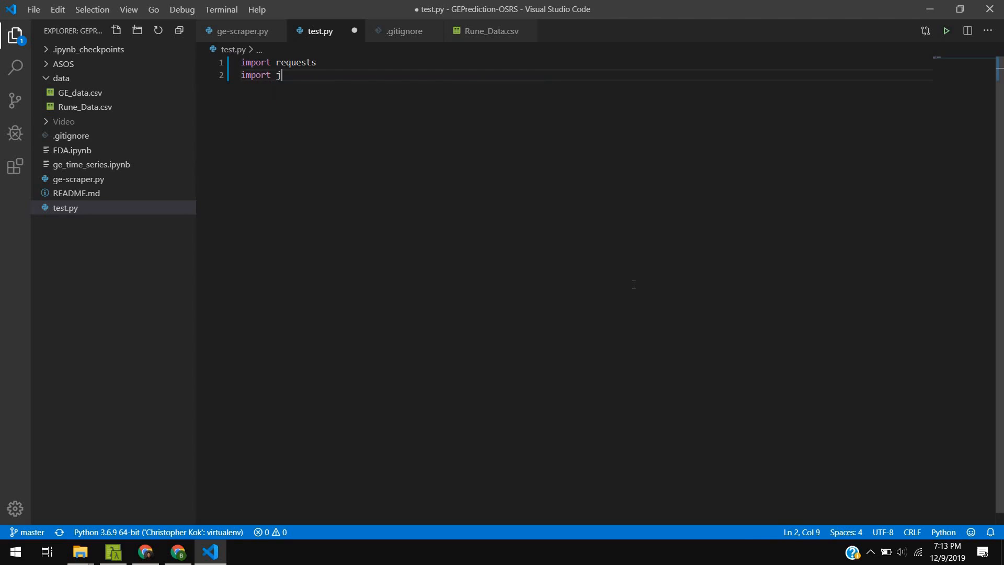
{"action": "type", "text": "son"}
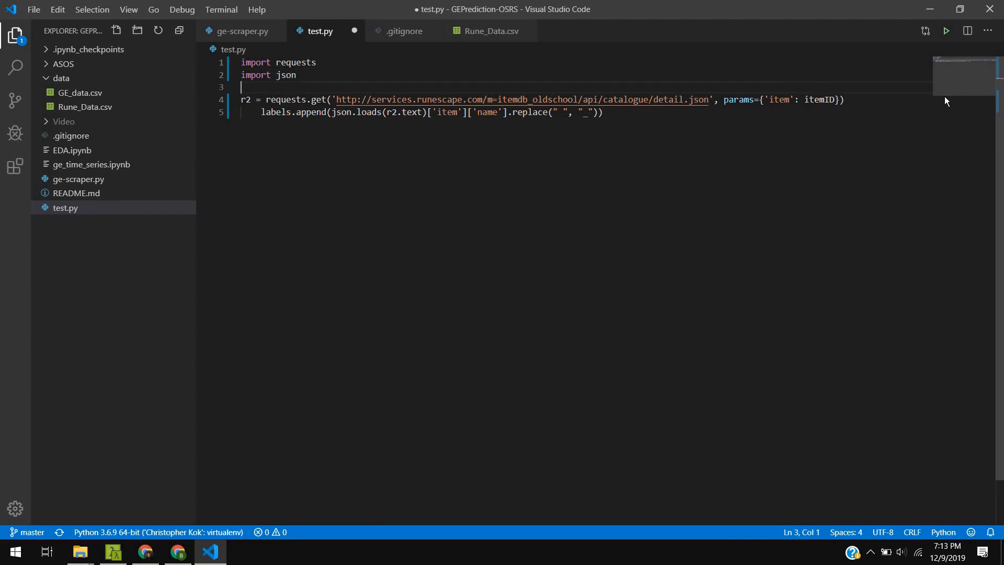
Step: Add 'itemID = 560' above the request and delete the labels.append line
{"action": "type", "text": "item"}
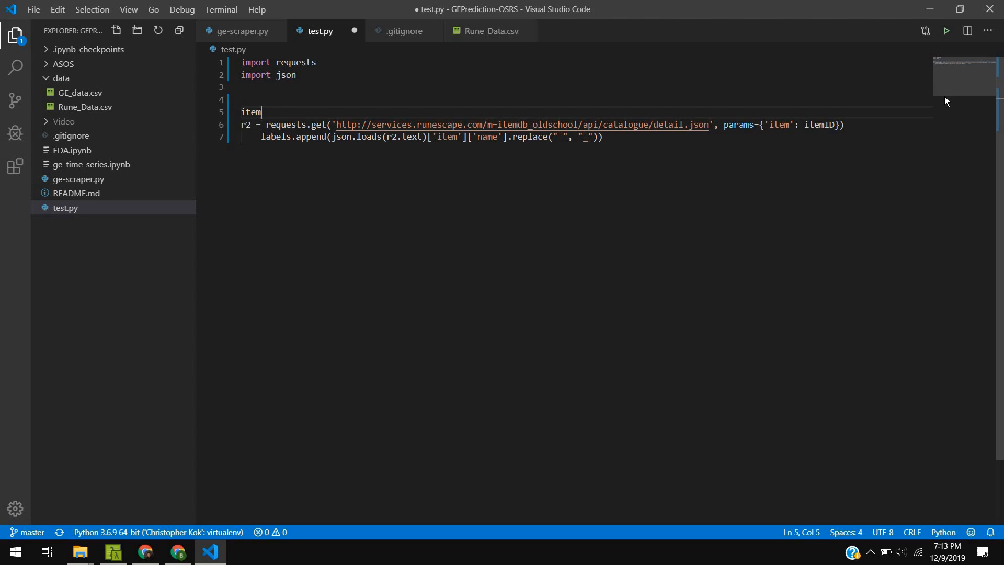
{"action": "type", "text": "ID = 5"}
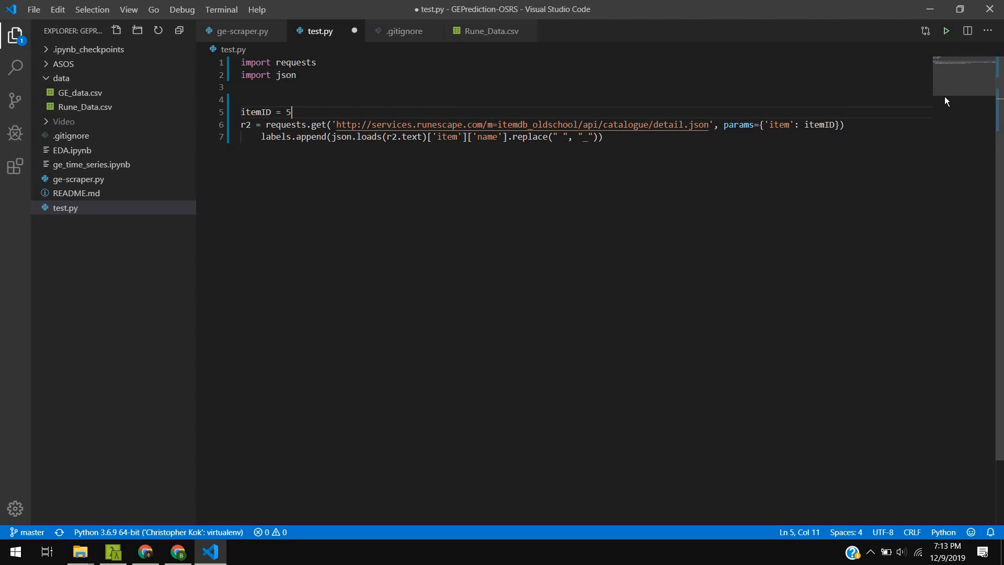
{"action": "type", "text": "60"}
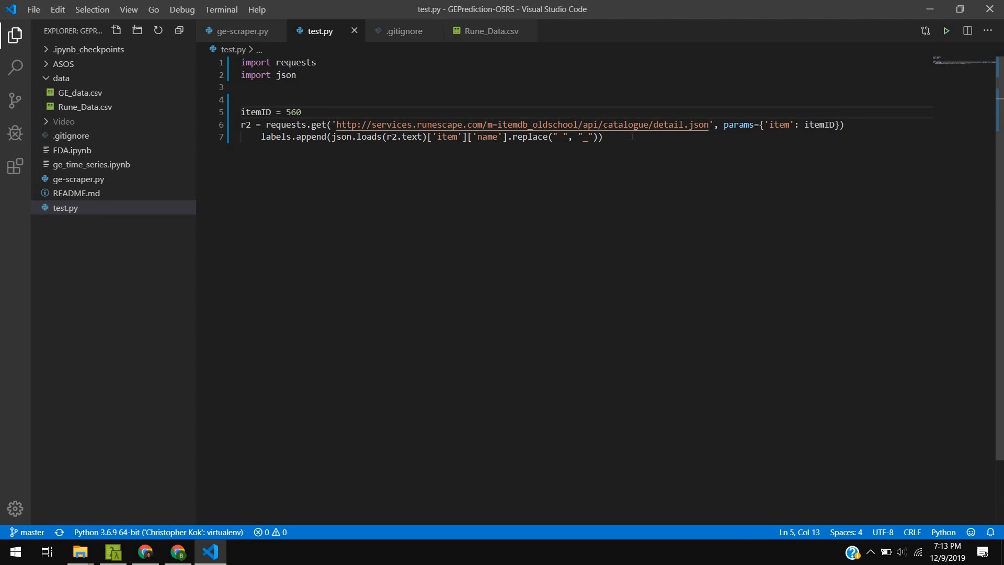
{"action": "left_click", "coordinate": [602, 136]}
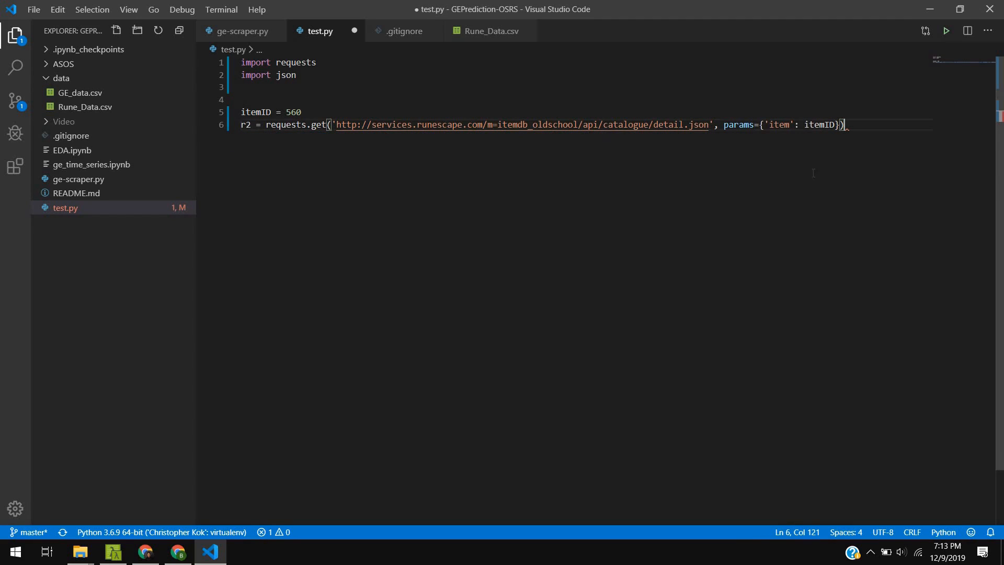
{"action": "mouse_move", "coordinate": [242, 30]}
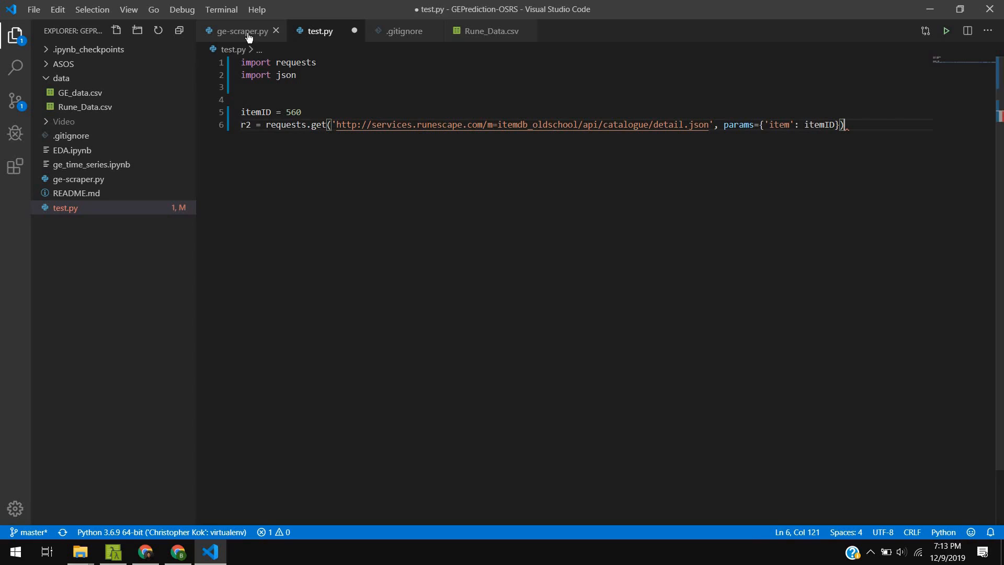
Step: Check ge-scraper.py, return to test.py and start a print() call
{"action": "left_click", "coordinate": [241, 31]}
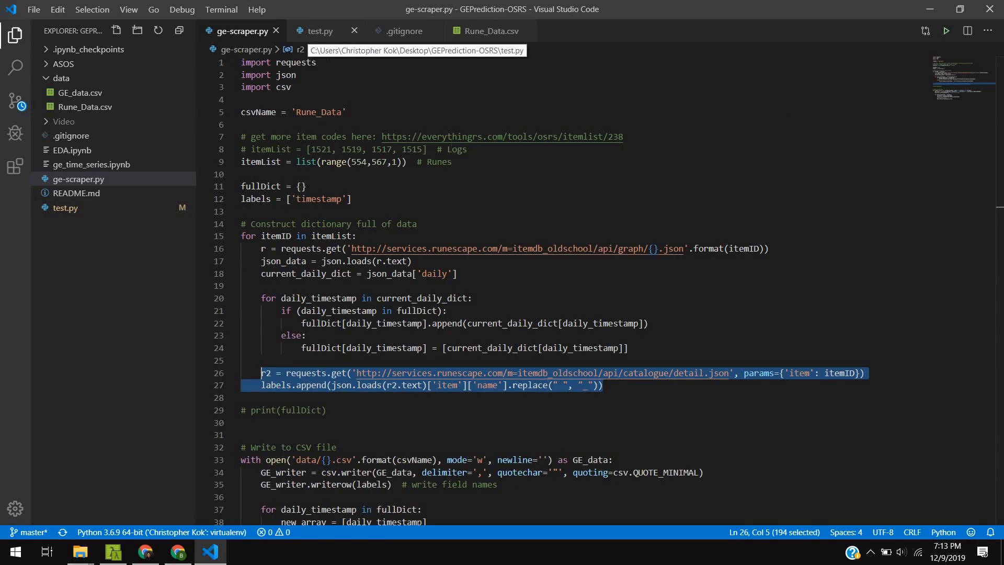
{"action": "left_click", "coordinate": [318, 31]}
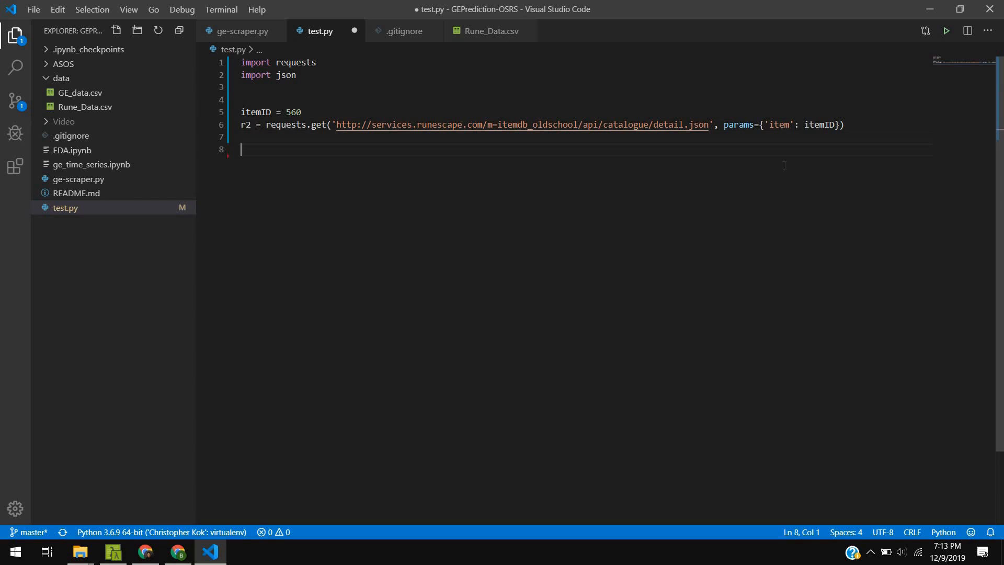
{"action": "type", "text": "print("}
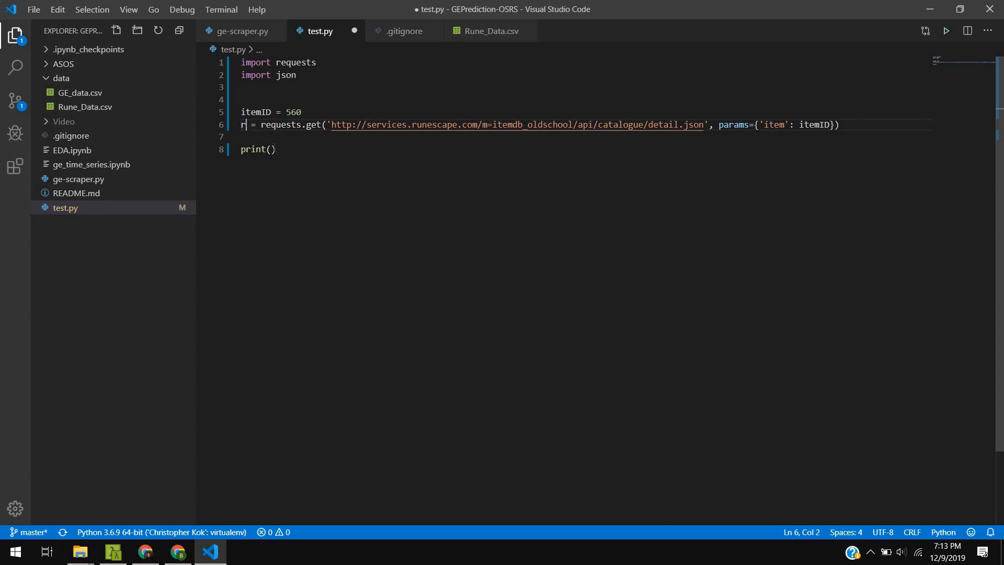
Step: Complete print(r) and save test.py
{"action": "type", "text": "r"}
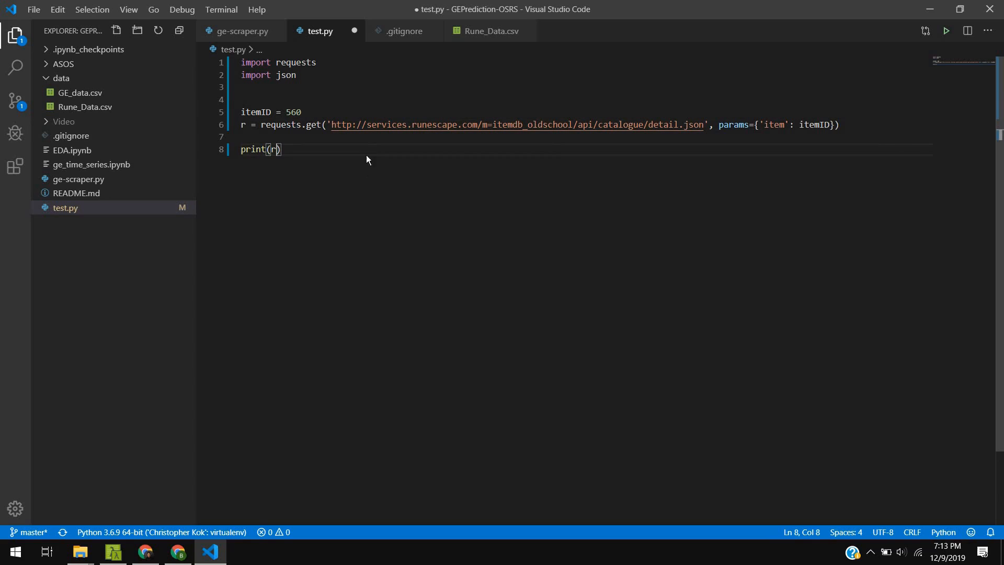
{"action": "key", "text": "ctrl+s"}
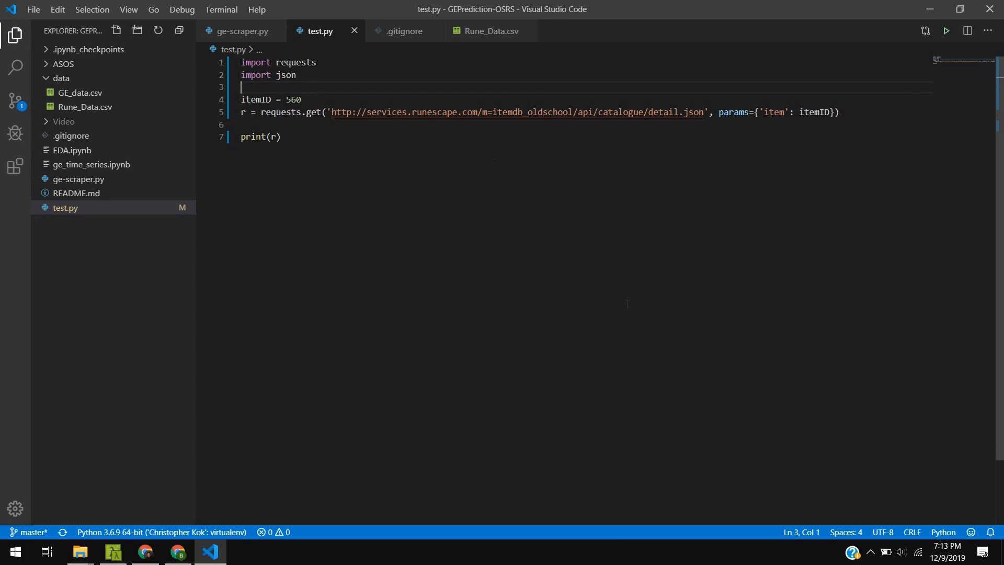
{"action": "mouse_move", "coordinate": [634, 536]}
{"action": "type", "text": "pyt"}
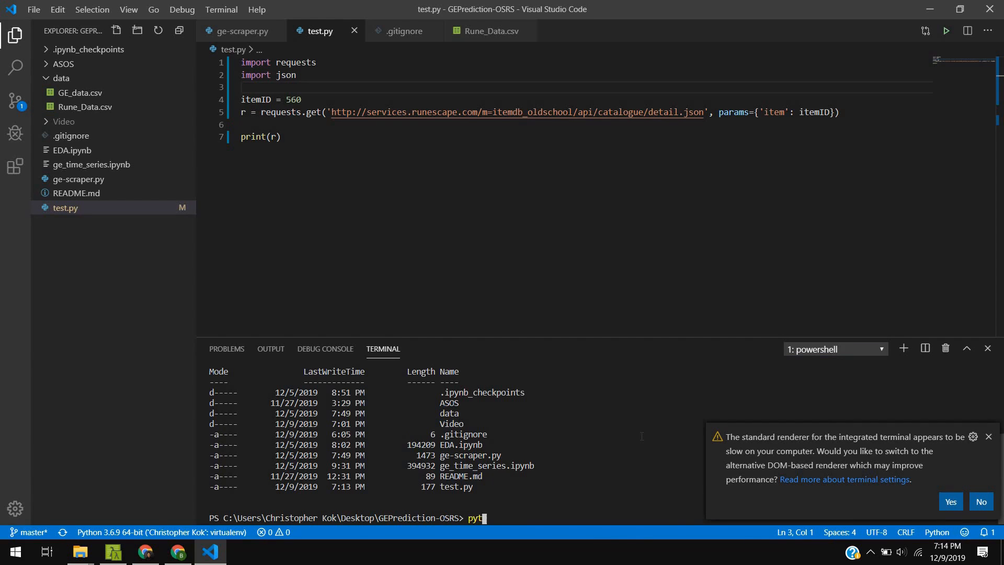
Step: Run 'python test.py' in the terminal to get <Response [200]>, then view ge-scraper.py
{"action": "type", "text": "hon"}
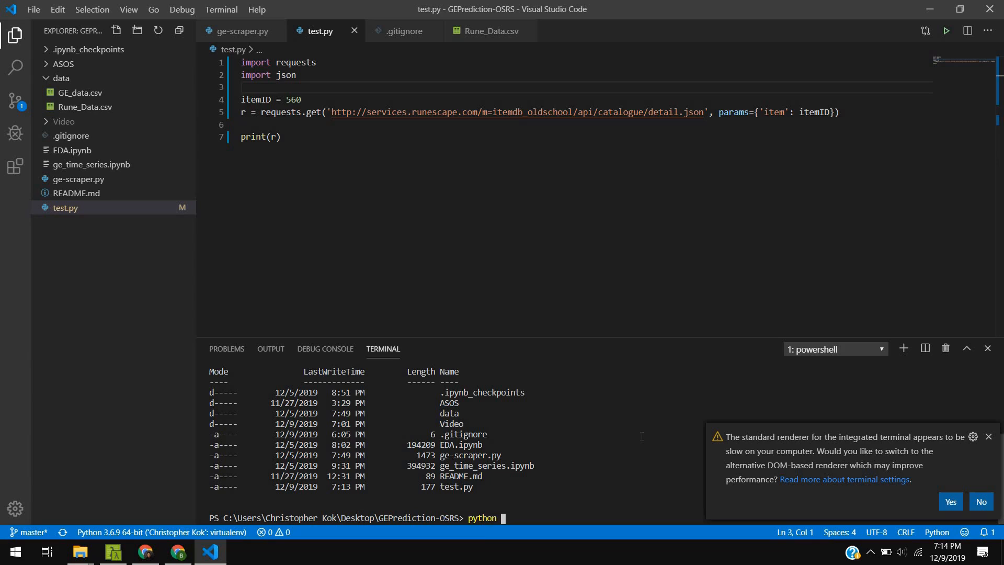
{"action": "type", "text": "test.py"}
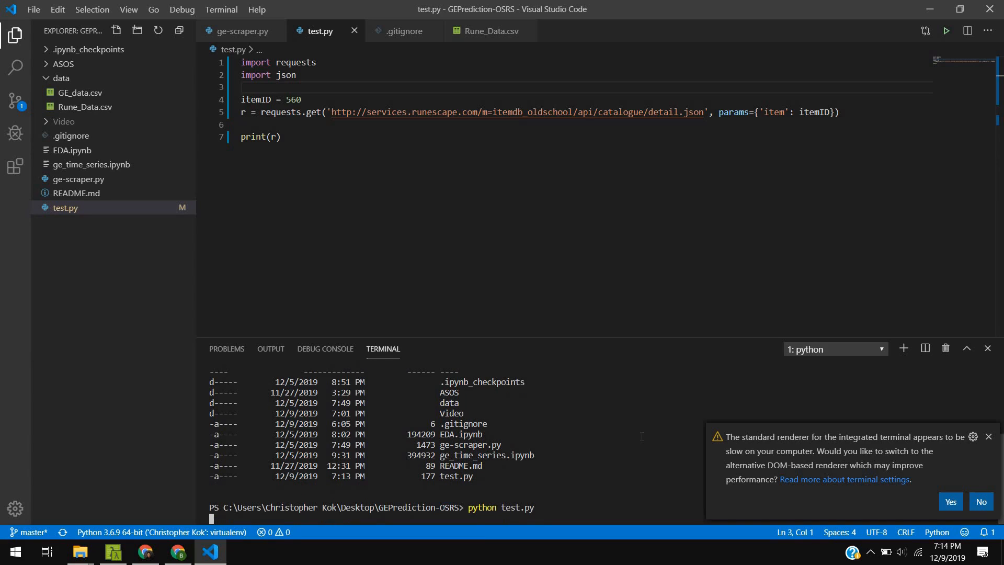
{"action": "left_click", "coordinate": [981, 501]}
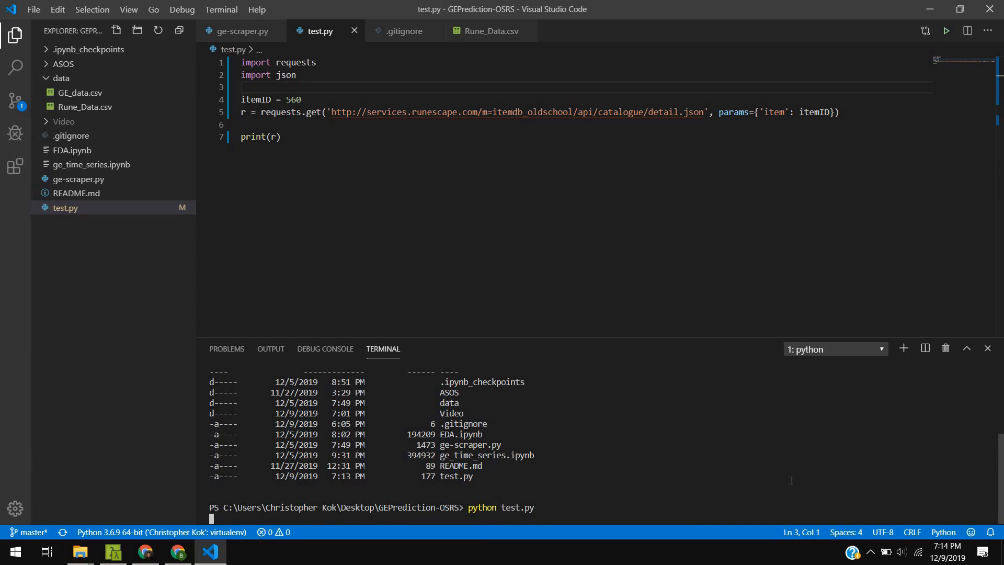
{"action": "mouse_move", "coordinate": [782, 484]}
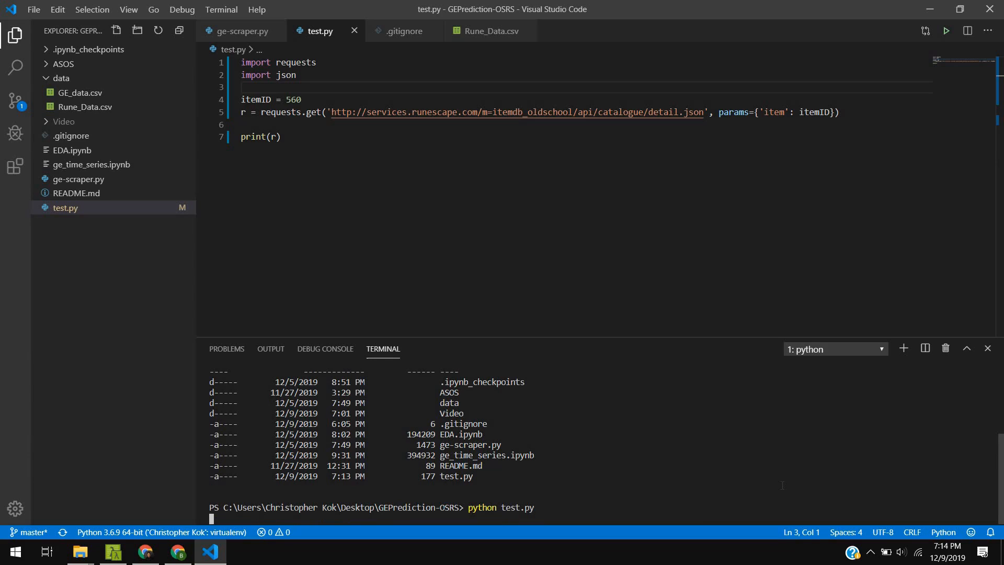
{"action": "key", "text": "Return"}
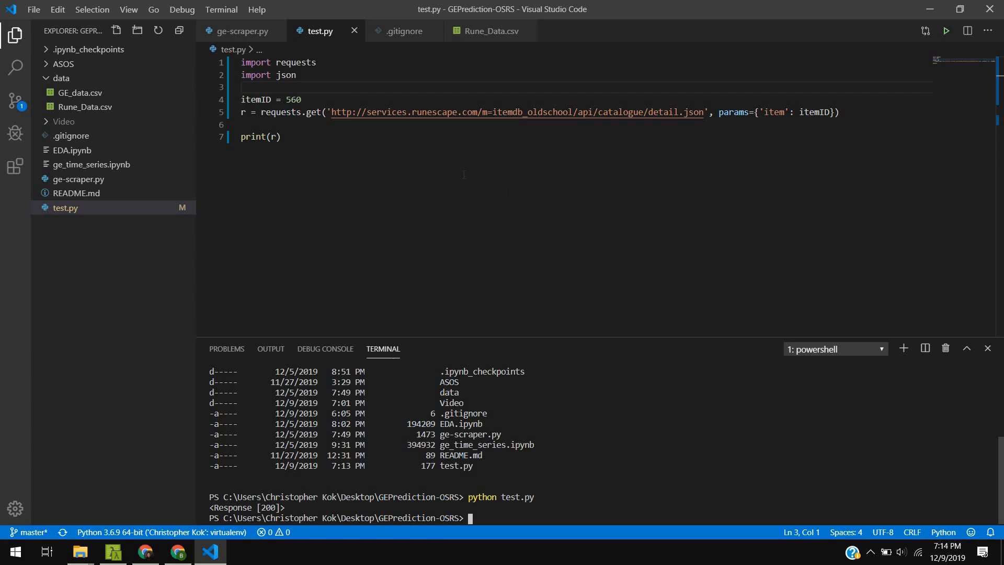
{"action": "left_click", "coordinate": [242, 30]}
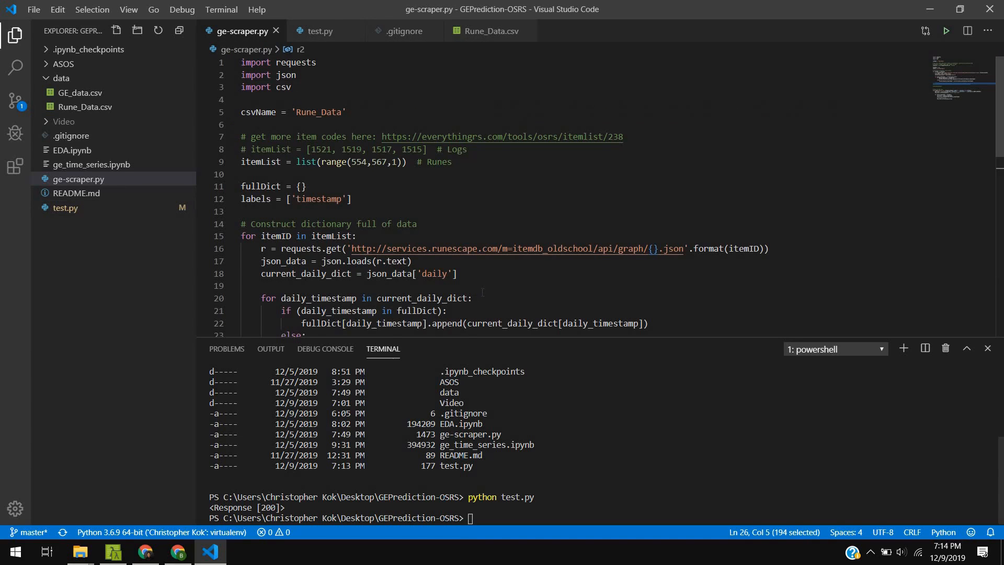
{"action": "mouse_move", "coordinate": [435, 273]}
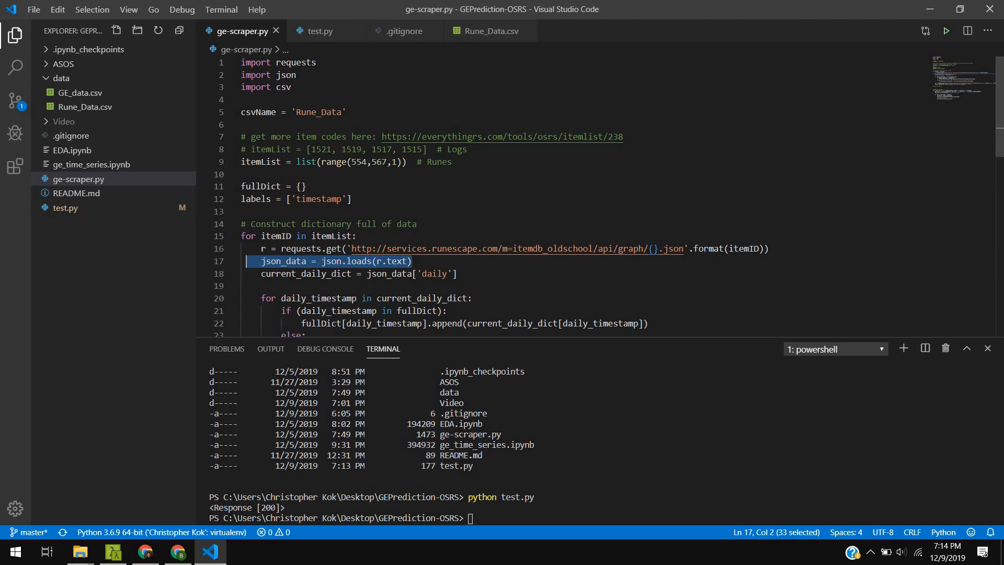
Step: Add json_data = json.loads(r.text) in test.py and print json_data instead of r
{"action": "left_click", "coordinate": [318, 30]}
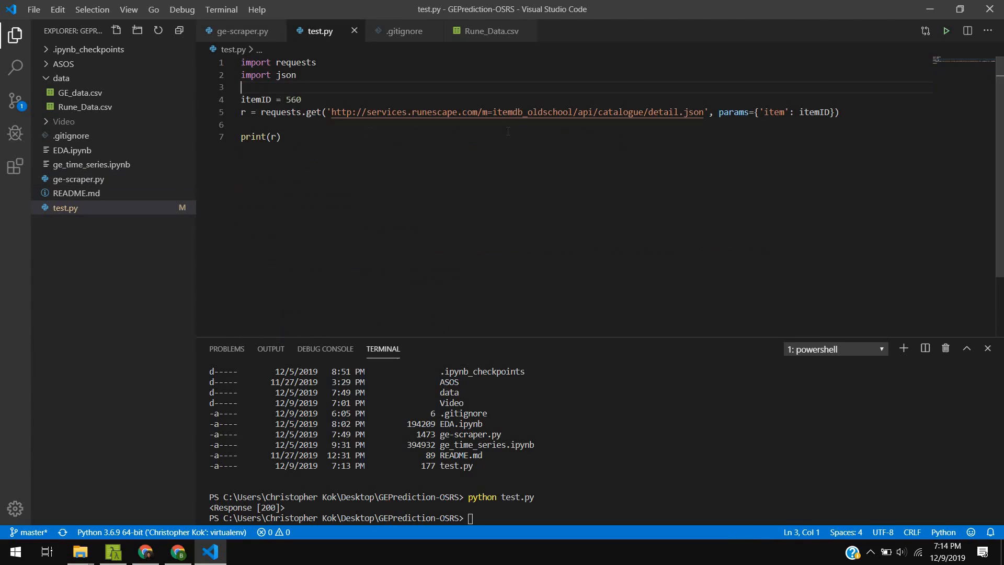
{"action": "left_click", "coordinate": [839, 112]}
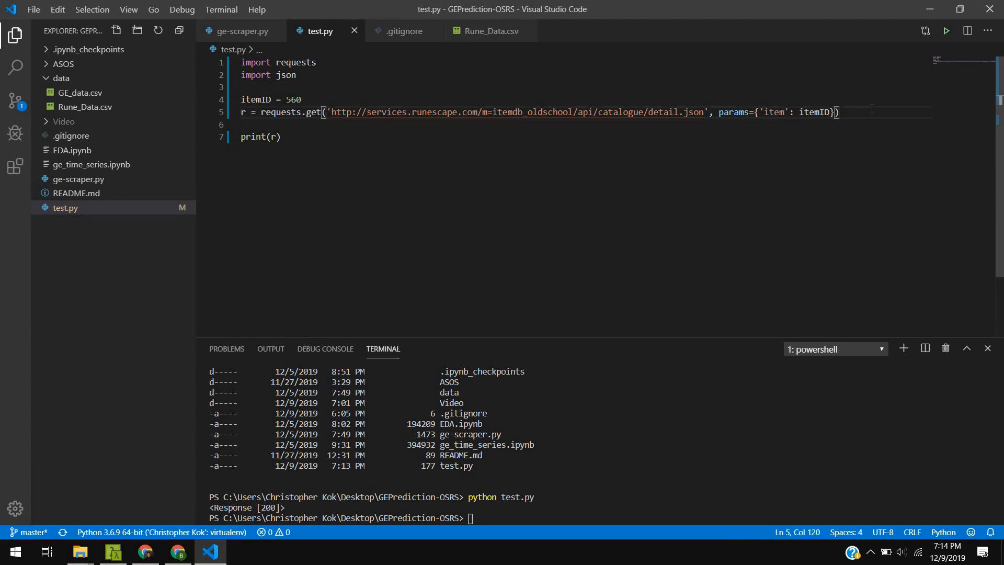
{"action": "type", "text": "json_data = json.loads(r.text)"}
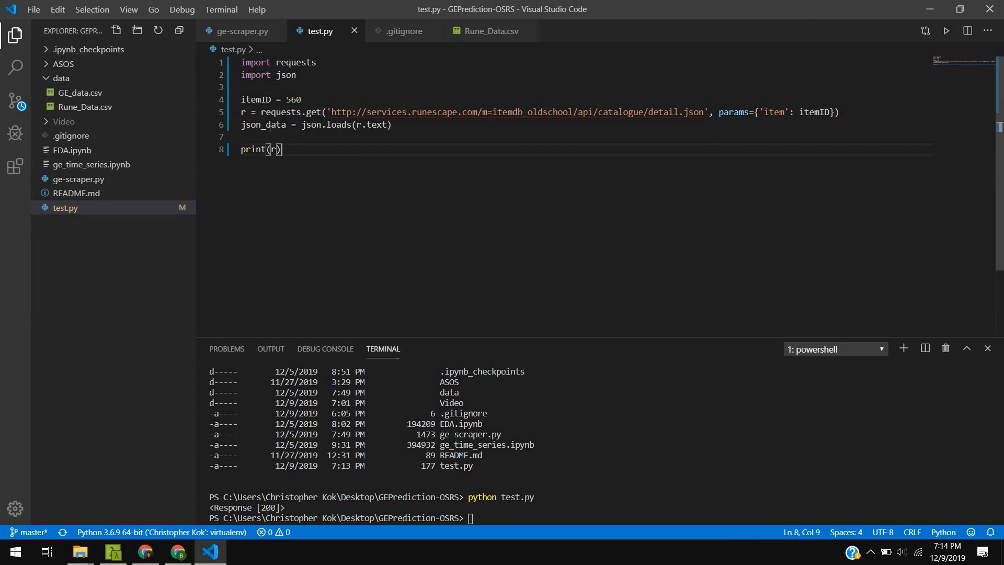
{"action": "double_click", "coordinate": [274, 150]}
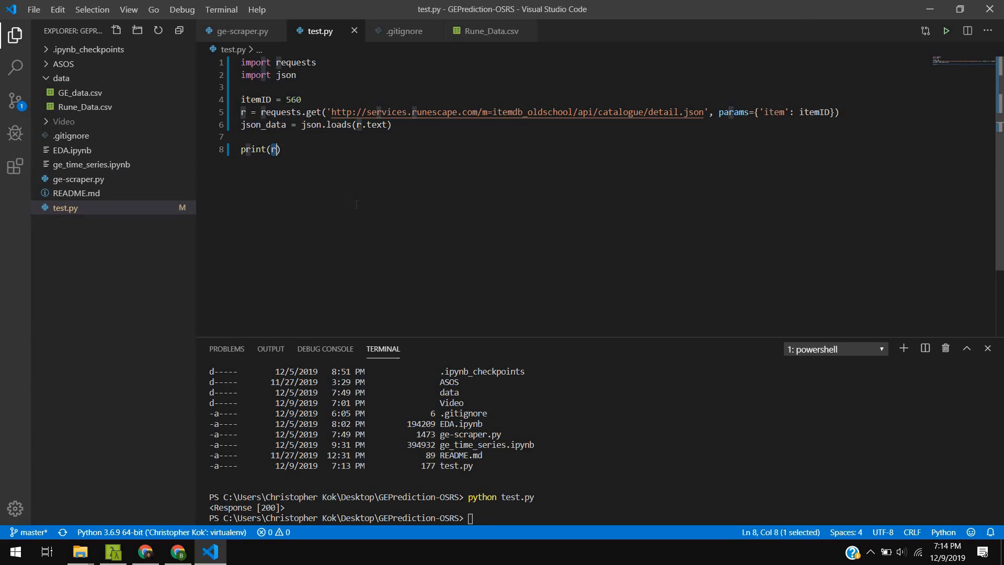
{"action": "type", "text": "json_data"}
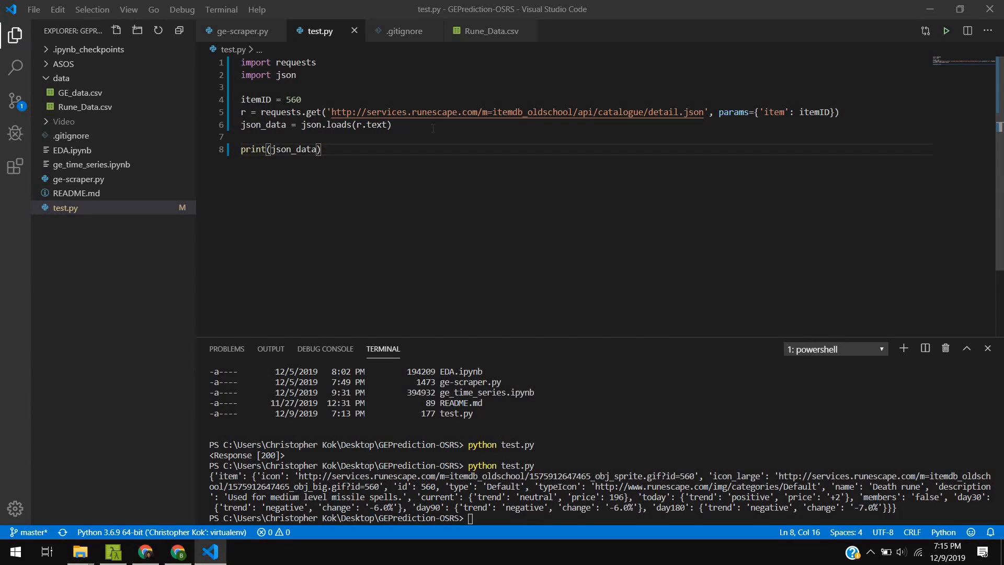
Step: Add json_formatted_str = json.dumps(json_data, indent=2) and print json_formatted_str
{"action": "type", "text": "json_formatted_str = json.dumps(json_object, indent=2)"}
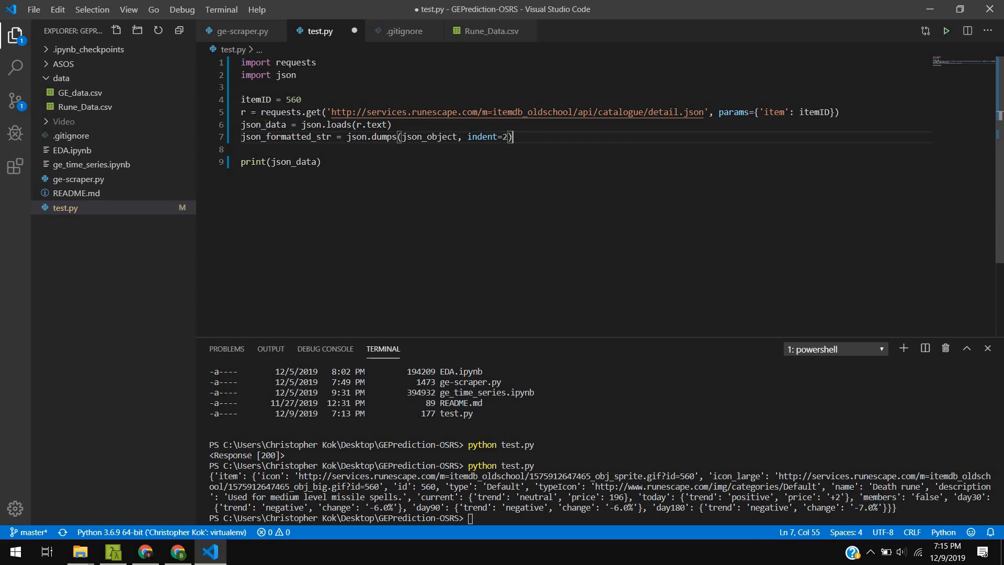
{"action": "double_click", "coordinate": [429, 136]}
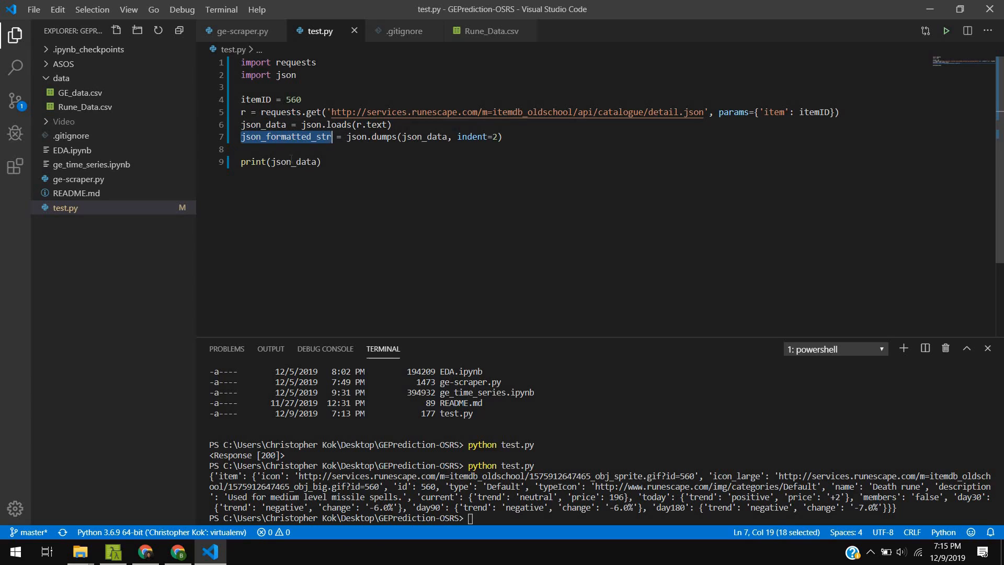
{"action": "type", "text": "json_formatted_str"}
{"action": "left_click", "coordinate": [600, 517]}
{"action": "type", "text": "python test.py"}
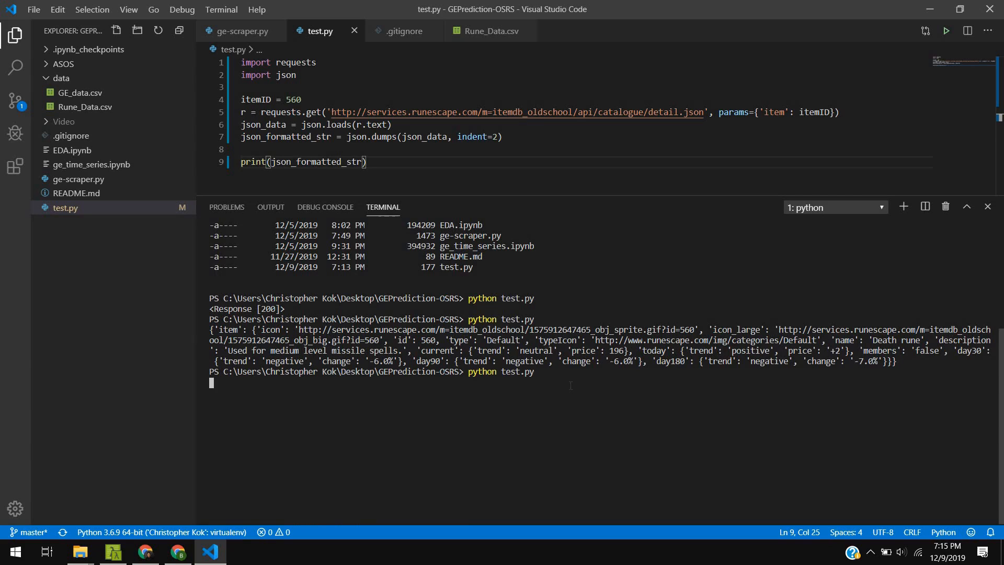
Step: Run test.py, review the indented Death rune JSON output, then switch to ge-scraper.py
{"action": "key", "text": "Return"}
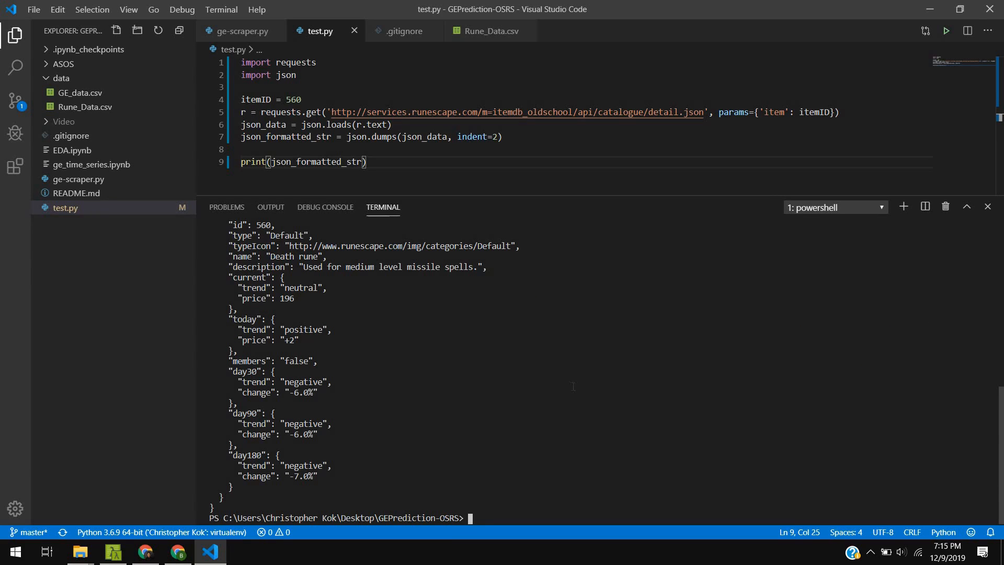
{"action": "scroll", "scroll_direction": "up", "scroll_amount": 3}
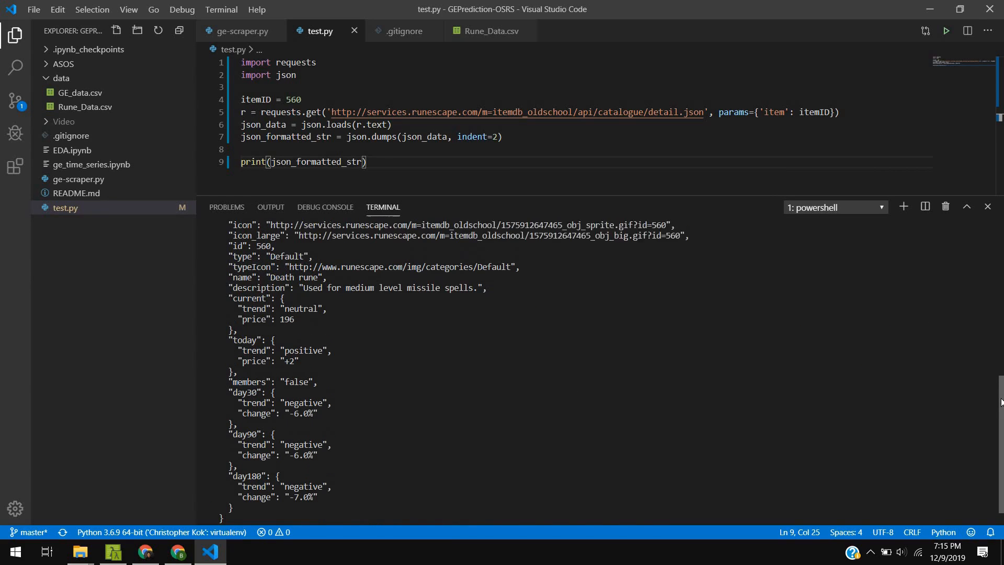
{"action": "scroll", "scroll_direction": "up", "scroll_amount": 3}
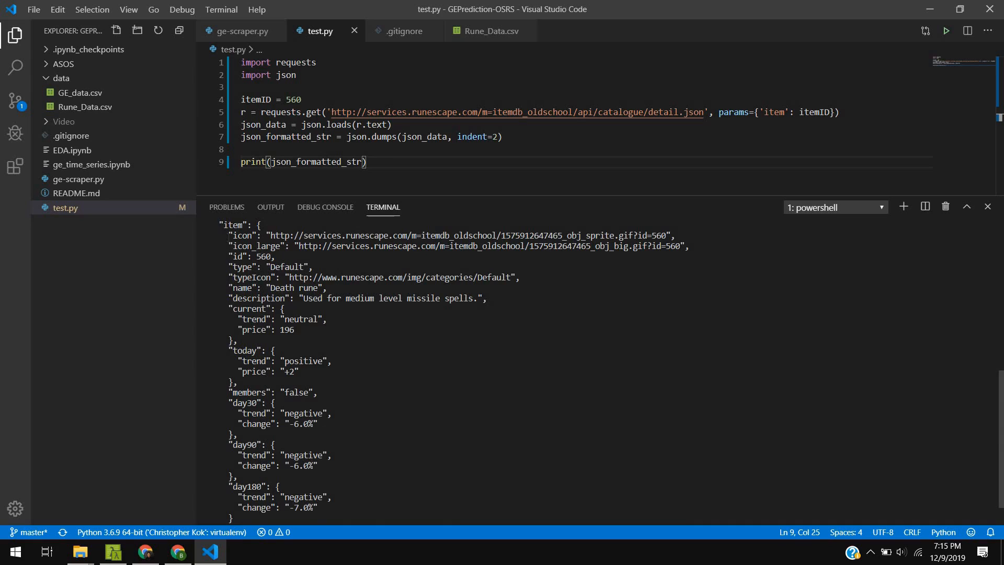
{"action": "mouse_move", "coordinate": [328, 249]}
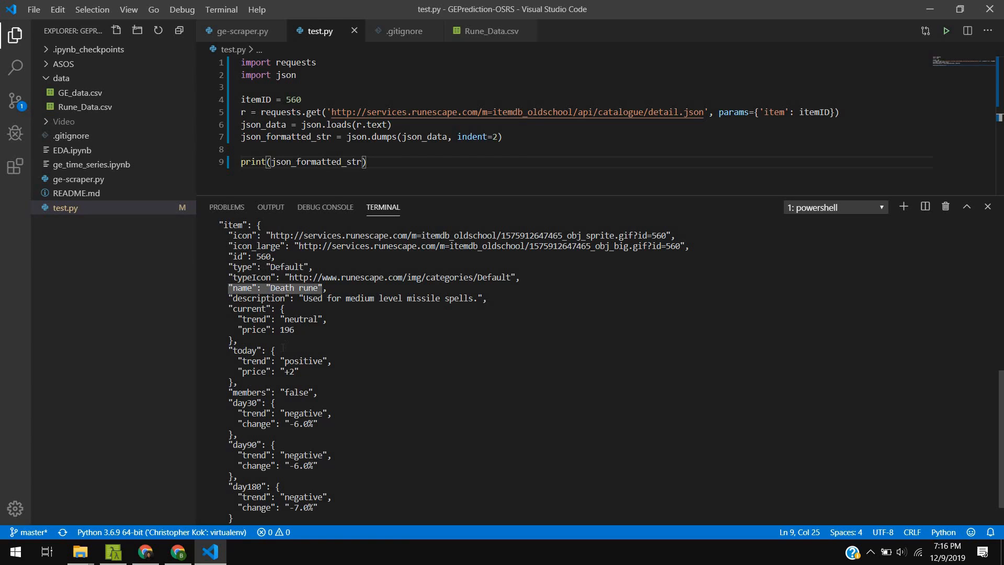
{"action": "left_click", "coordinate": [242, 30]}
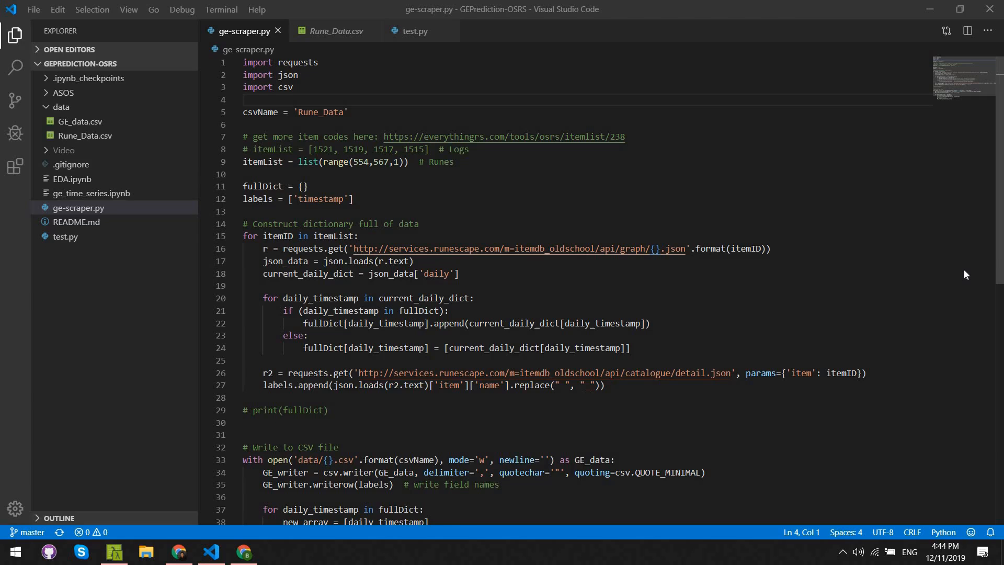
{"action": "mouse_move", "coordinate": [991, 263]}
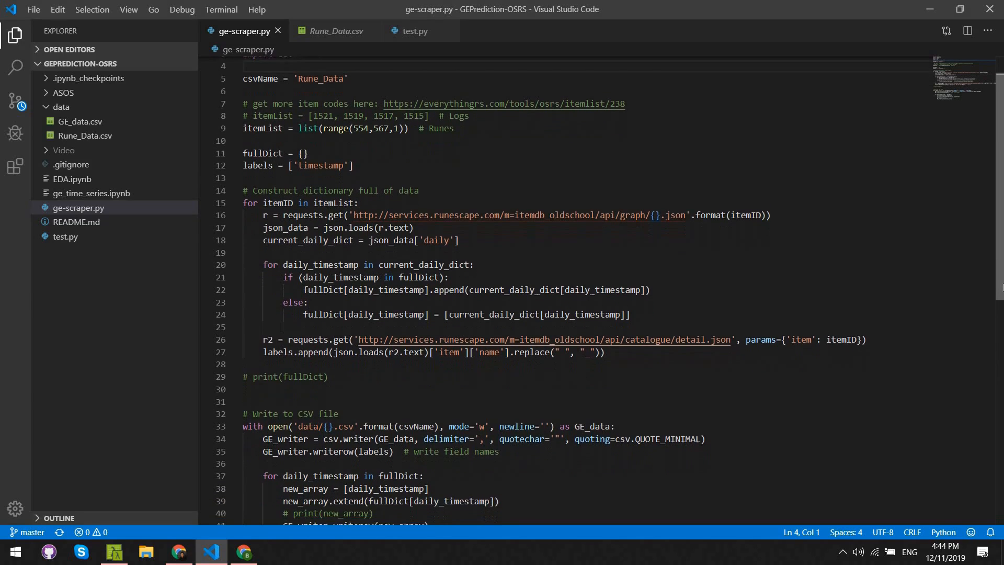
Step: Scroll through ge-scraper.py's CSV-writing loop and open Rune_Data.csv
{"action": "scroll", "scroll_direction": "down", "scroll_amount": 3}
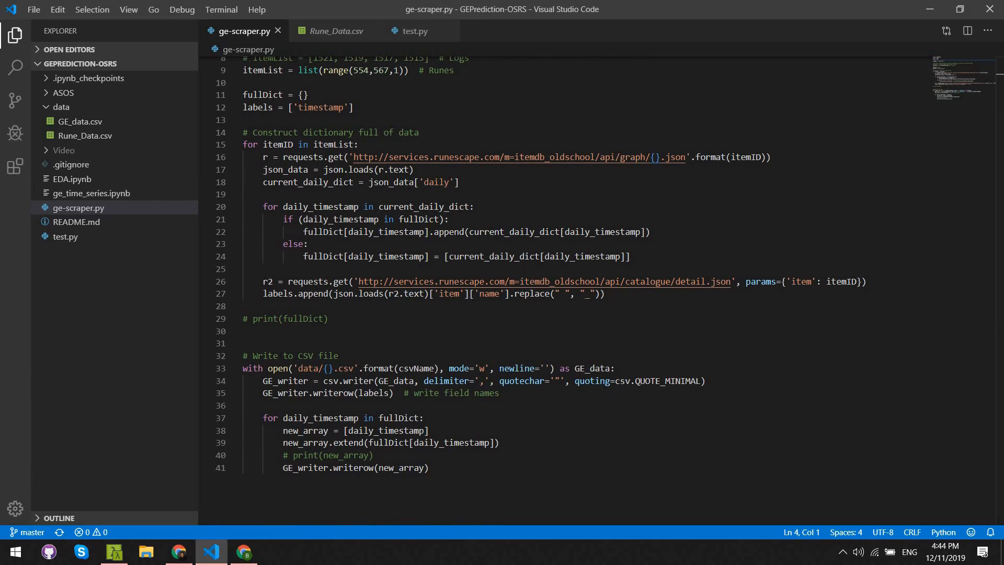
{"action": "mouse_move", "coordinate": [950, 369]}
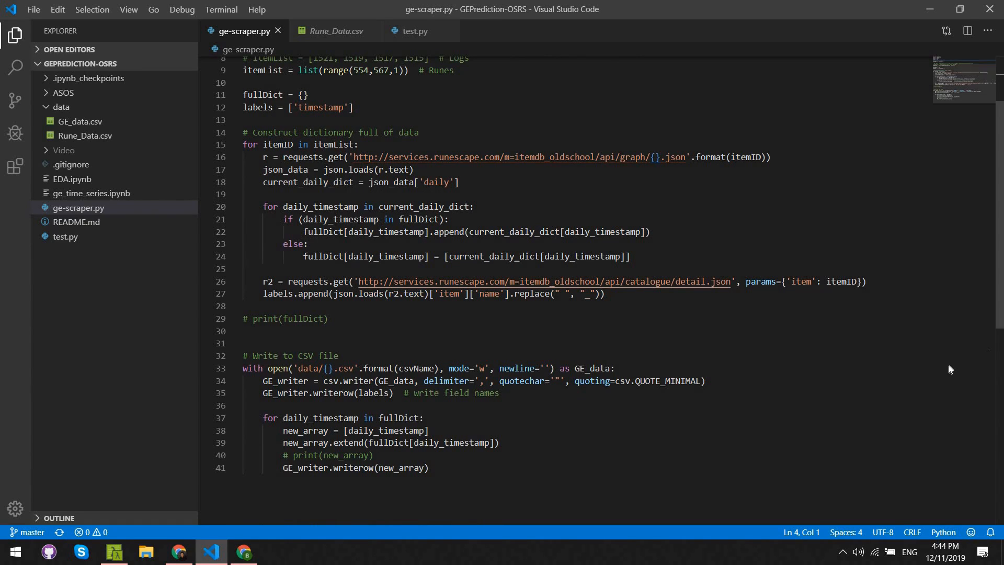
{"action": "left_click", "coordinate": [335, 30]}
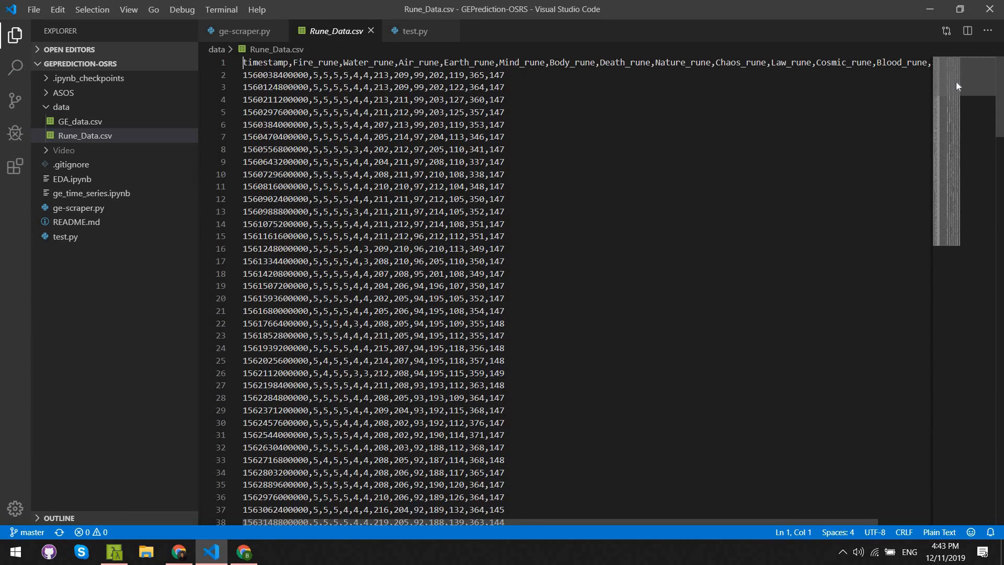
Step: Scroll the Rune_Data.csv rows, then switch to the EverythingRS item list in Chrome
{"action": "scroll", "scroll_direction": "down", "scroll_amount": 3}
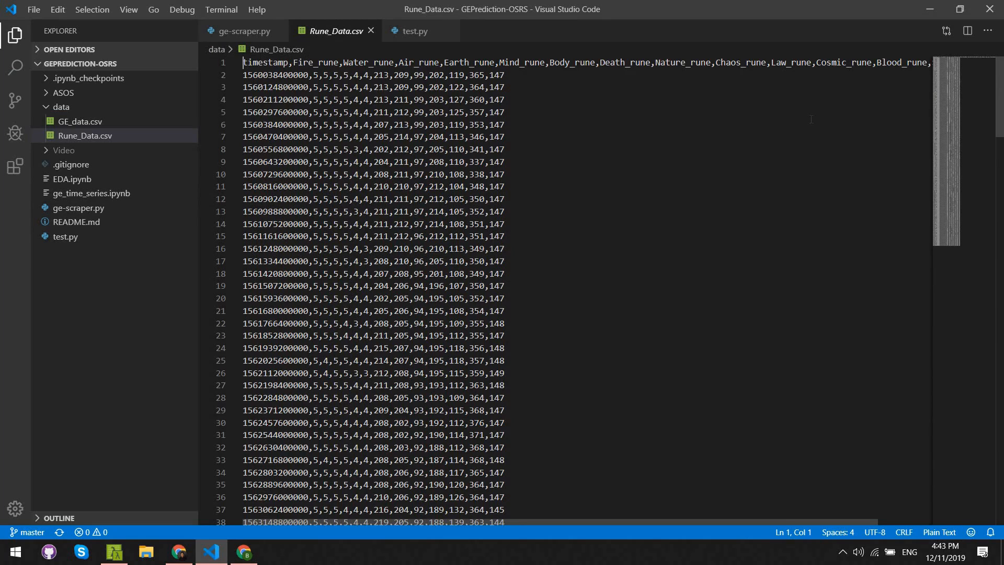
{"action": "mouse_move", "coordinate": [701, 118]}
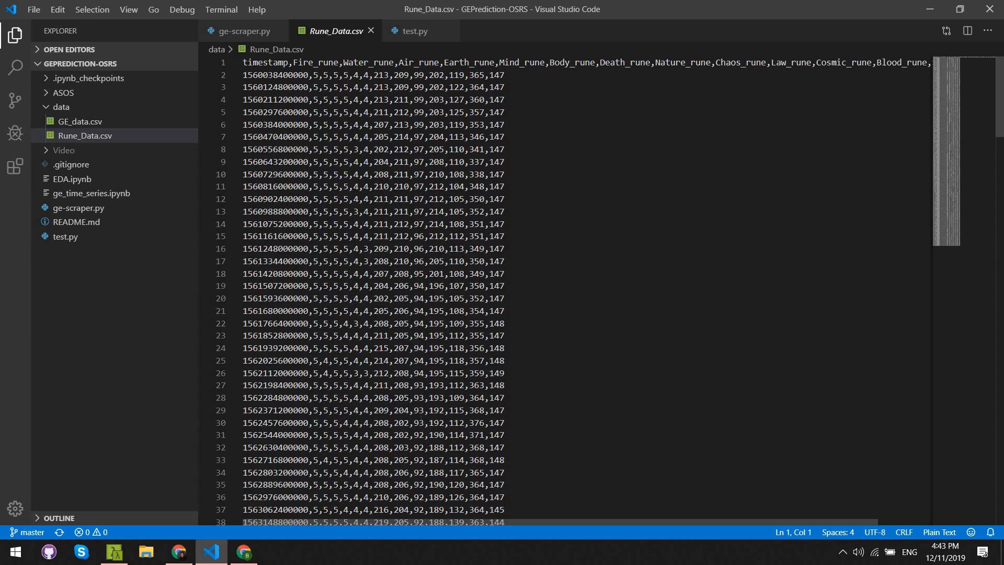
{"action": "left_click", "coordinate": [243, 551]}
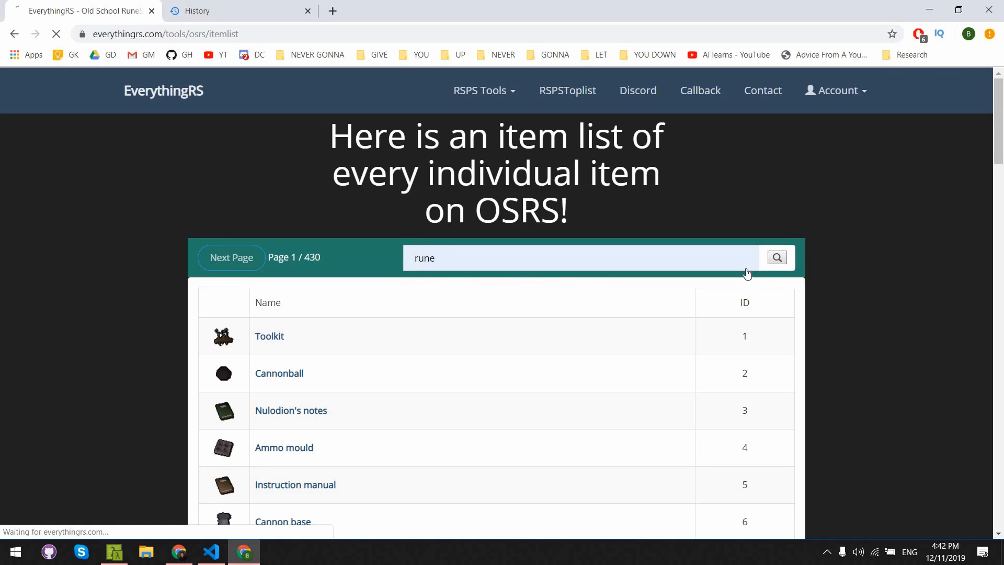
Step: Search EverythingRS for 'rune' and scroll the 340 results including Fire rune ID 554
{"action": "left_click", "coordinate": [777, 257]}
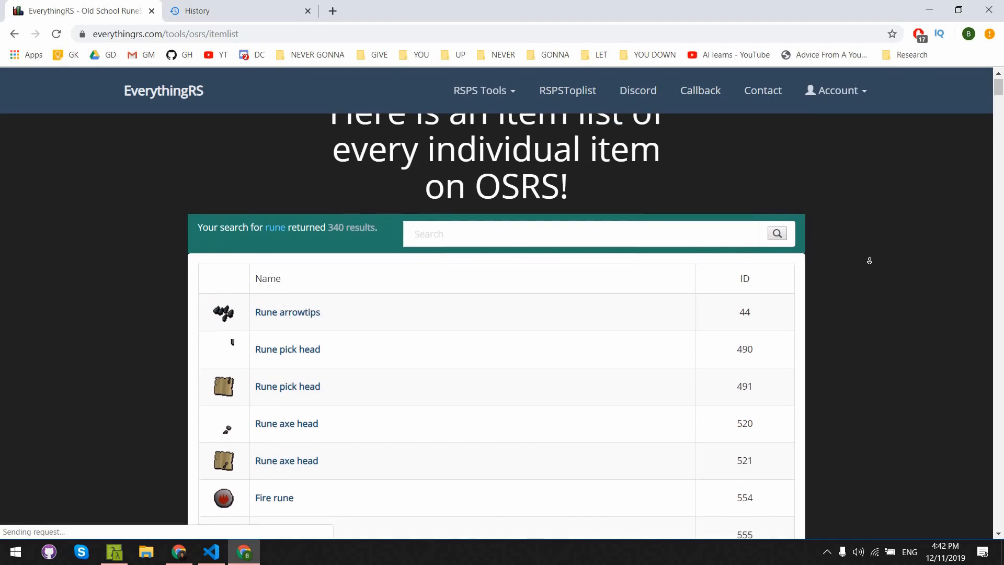
{"action": "scroll", "scroll_direction": "down", "scroll_amount": 3}
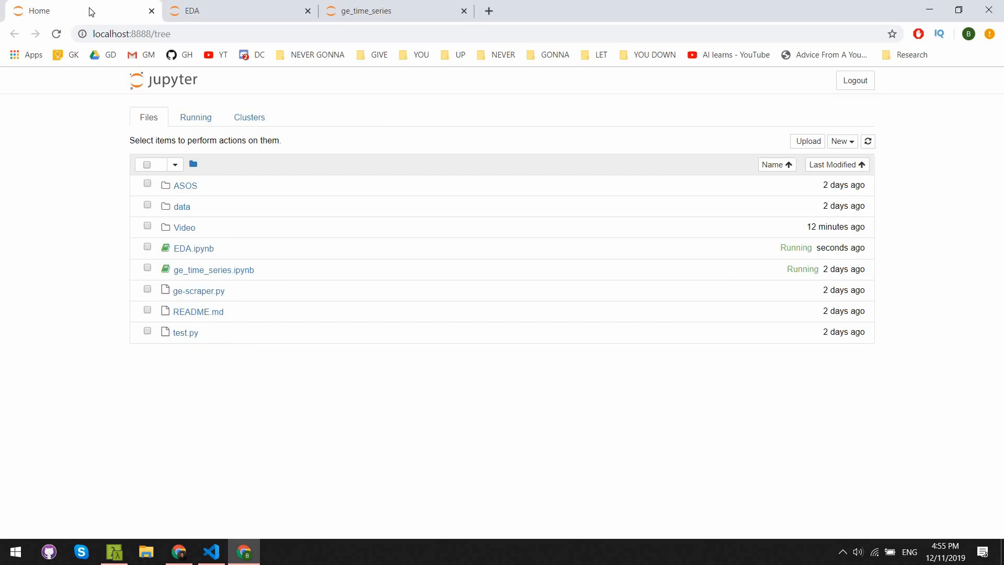
{"action": "mouse_move", "coordinate": [224, 11]}
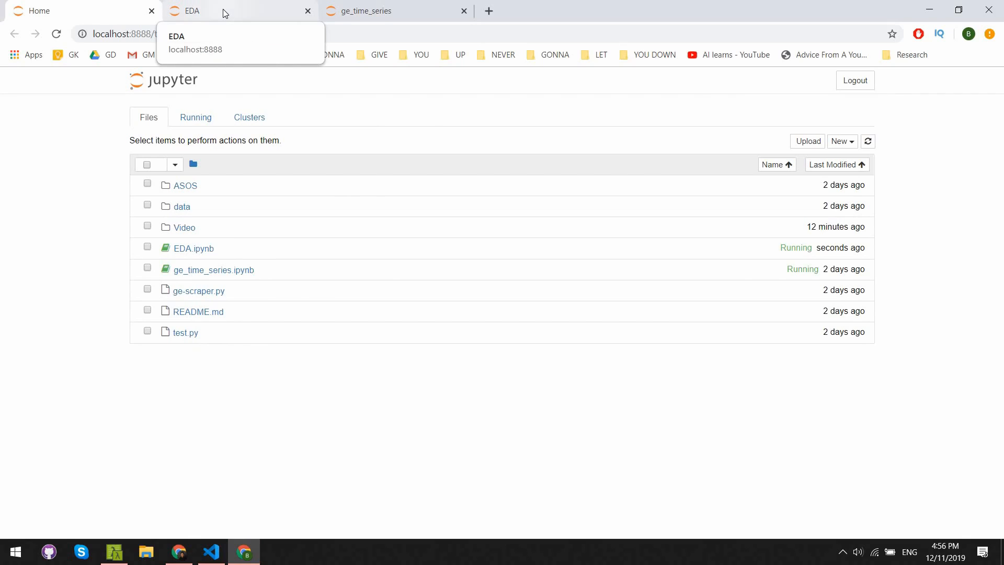
Step: Run the EDA notebook's title, imports, data load/preview and describe/shape cells
{"action": "left_click", "coordinate": [186, 10]}
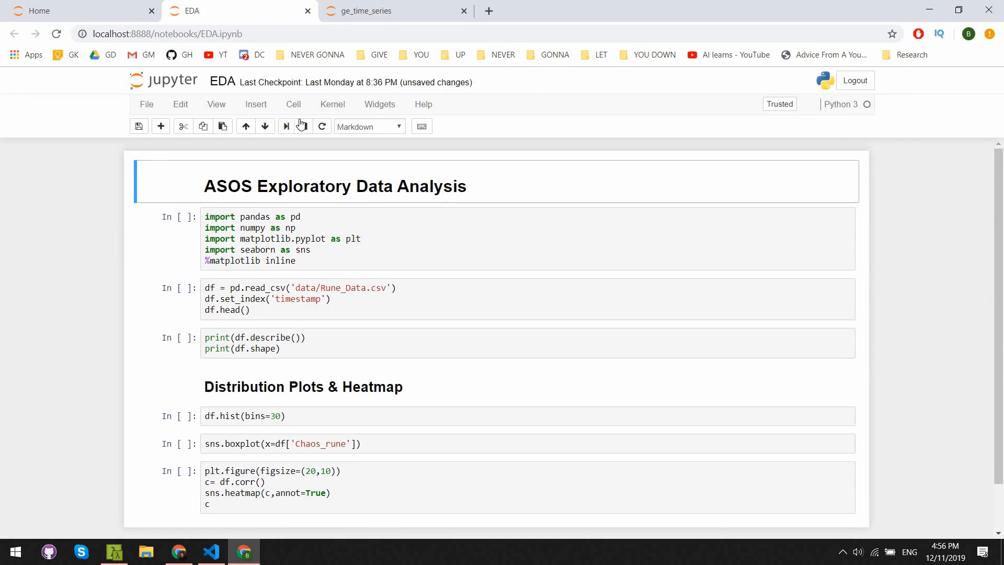
{"action": "left_click", "coordinate": [285, 126]}
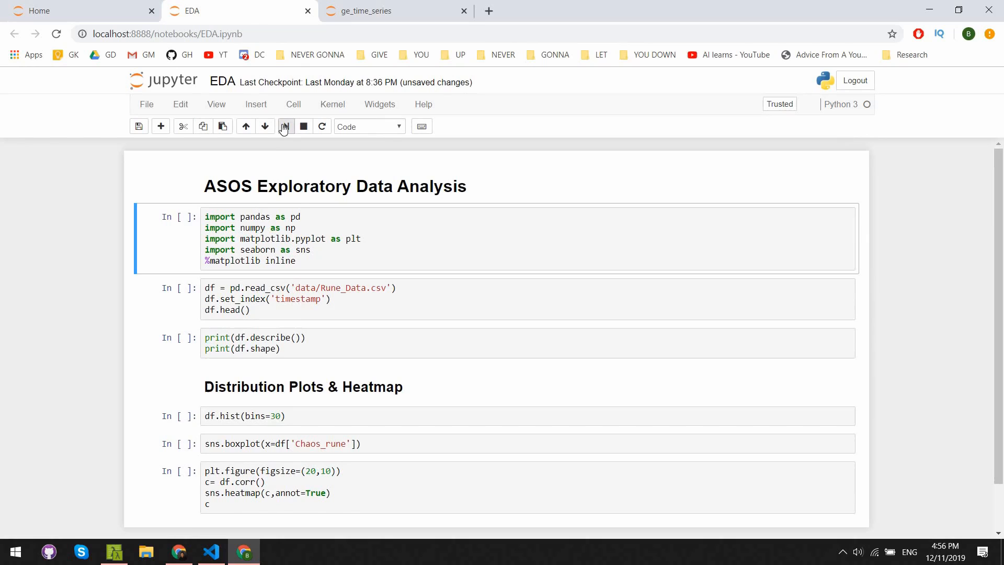
{"action": "left_click", "coordinate": [284, 127]}
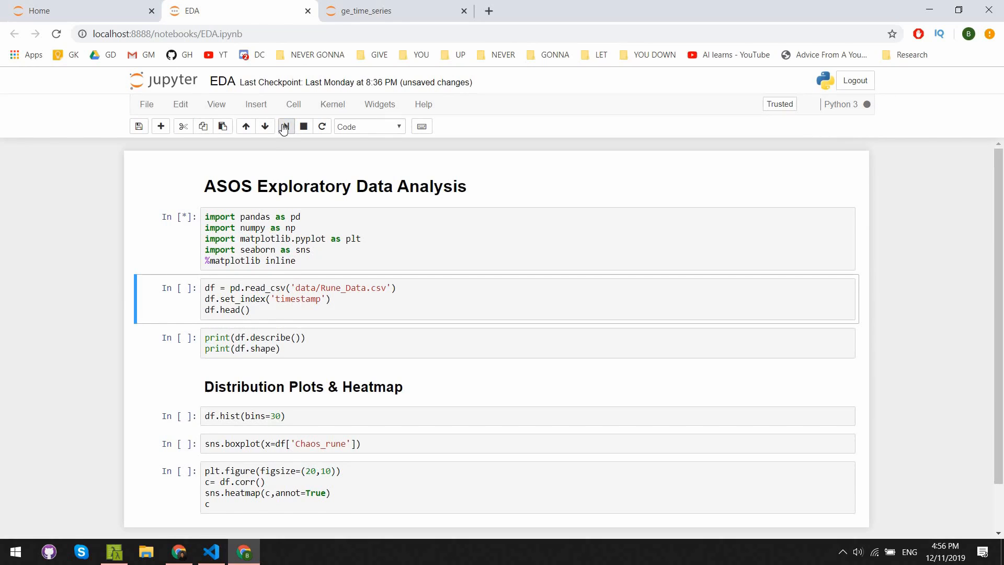
{"action": "left_click", "coordinate": [285, 126]}
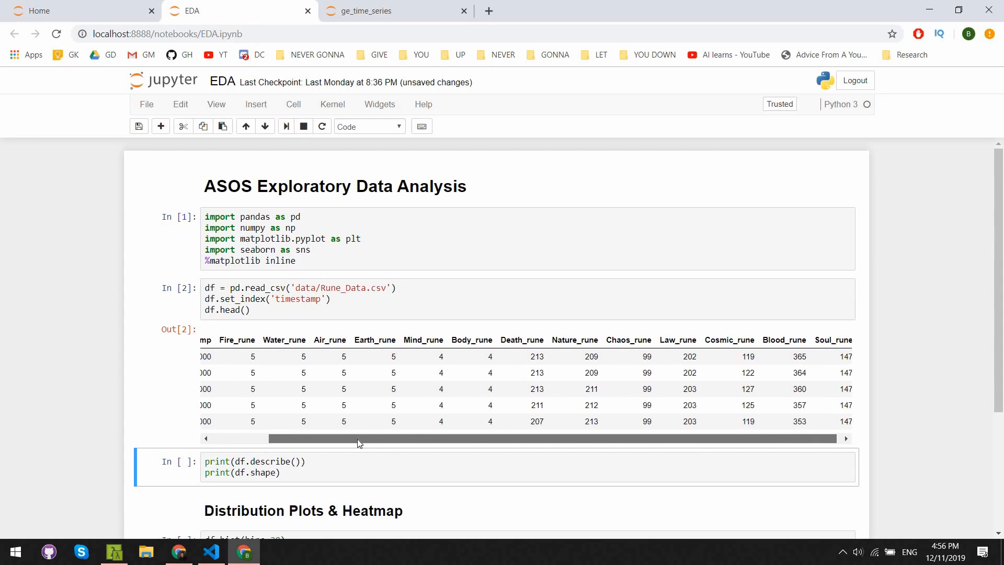
{"action": "scroll", "scroll_direction": "left", "scroll_amount": 3}
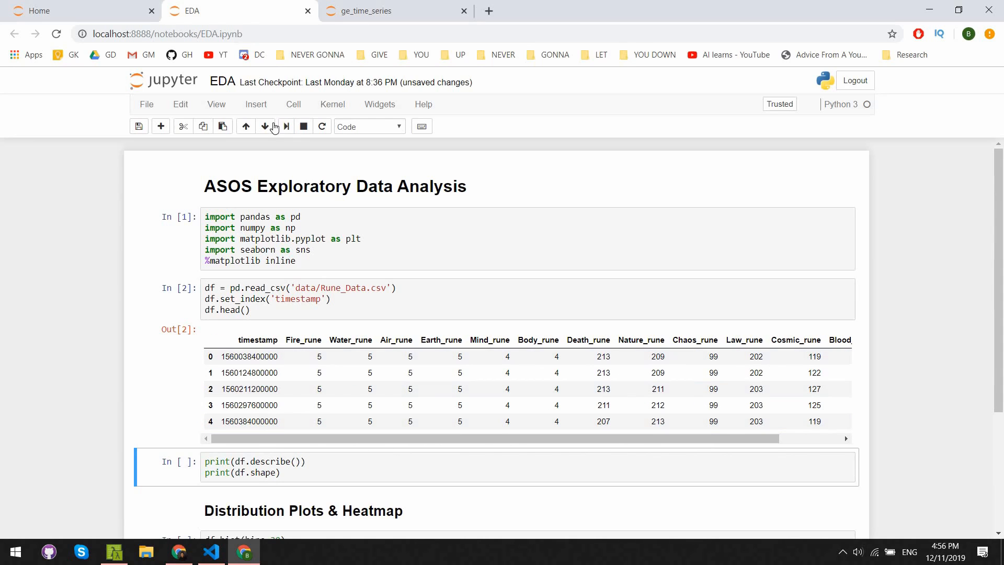
{"action": "left_click", "coordinate": [286, 127]}
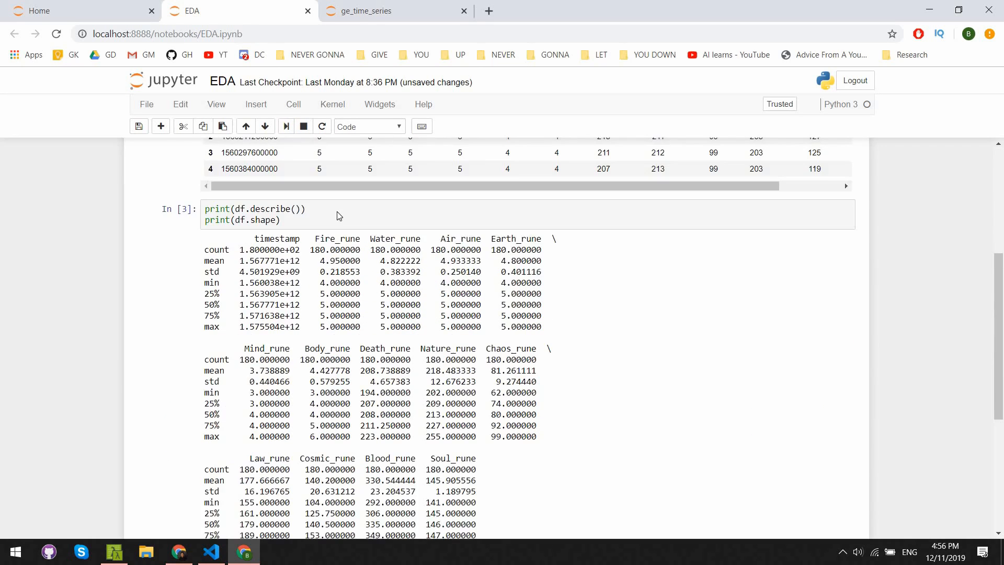
{"action": "scroll", "scroll_direction": "down", "scroll_amount": 3}
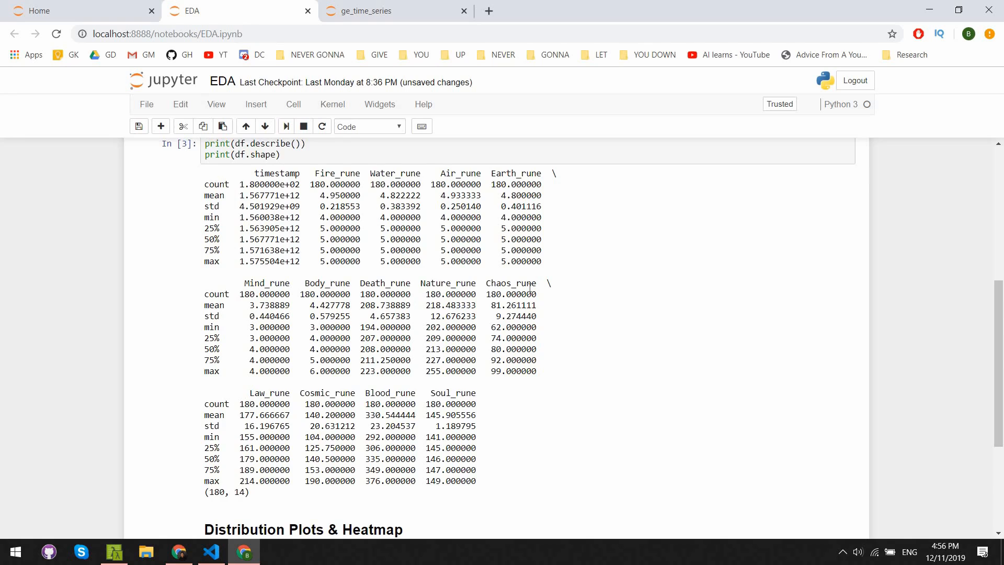
{"action": "scroll", "scroll_direction": "down", "scroll_amount": 3}
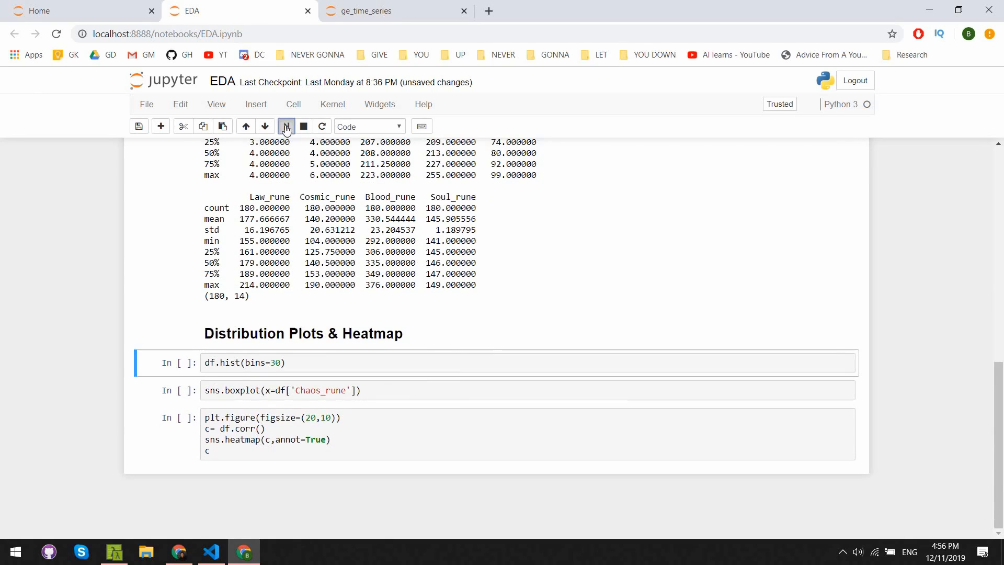
Step: Run the histograms cell and scroll through the rune column histograms and later plots
{"action": "left_click", "coordinate": [285, 126]}
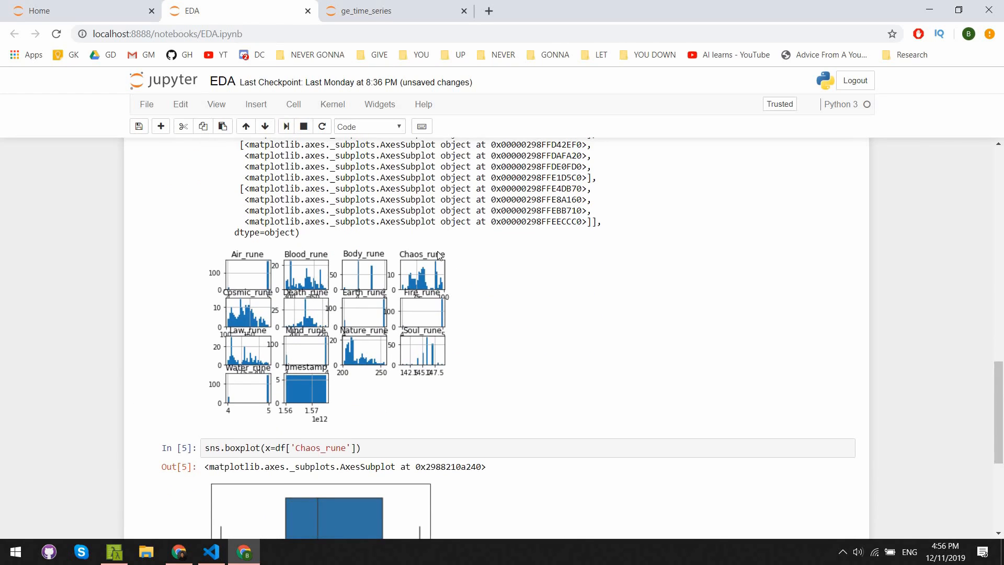
{"action": "scroll", "scroll_direction": "down", "scroll_amount": 3}
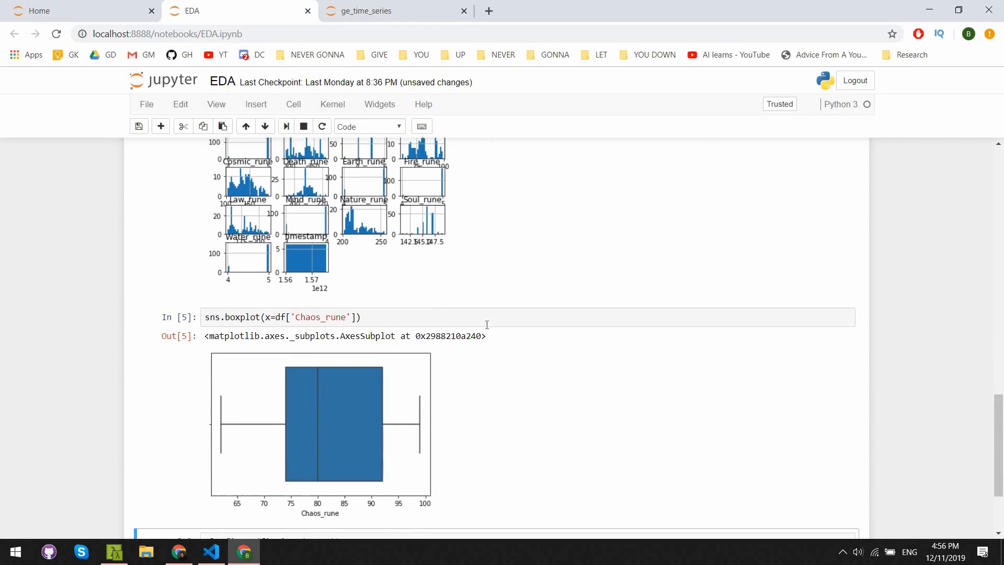
{"action": "scroll", "scroll_direction": "down", "scroll_amount": 3}
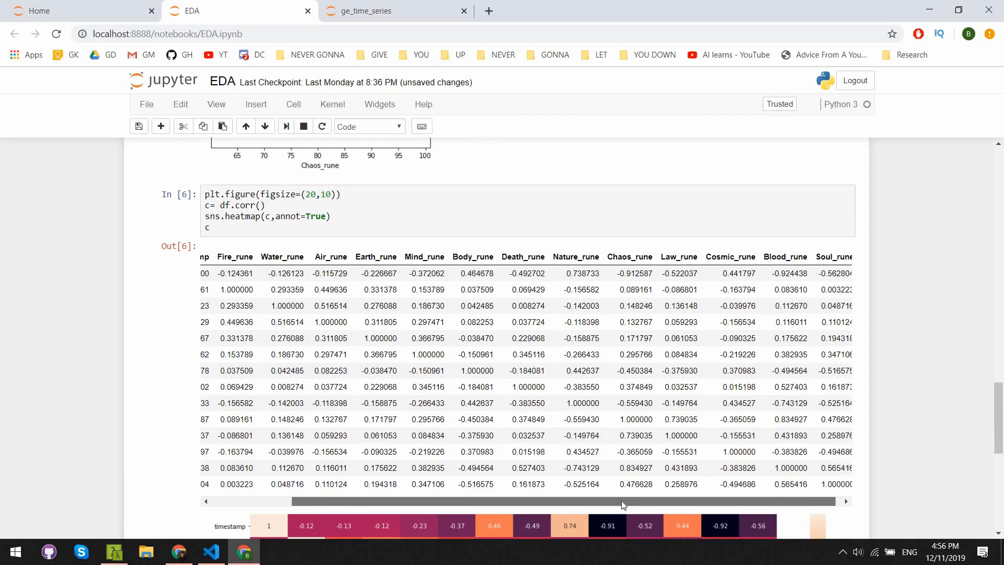
{"action": "scroll", "scroll_direction": "down", "scroll_amount": 3}
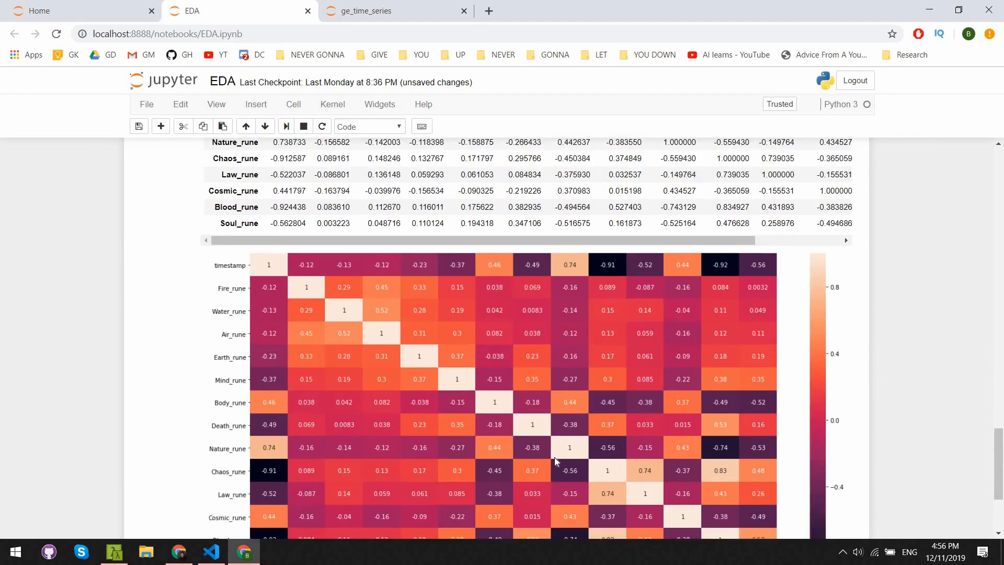
Step: Scroll to the end of the correlation heatmap output and back up
{"action": "scroll", "scroll_direction": "down", "scroll_amount": 3}
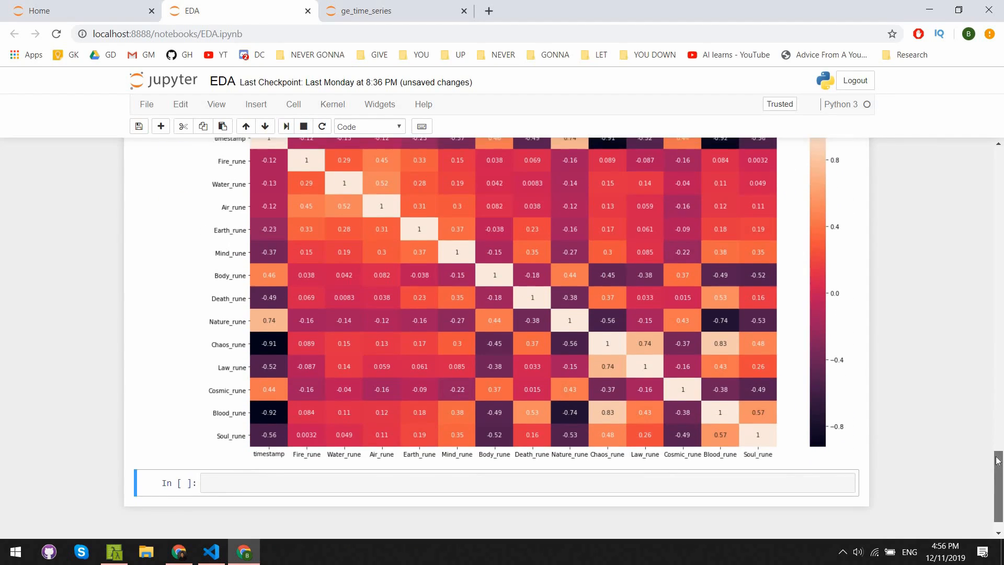
{"action": "scroll", "scroll_direction": "up", "scroll_amount": 3}
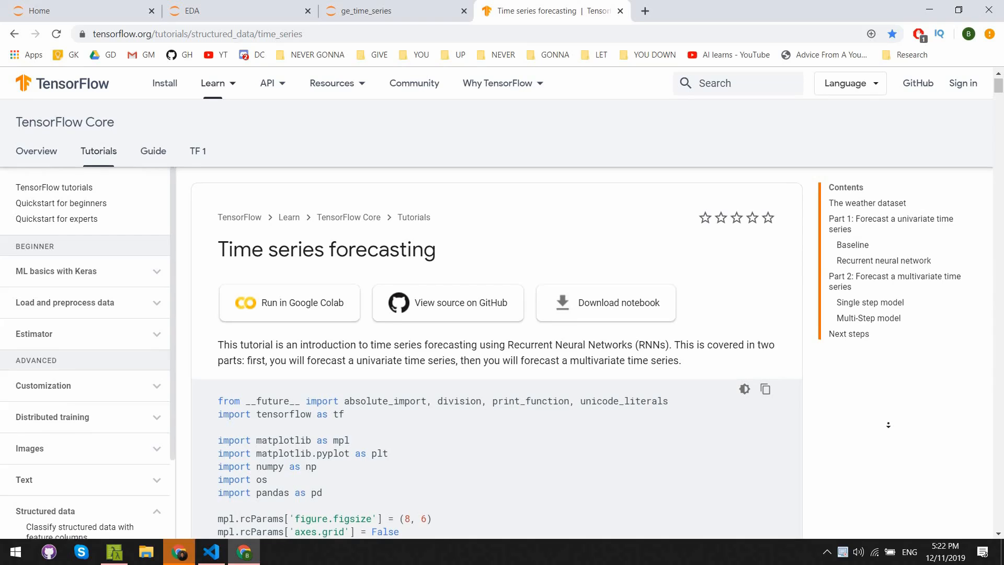
Step: Read the tutorial's weather dataset and Part 1 univariate sections, then return to the ge_time_series notebook
{"action": "scroll", "scroll_direction": "down", "scroll_amount": 3}
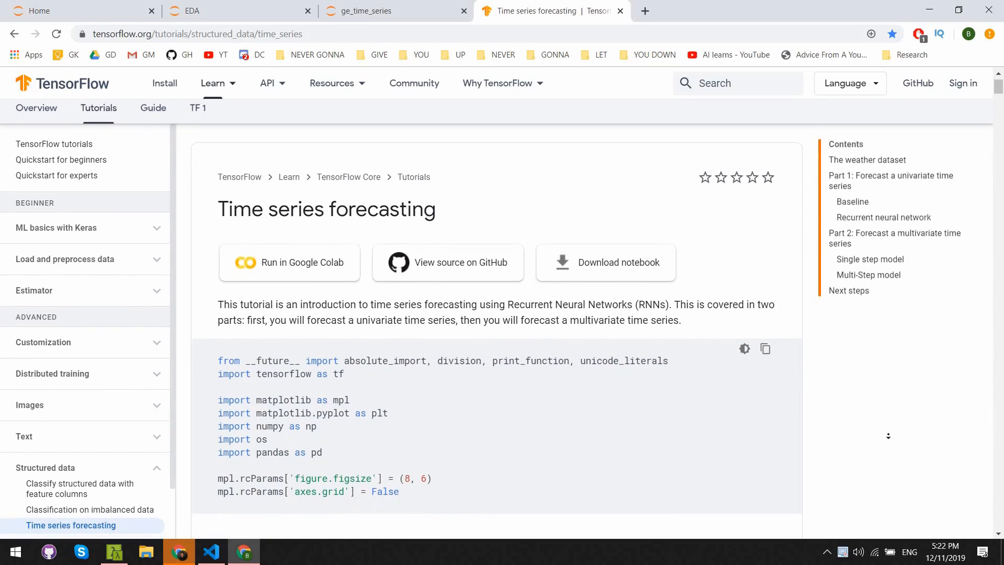
{"action": "scroll", "scroll_direction": "down", "scroll_amount": 3}
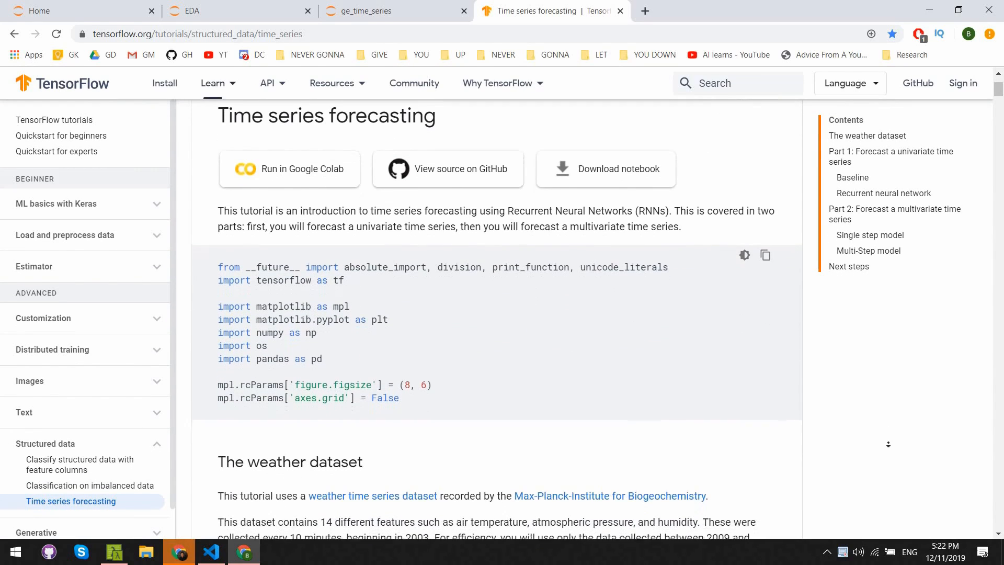
{"action": "scroll", "scroll_direction": "down", "scroll_amount": 3}
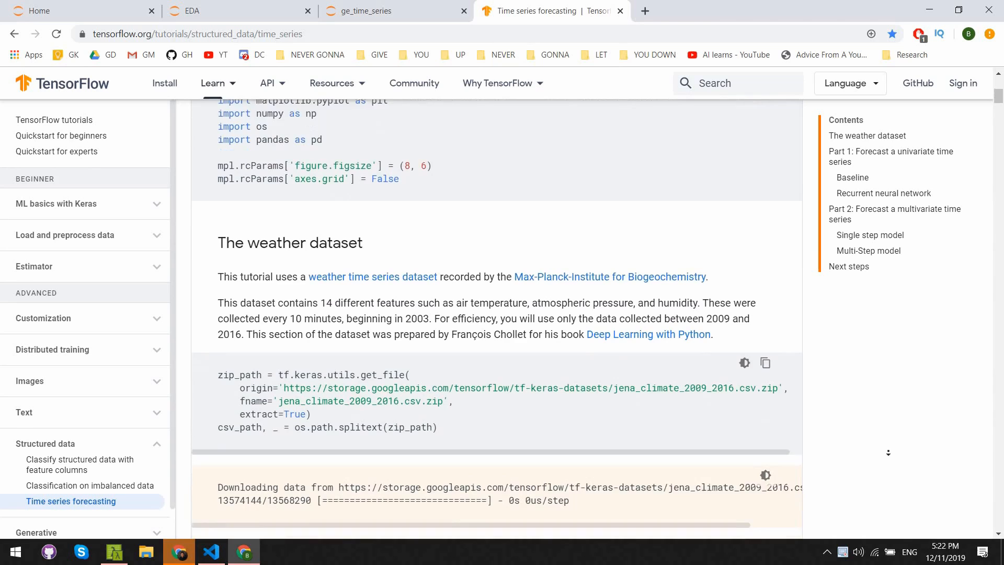
{"action": "scroll", "scroll_direction": "down", "scroll_amount": 3}
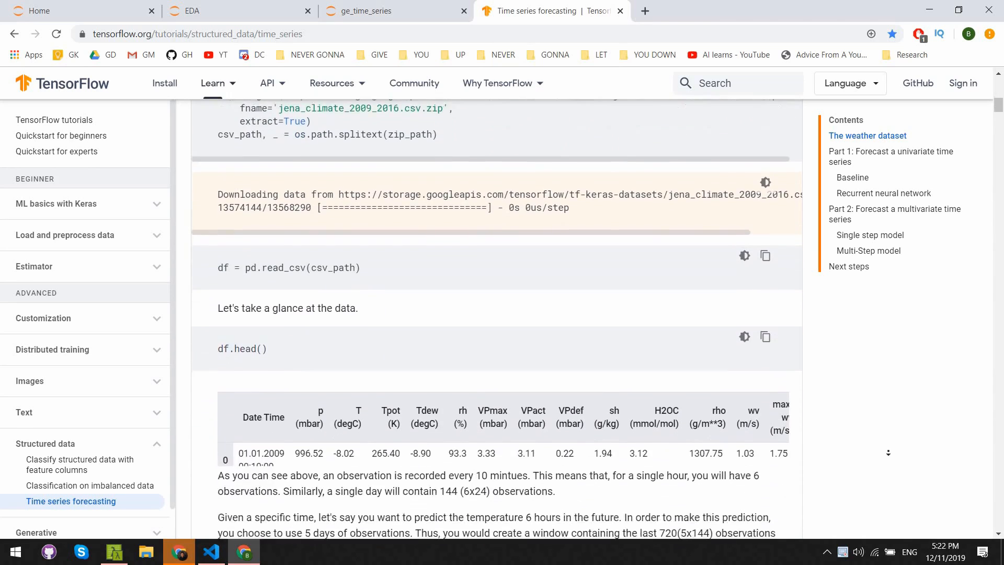
{"action": "scroll", "scroll_direction": "down", "scroll_amount": 3}
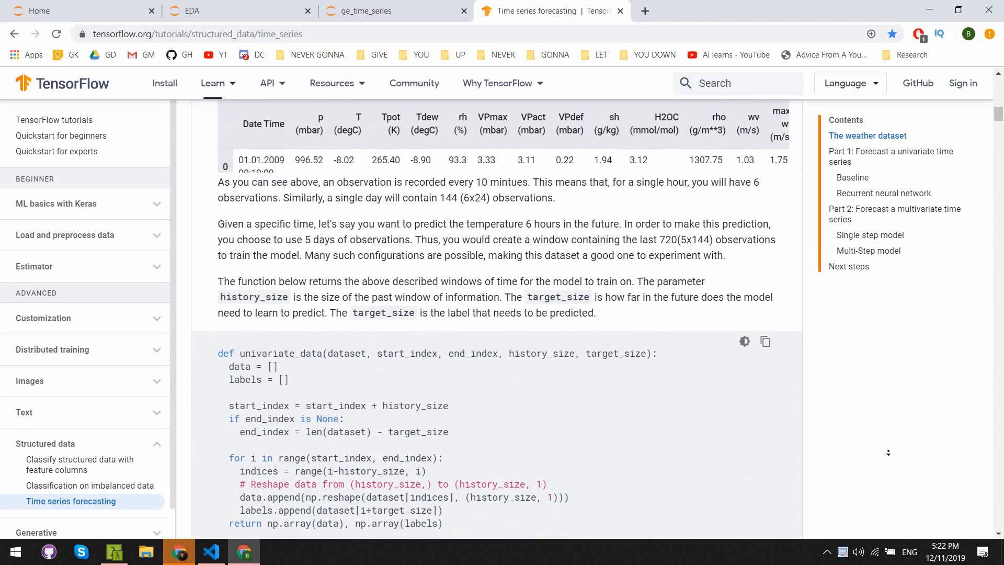
{"action": "scroll", "scroll_direction": "down", "scroll_amount": 3}
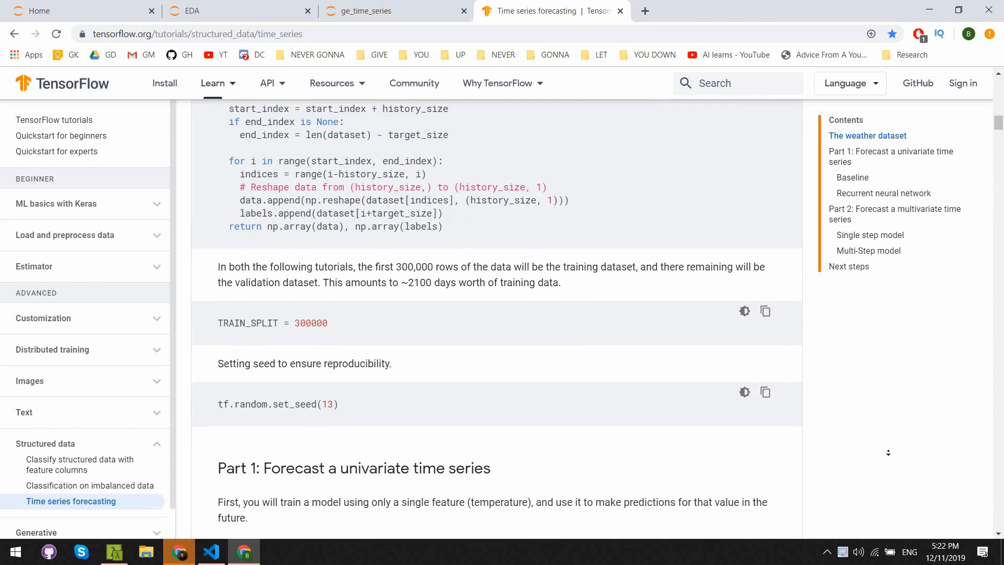
{"action": "scroll", "scroll_direction": "down", "scroll_amount": 3}
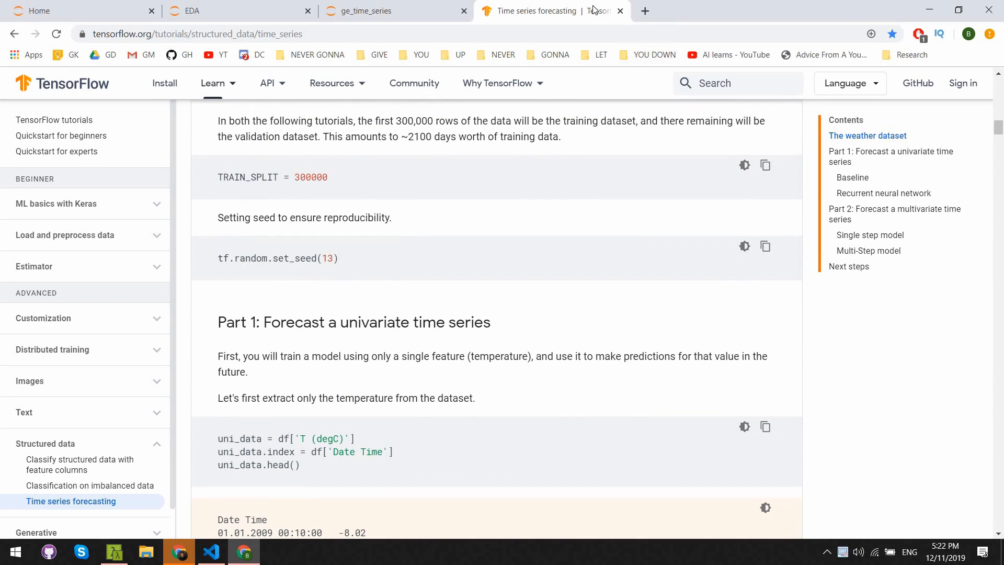
{"action": "left_click", "coordinate": [394, 10]}
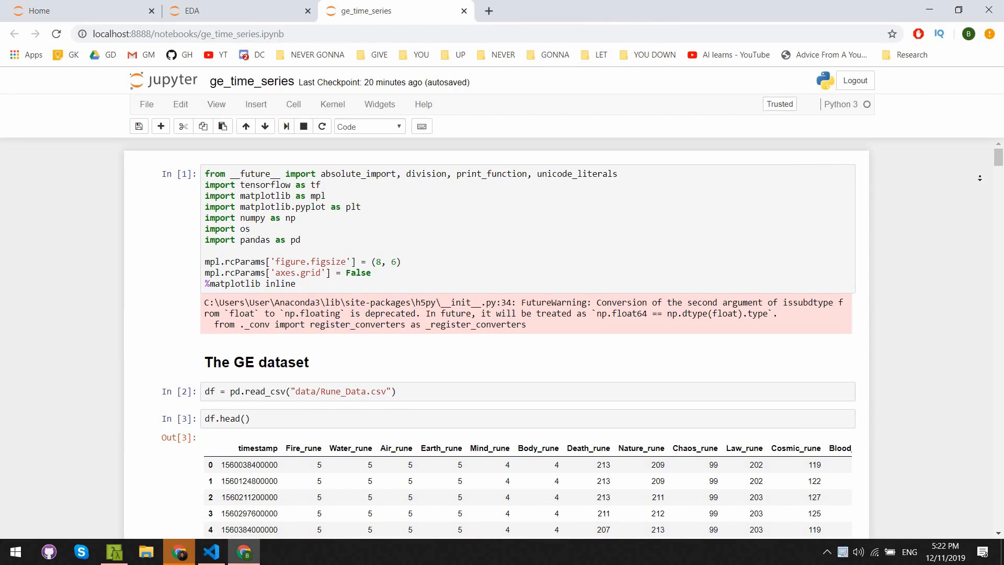
{"action": "scroll", "scroll_direction": "down", "scroll_amount": 3}
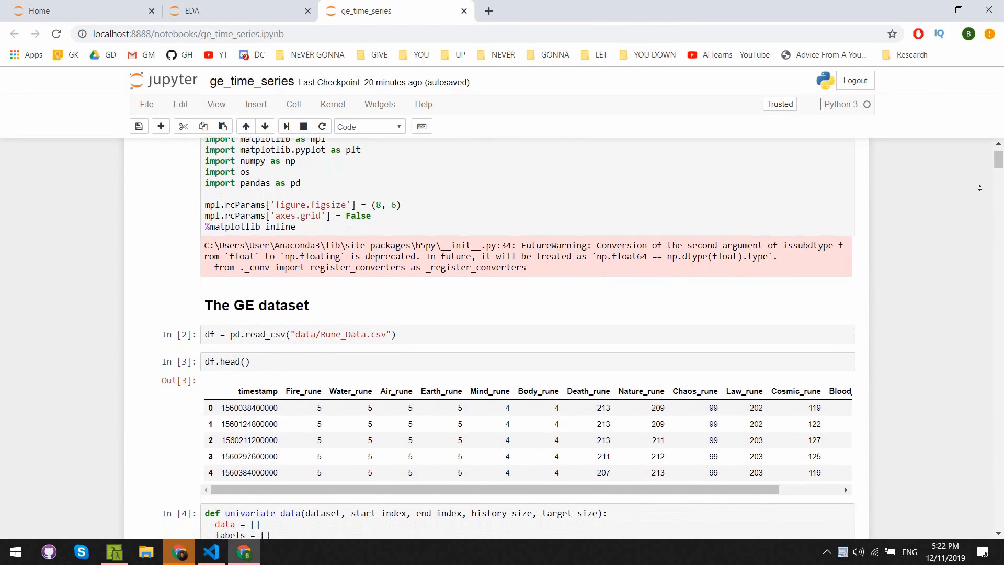
{"action": "scroll", "scroll_direction": "down", "scroll_amount": 3}
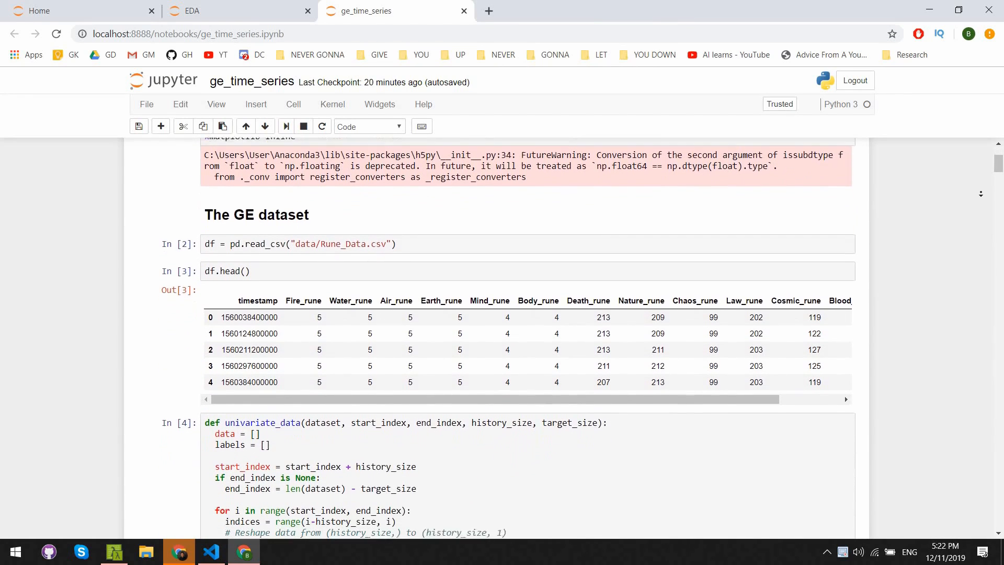
{"action": "scroll", "scroll_direction": "down", "scroll_amount": 3}
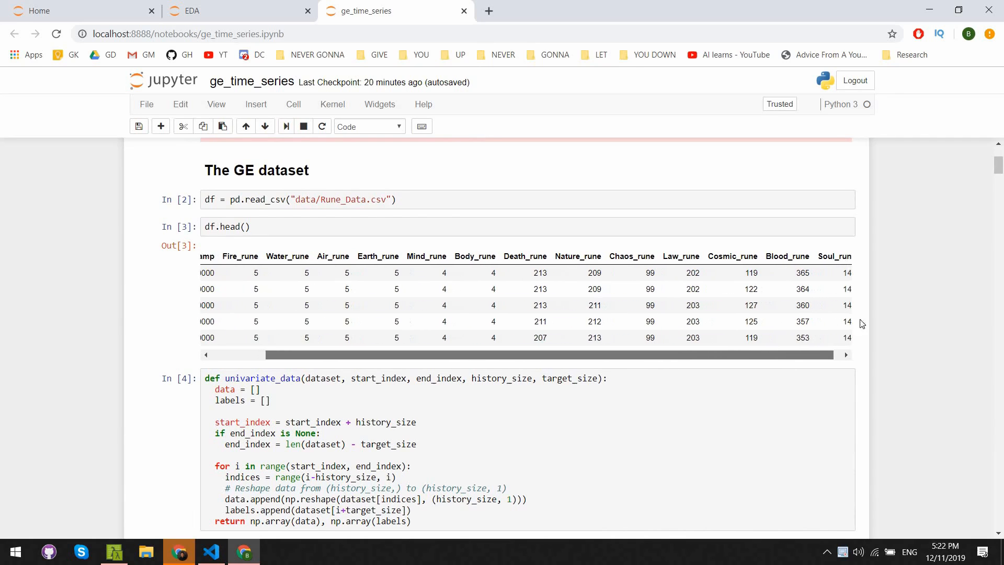
{"action": "scroll", "scroll_direction": "down", "scroll_amount": 3}
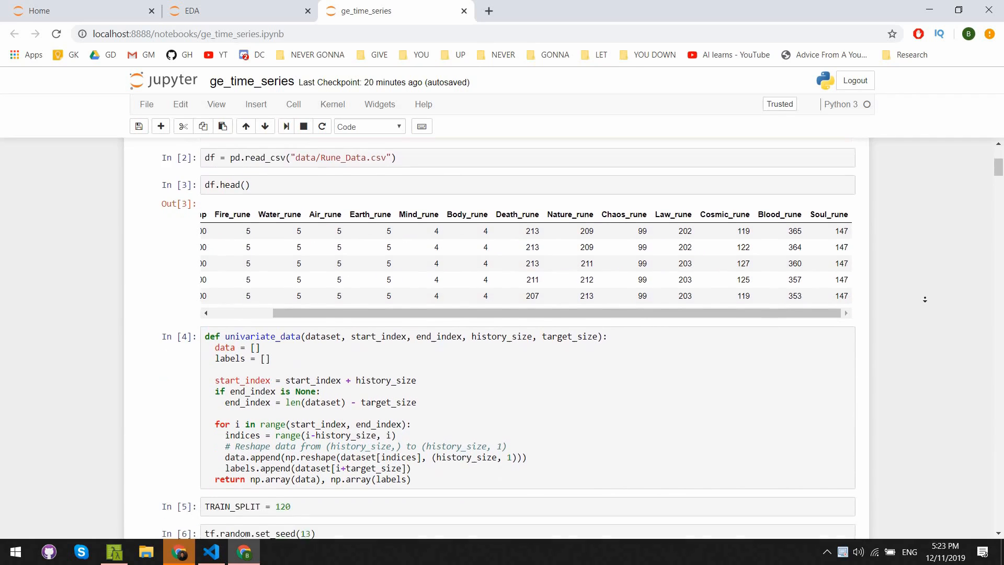
{"action": "scroll", "scroll_direction": "down", "scroll_amount": 3}
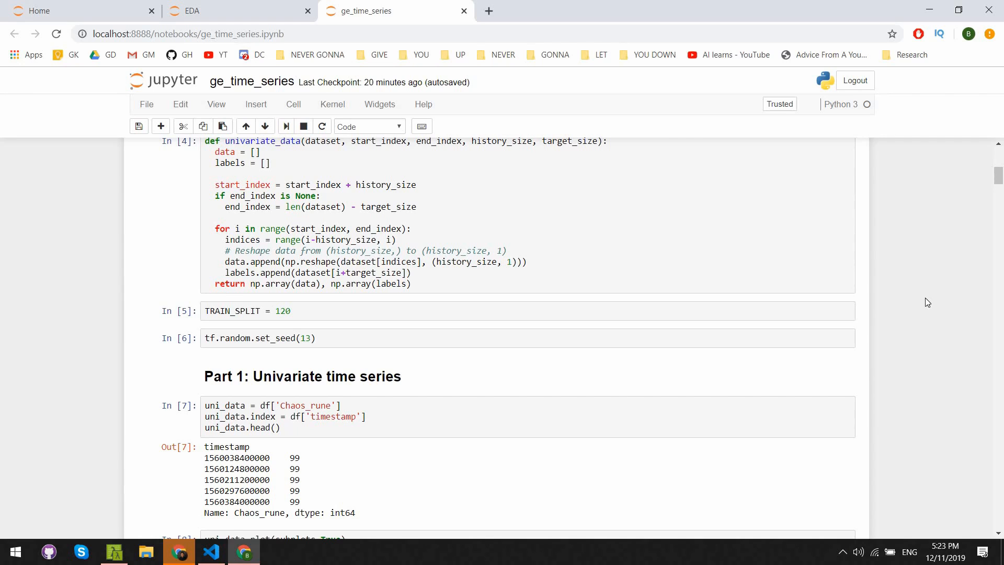
{"action": "scroll", "scroll_direction": "down", "scroll_amount": 3}
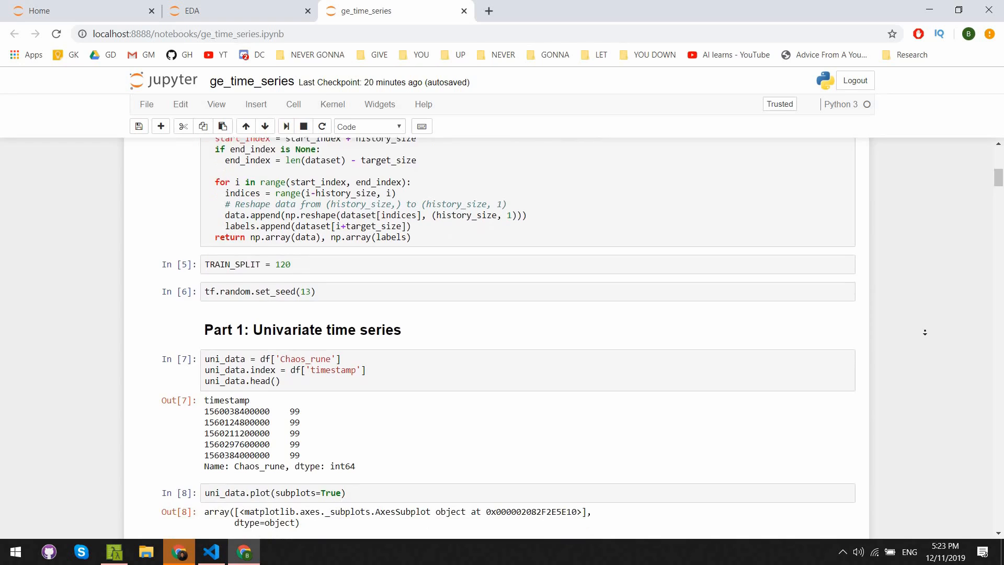
{"action": "scroll", "scroll_direction": "down", "scroll_amount": 3}
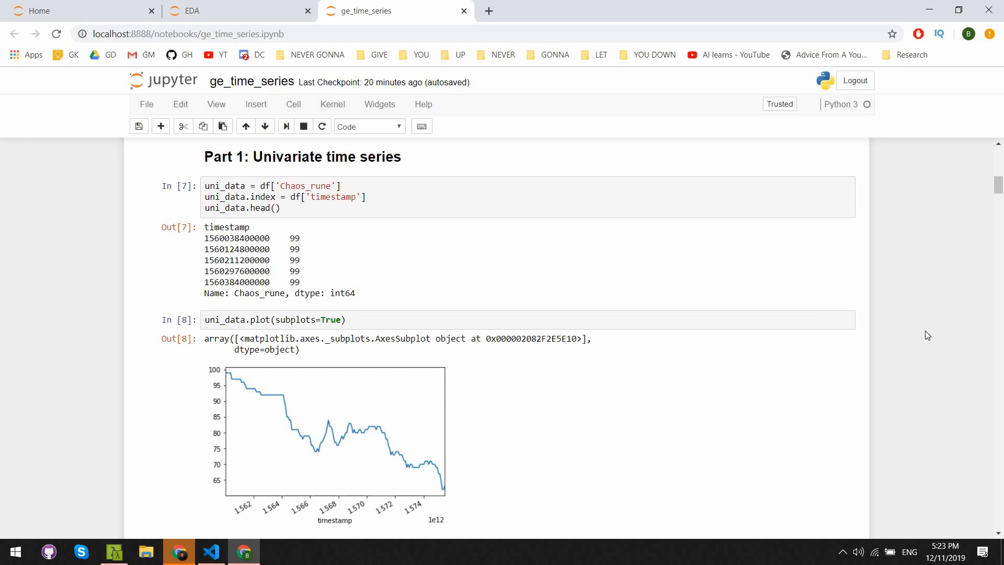
{"action": "scroll", "scroll_direction": "down", "scroll_amount": 3}
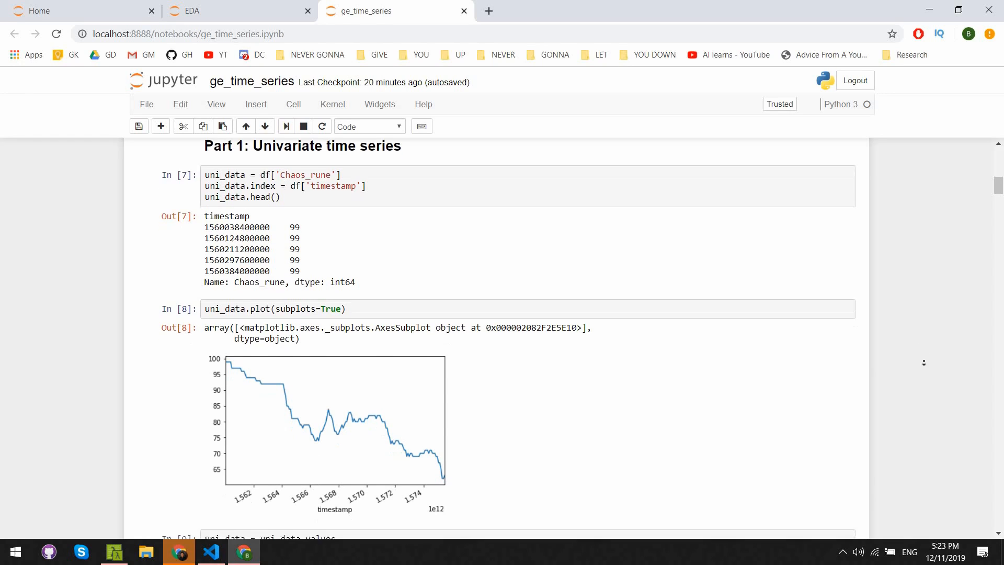
{"action": "scroll", "scroll_direction": "down", "scroll_amount": 3}
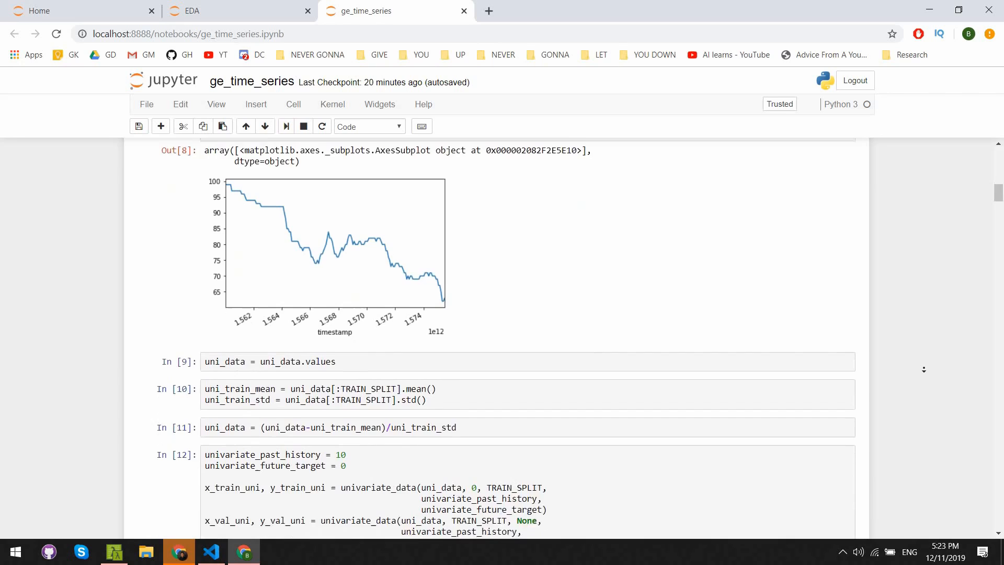
{"action": "scroll", "scroll_direction": "down", "scroll_amount": 3}
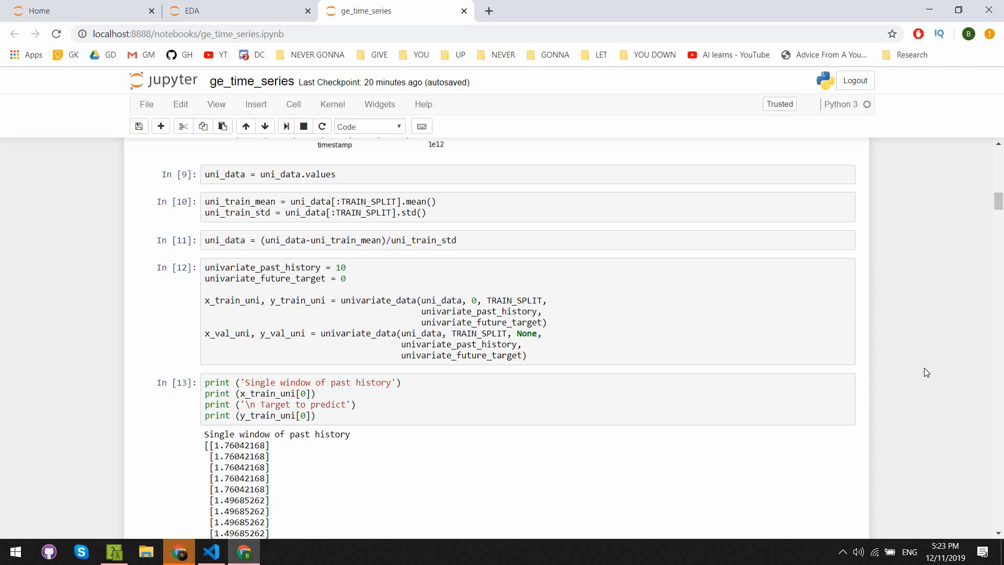
{"action": "scroll", "scroll_direction": "down", "scroll_amount": 3}
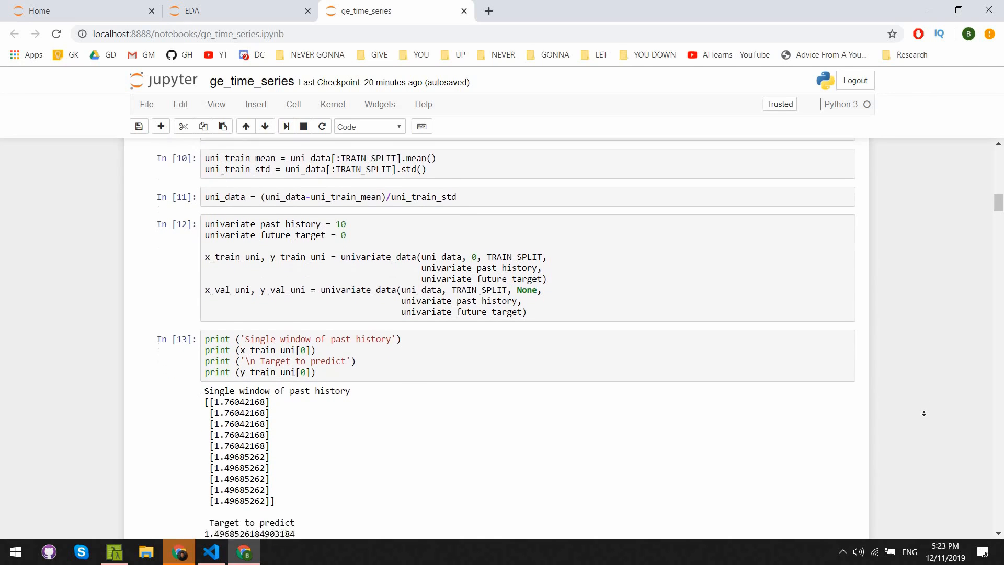
{"action": "scroll", "scroll_direction": "down", "scroll_amount": 3}
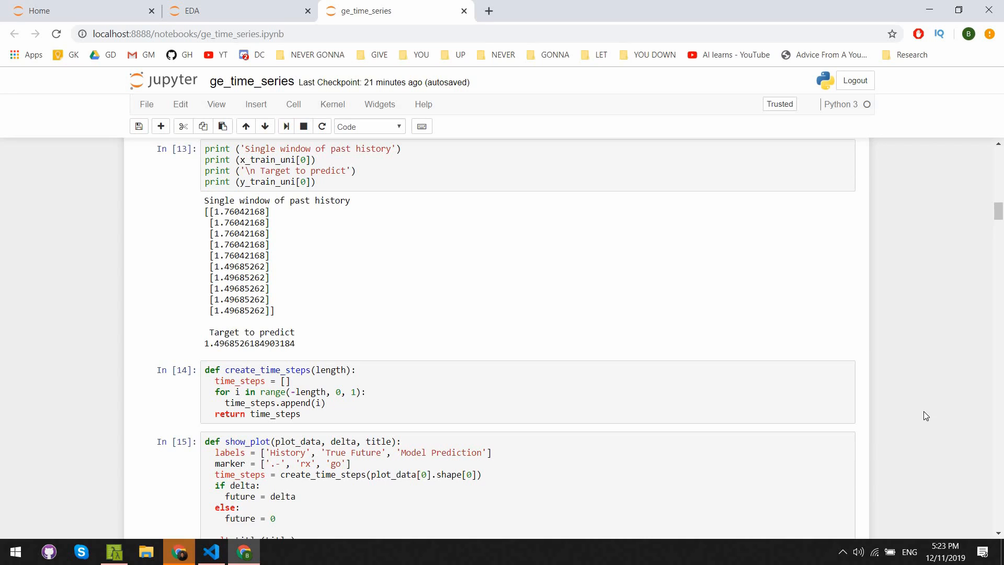
{"action": "scroll", "scroll_direction": "down", "scroll_amount": 3}
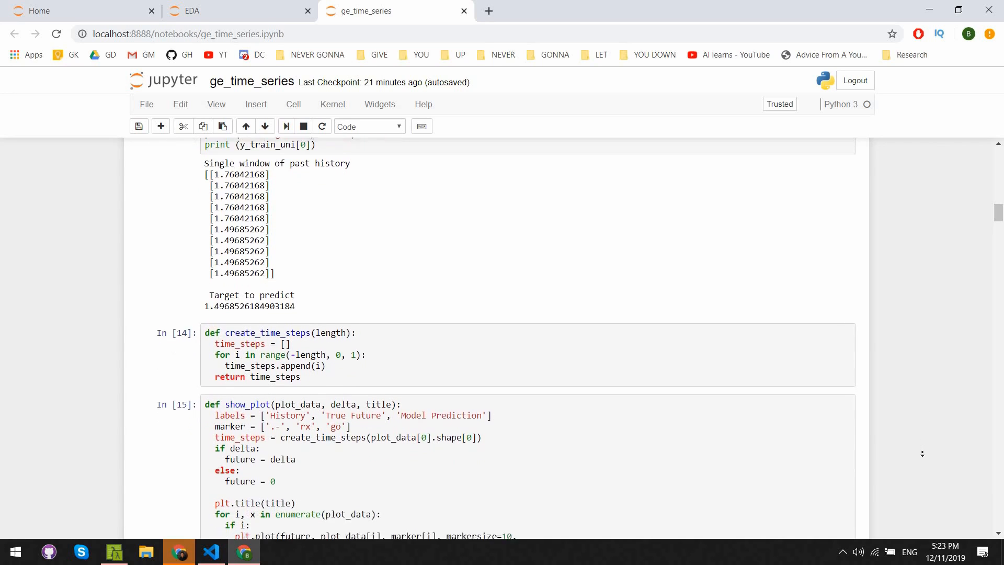
{"action": "scroll", "scroll_direction": "down", "scroll_amount": 3}
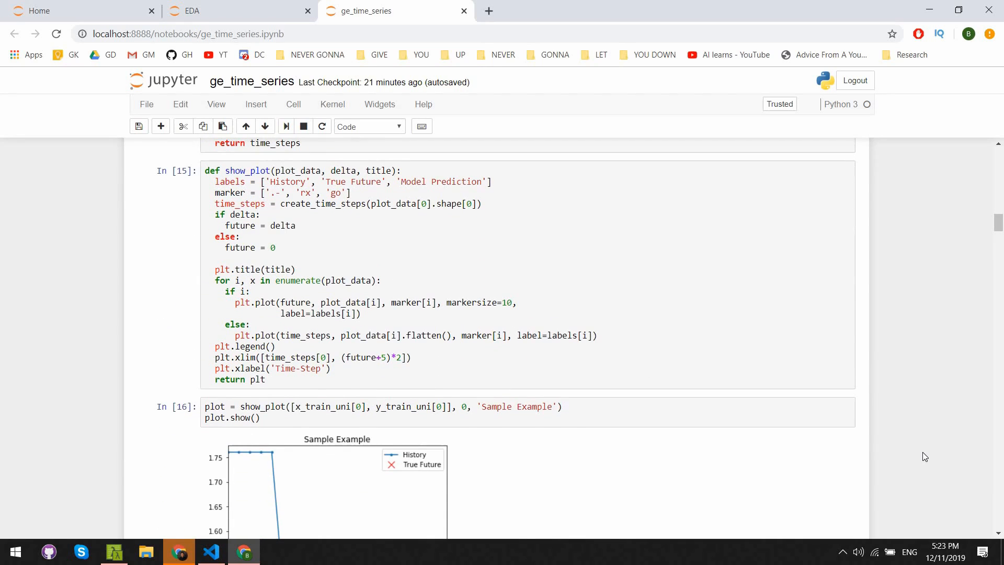
{"action": "mouse_move", "coordinate": [923, 432]}
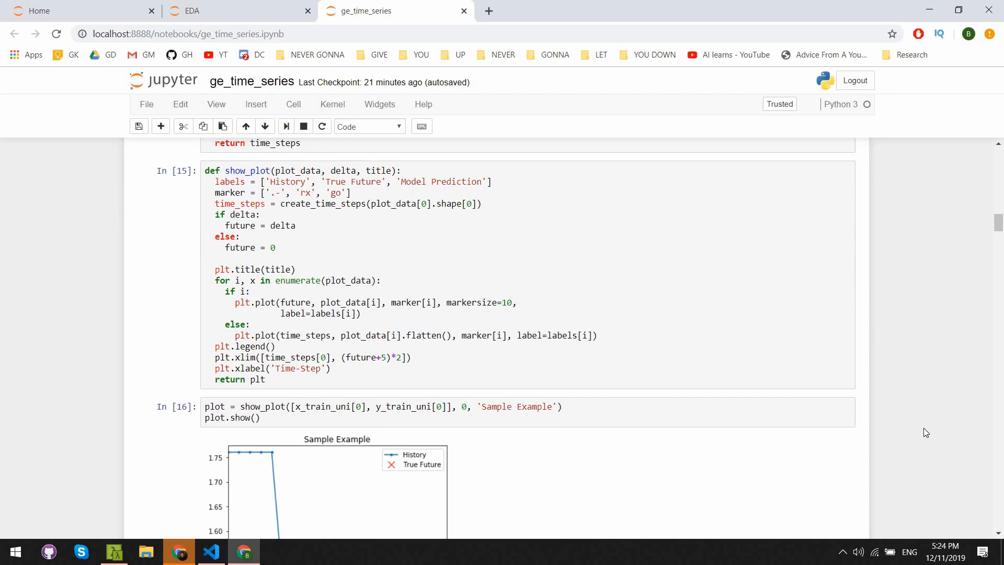
{"action": "scroll", "scroll_direction": "down", "scroll_amount": 3}
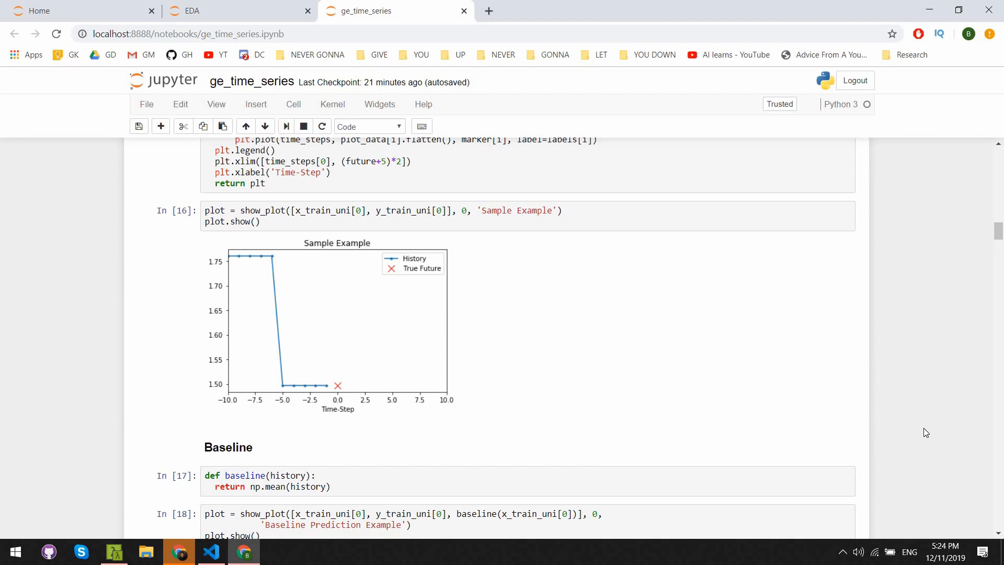
{"action": "scroll", "scroll_direction": "down", "scroll_amount": 3}
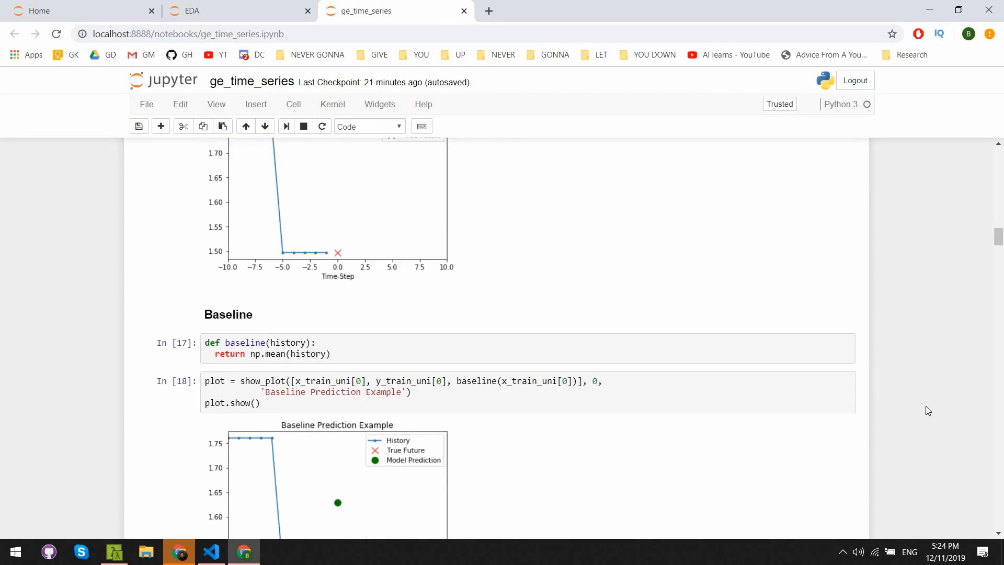
{"action": "scroll", "scroll_direction": "down", "scroll_amount": 3}
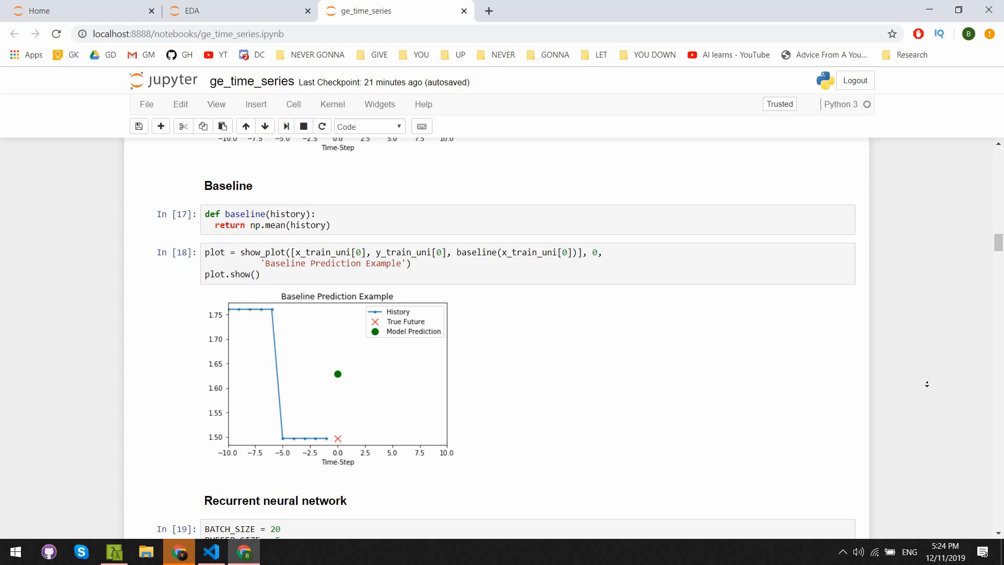
{"action": "scroll", "scroll_direction": "down", "scroll_amount": 3}
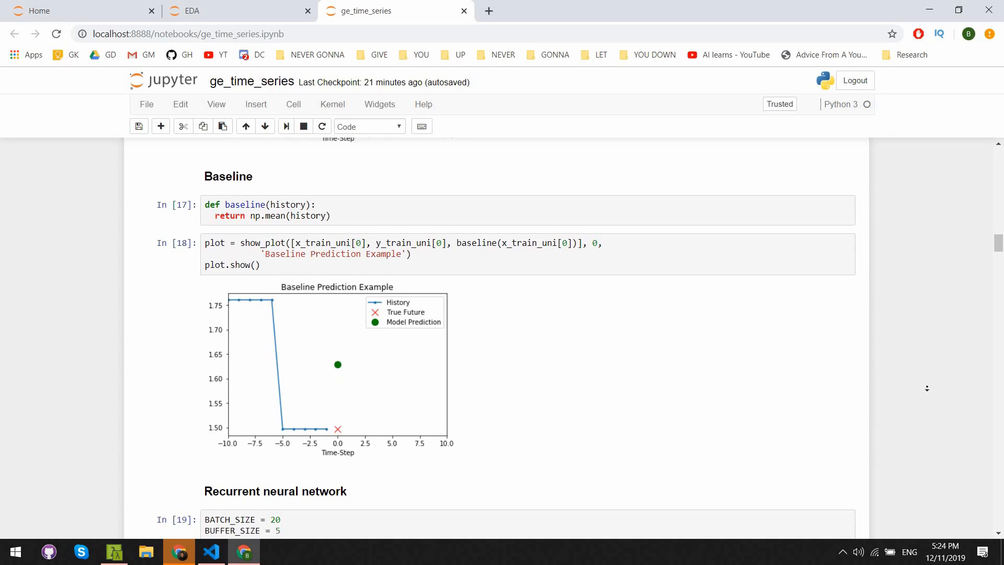
{"action": "scroll", "scroll_direction": "down", "scroll_amount": 3}
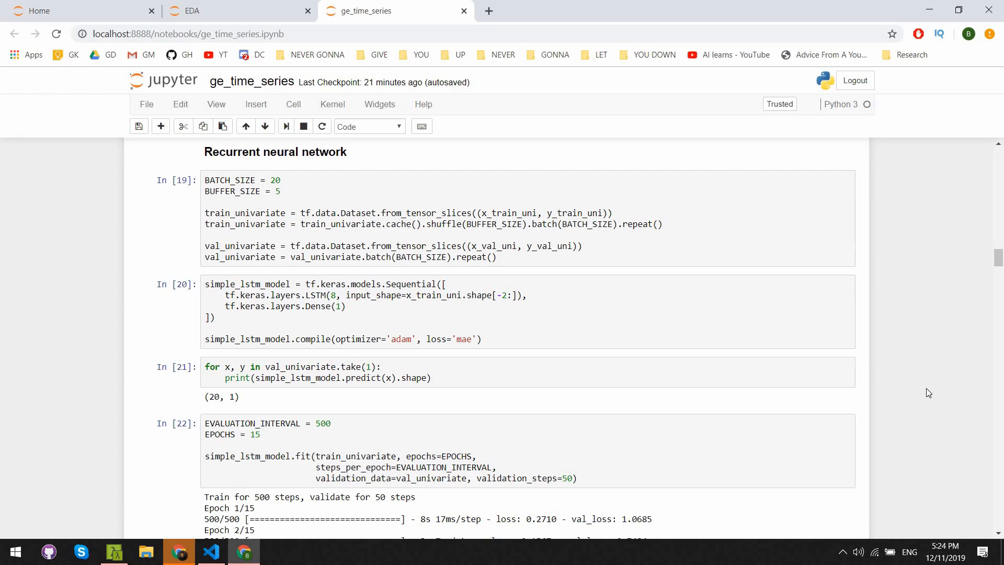
{"action": "mouse_move", "coordinate": [919, 373]}
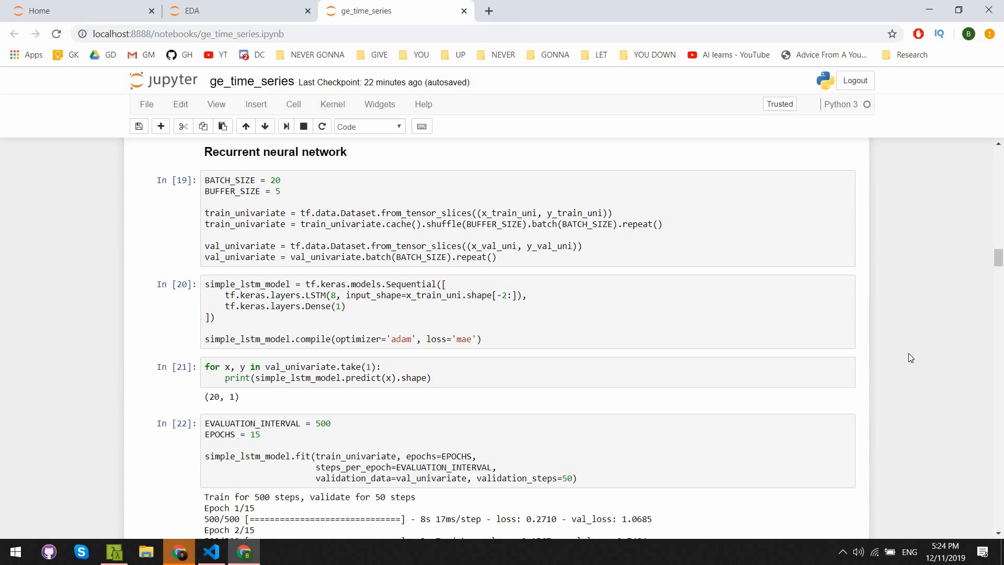
{"action": "mouse_move", "coordinate": [910, 366]}
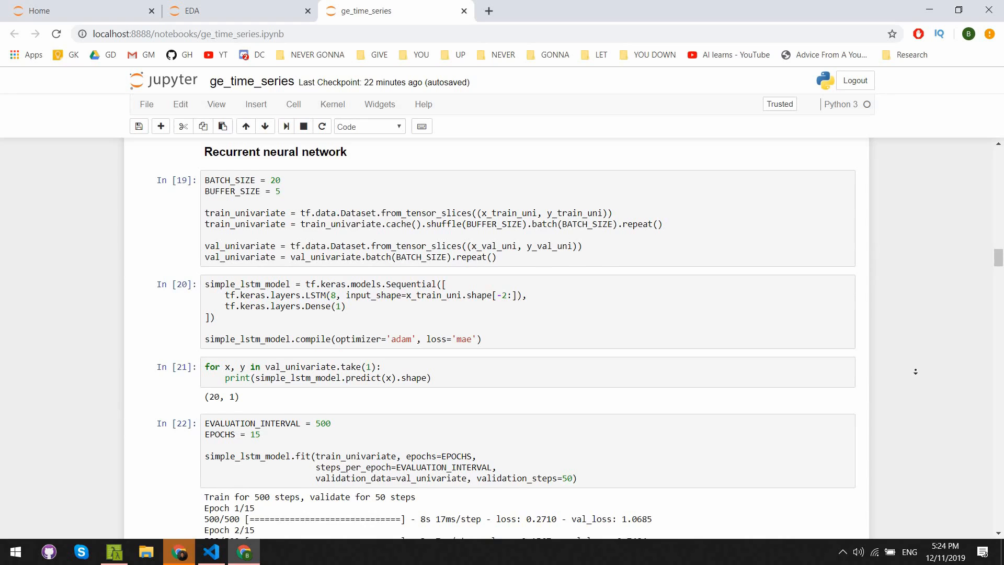
Step: Scroll through the three Simple LSTM model prediction plots
{"action": "scroll", "scroll_direction": "down", "scroll_amount": 3}
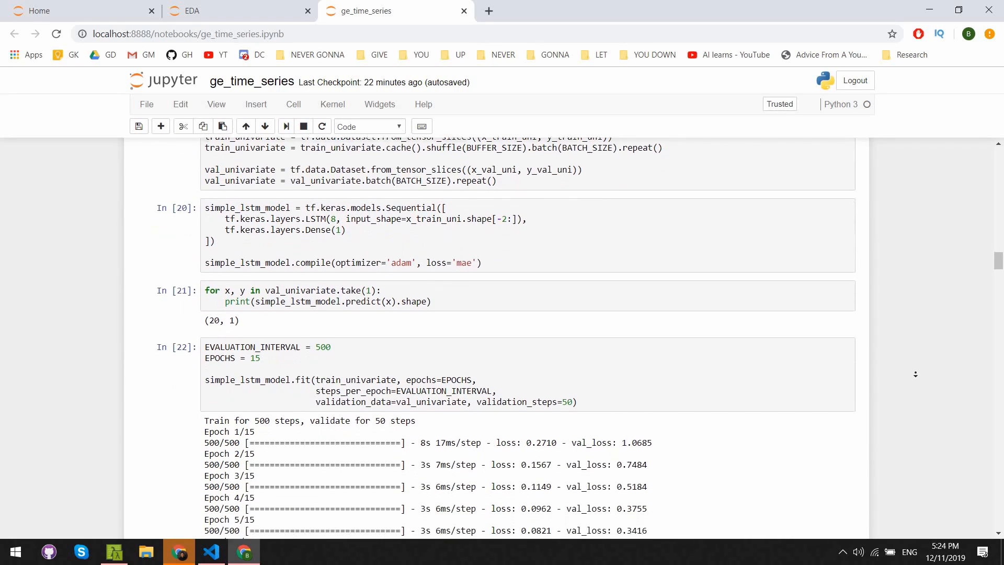
{"action": "scroll", "scroll_direction": "down", "scroll_amount": 3}
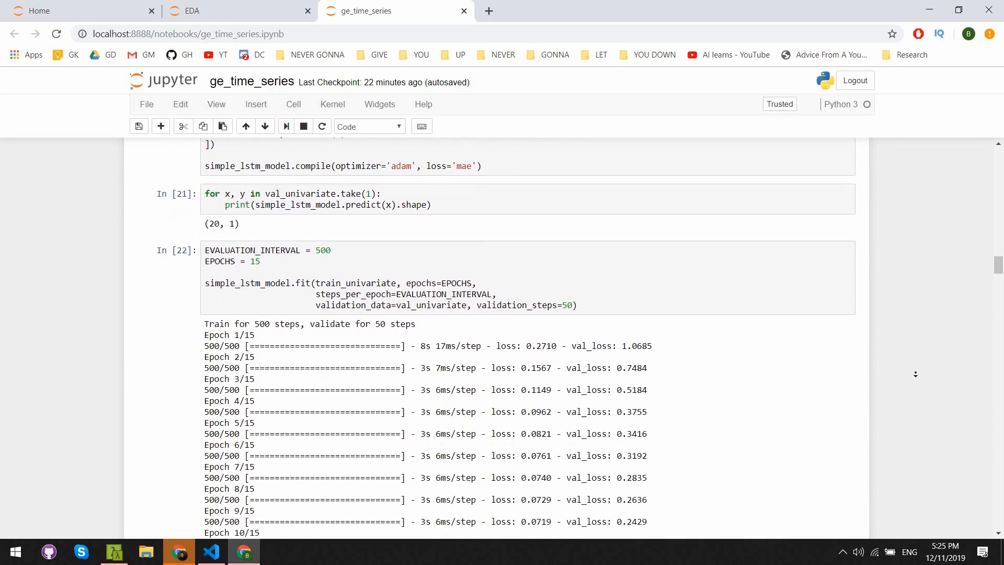
{"action": "scroll", "scroll_direction": "down", "scroll_amount": 3}
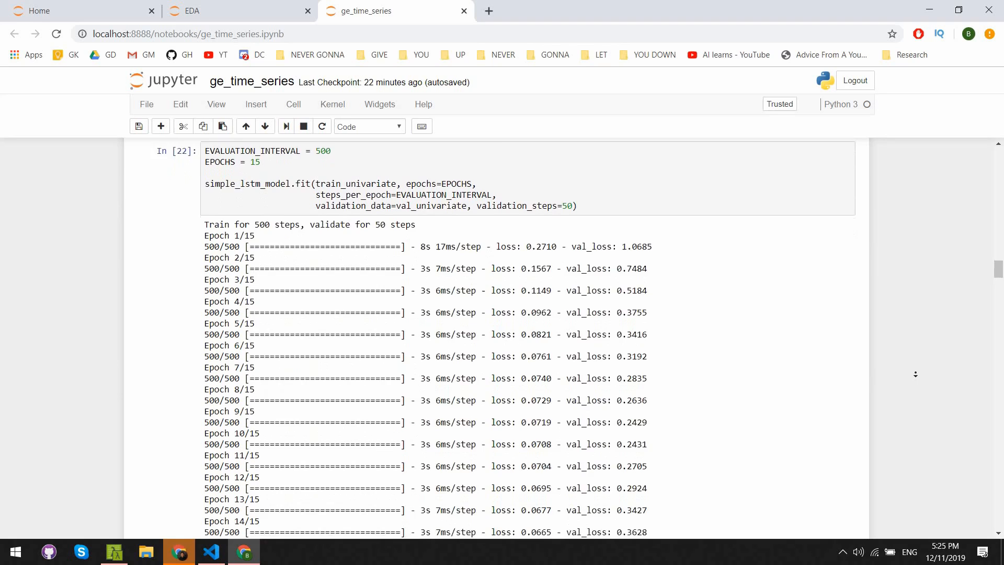
{"action": "scroll", "scroll_direction": "down", "scroll_amount": 3}
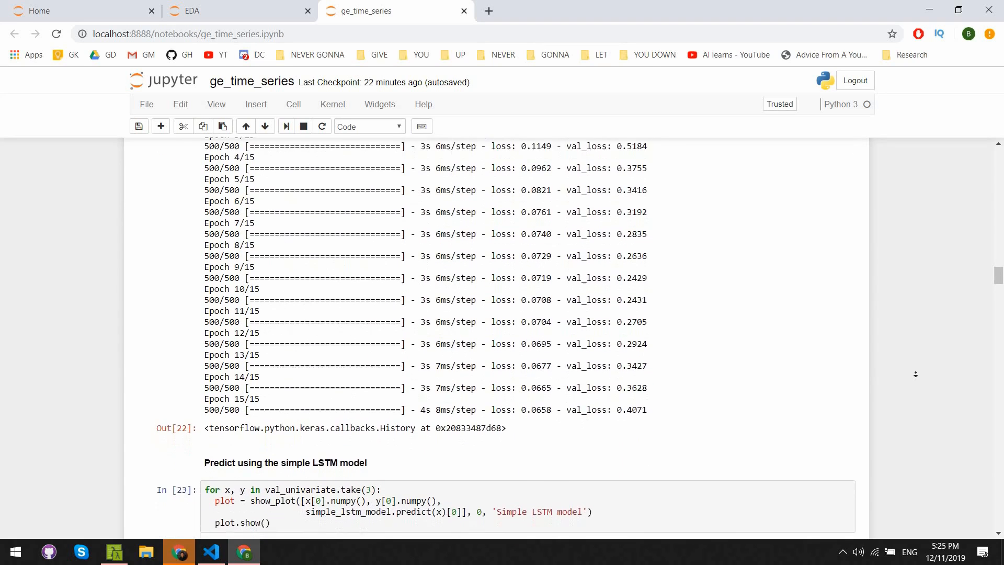
{"action": "scroll", "scroll_direction": "down", "scroll_amount": 3}
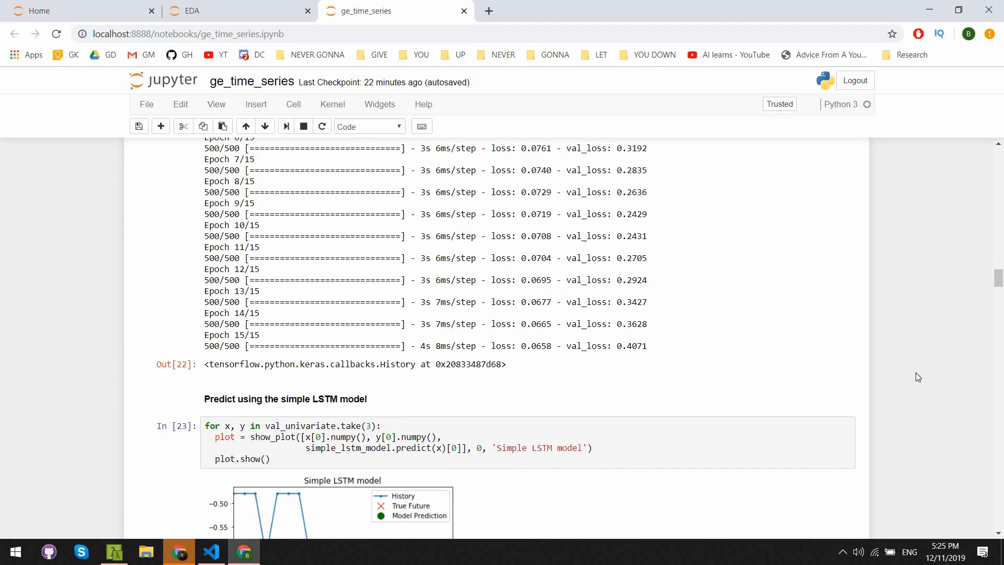
{"action": "scroll", "scroll_direction": "up", "scroll_amount": 3}
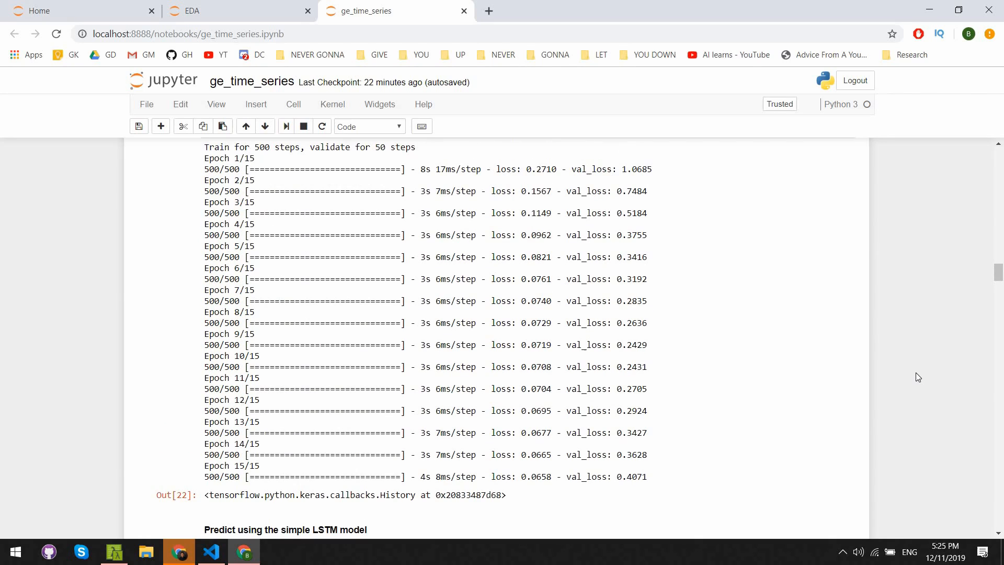
Step: Continue down to the Part 2: Multivariate time series heading
{"action": "scroll", "scroll_direction": "down", "scroll_amount": 3}
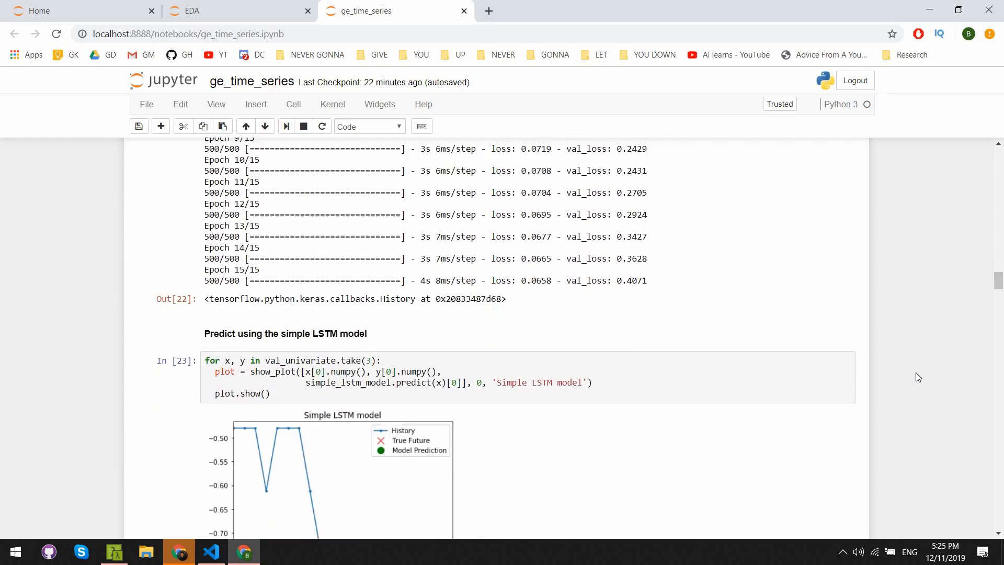
{"action": "scroll", "scroll_direction": "down", "scroll_amount": 3}
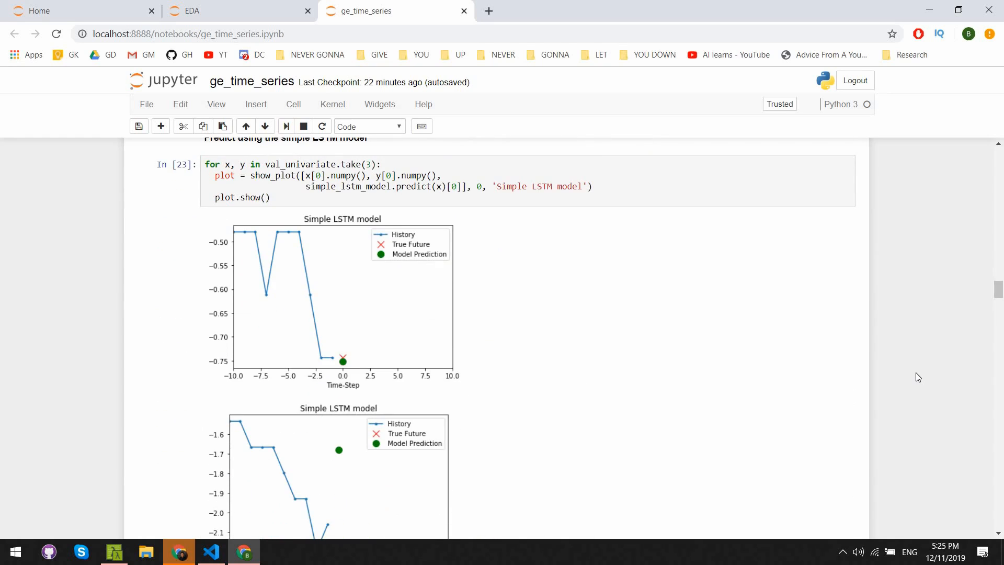
{"action": "scroll", "scroll_direction": "down", "scroll_amount": 3}
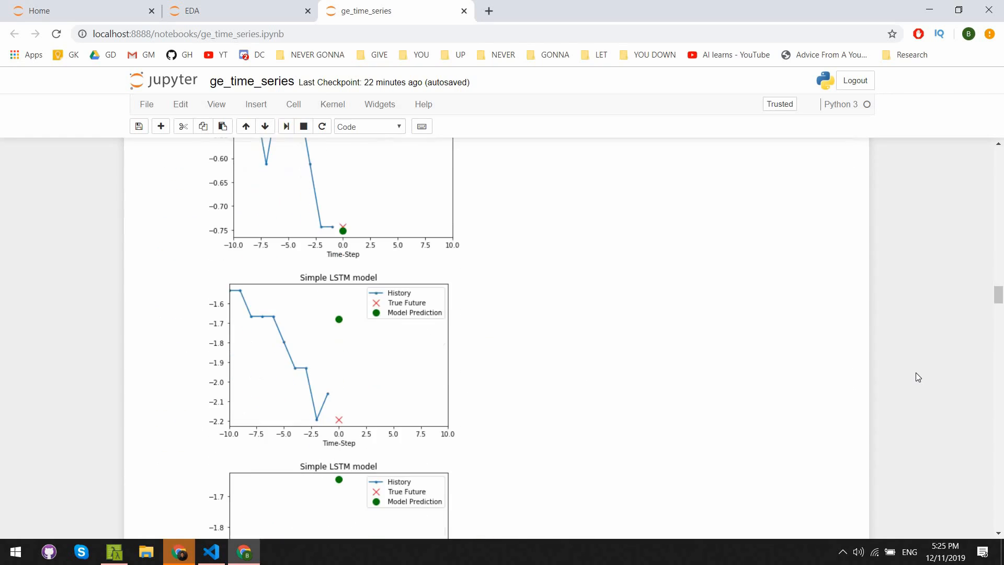
{"action": "scroll", "scroll_direction": "down", "scroll_amount": 3}
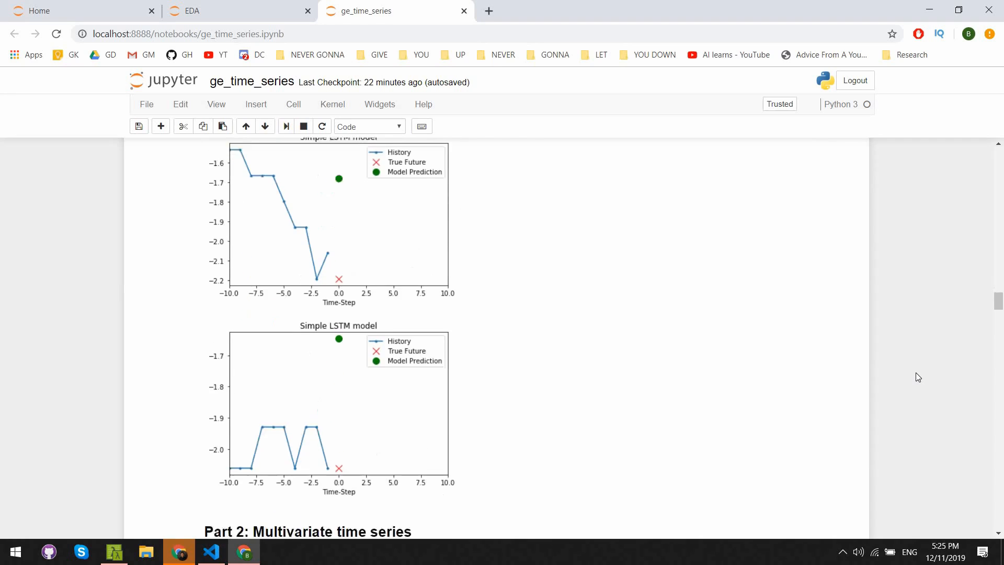
{"action": "scroll", "scroll_direction": "down", "scroll_amount": 3}
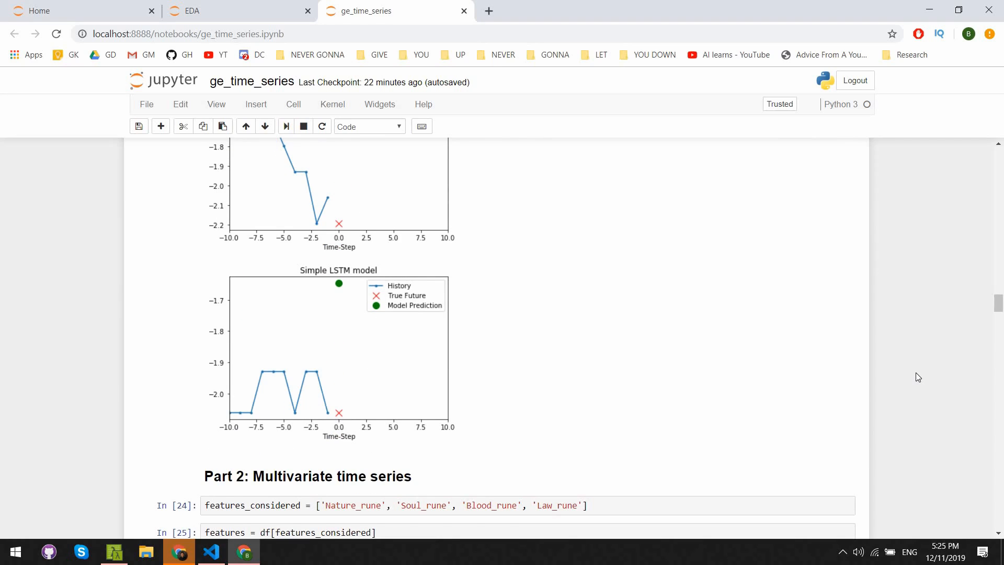
Step: Scroll through cells 25–29: four rune feature subplots, mean/std normalisation and the multivariate_data helper
{"action": "scroll", "scroll_direction": "down", "scroll_amount": 3}
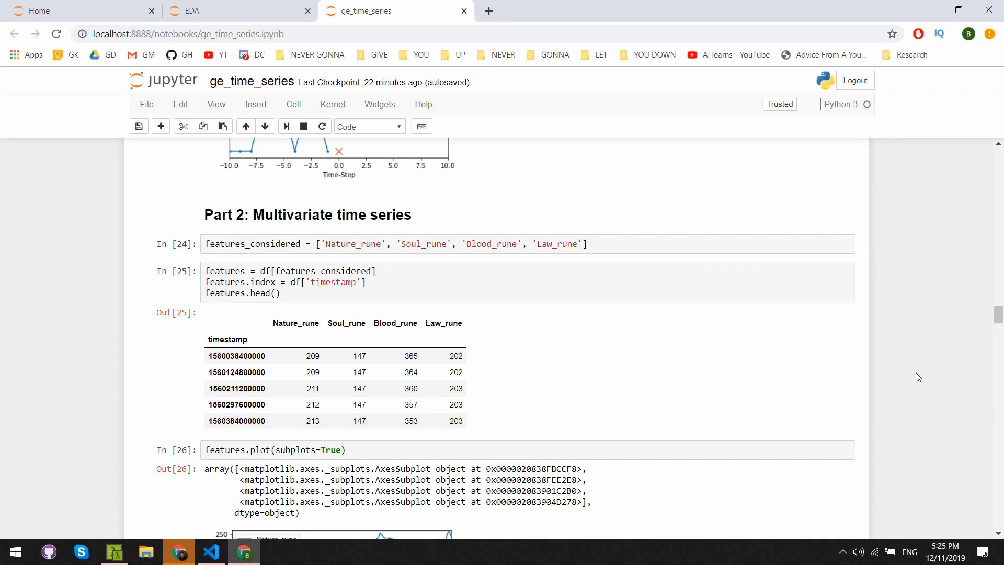
{"action": "scroll", "scroll_direction": "down", "scroll_amount": 3}
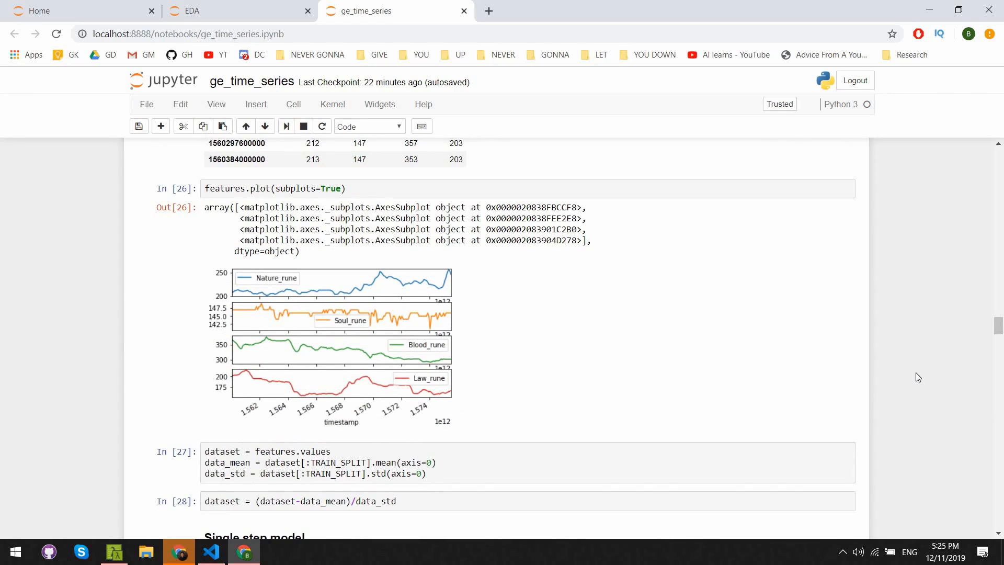
{"action": "scroll", "scroll_direction": "down", "scroll_amount": 3}
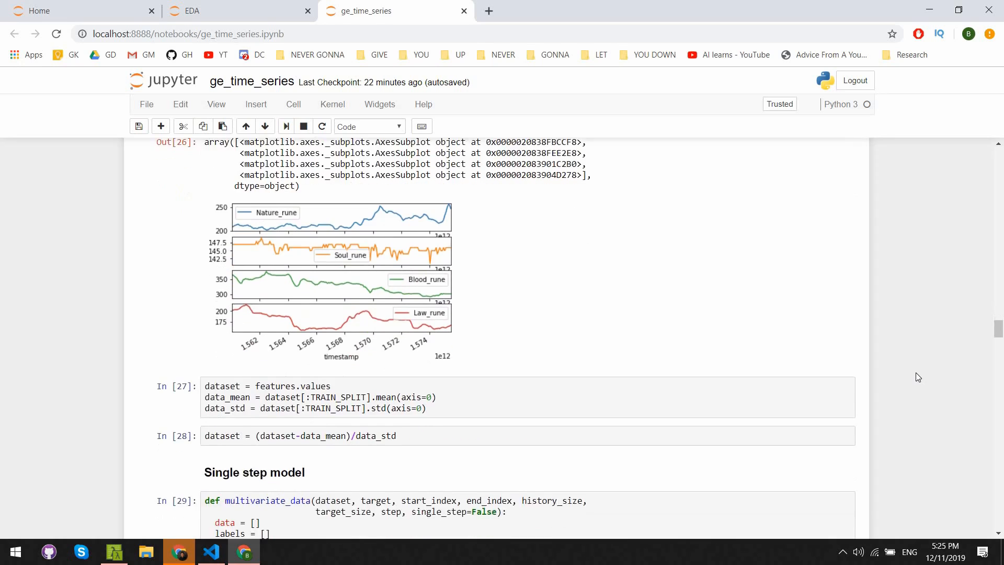
{"action": "scroll", "scroll_direction": "down", "scroll_amount": 3}
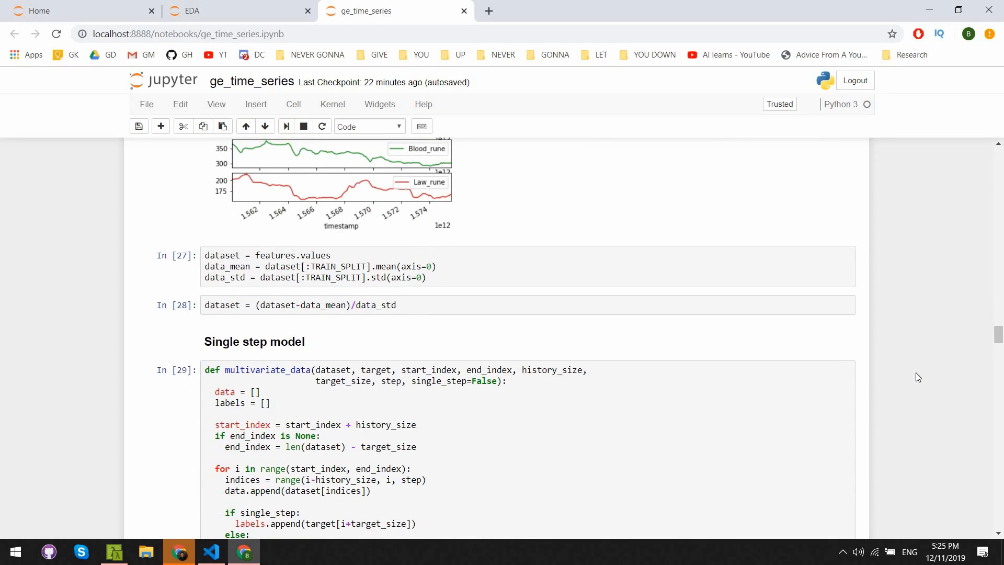
Step: Scroll to cells 30–34 with the (10, 4) single-step windows, tf.data datasets and compiled single_step_model
{"action": "scroll", "scroll_direction": "down", "scroll_amount": 3}
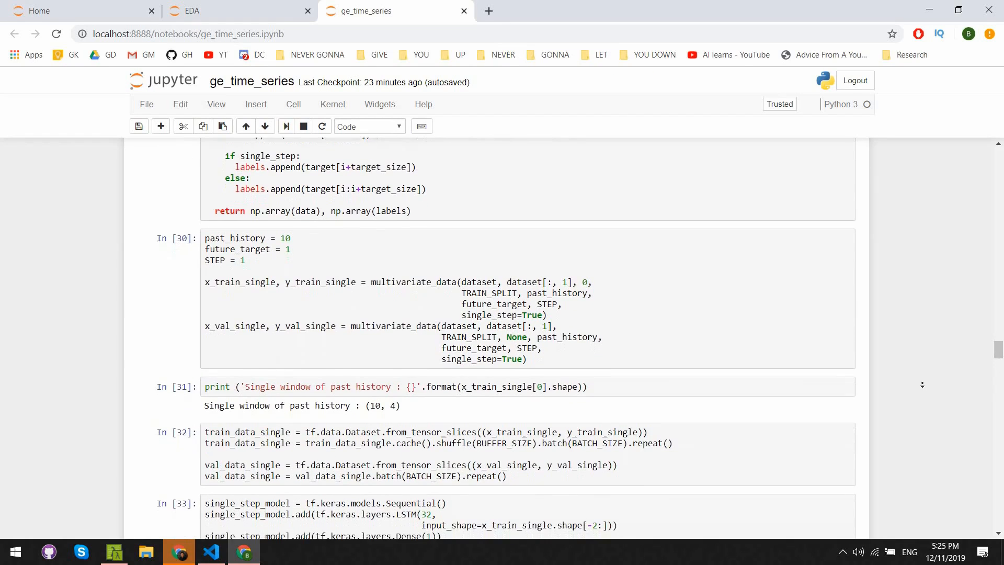
{"action": "scroll", "scroll_direction": "down", "scroll_amount": 3}
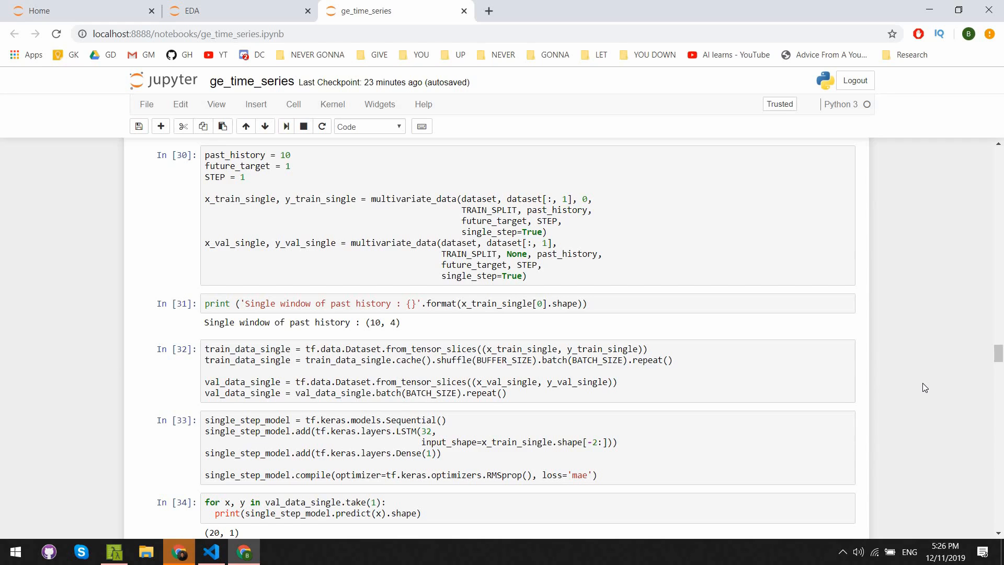
Step: Scroll through the 15 single-step training epochs and the loss plot
{"action": "scroll", "scroll_direction": "down", "scroll_amount": 3}
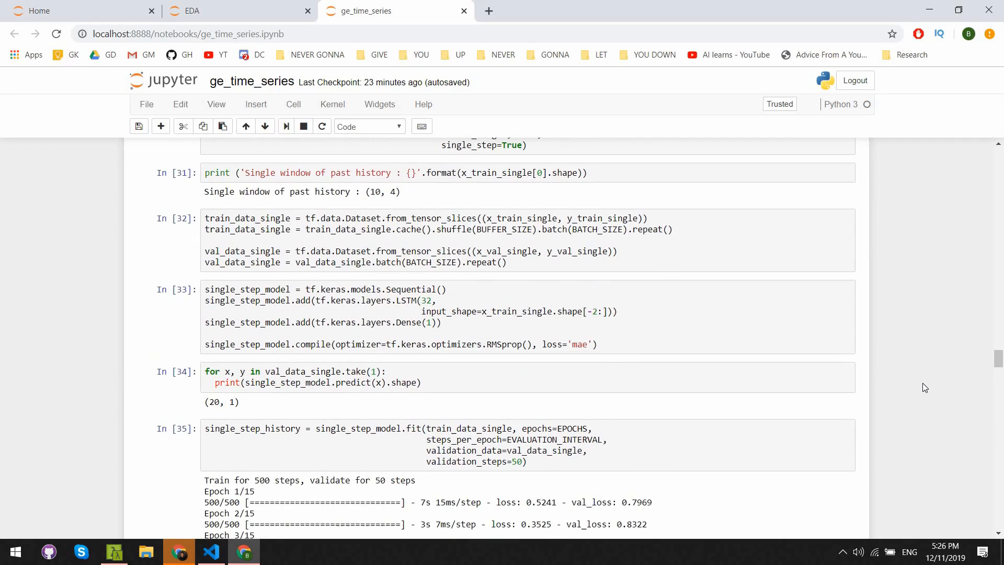
{"action": "scroll", "scroll_direction": "down", "scroll_amount": 3}
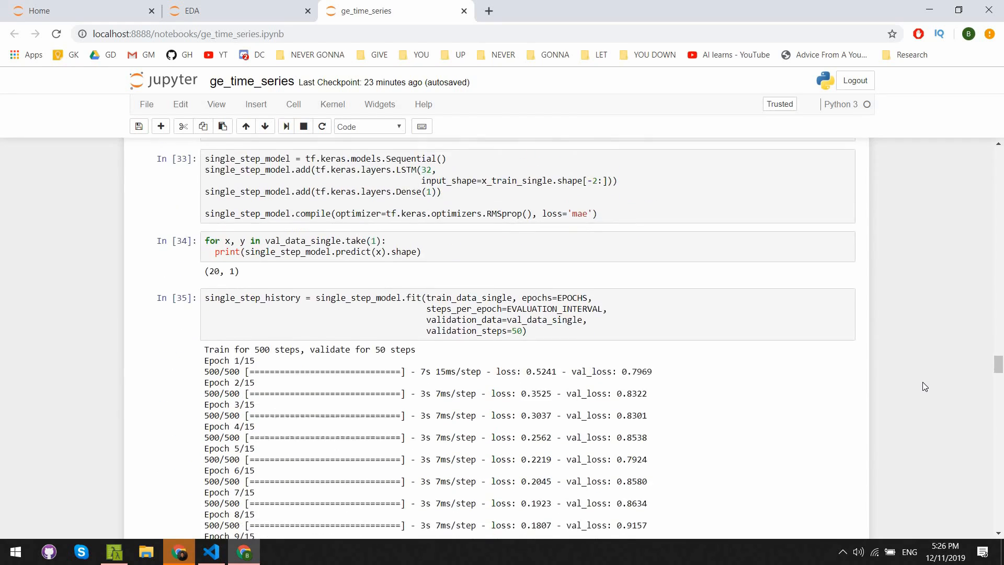
{"action": "scroll", "scroll_direction": "down", "scroll_amount": 3}
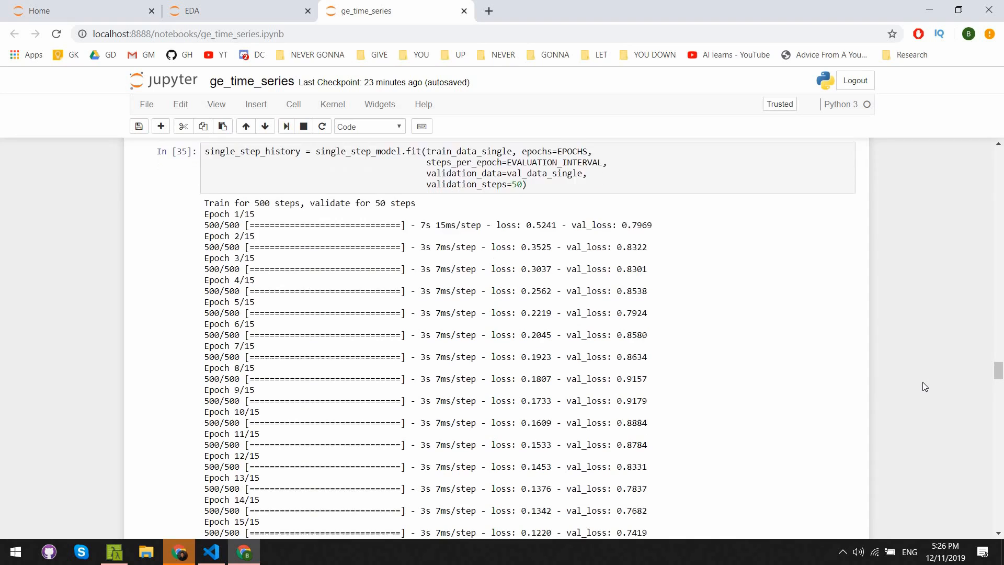
{"action": "scroll", "scroll_direction": "down", "scroll_amount": 3}
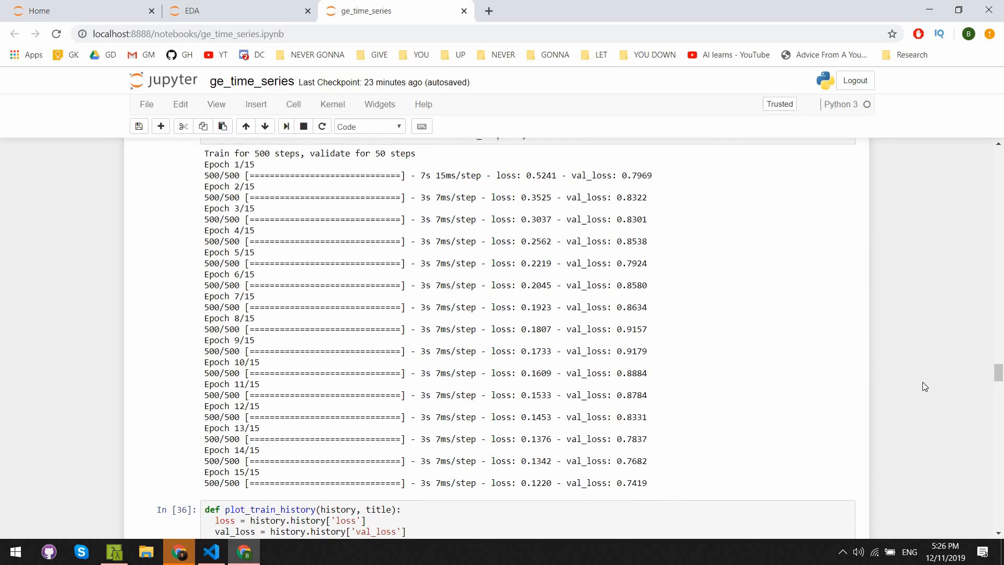
Step: Scroll through the Single Step Prediction plots down to the Multi-Step model heading
{"action": "scroll", "scroll_direction": "down", "scroll_amount": 3}
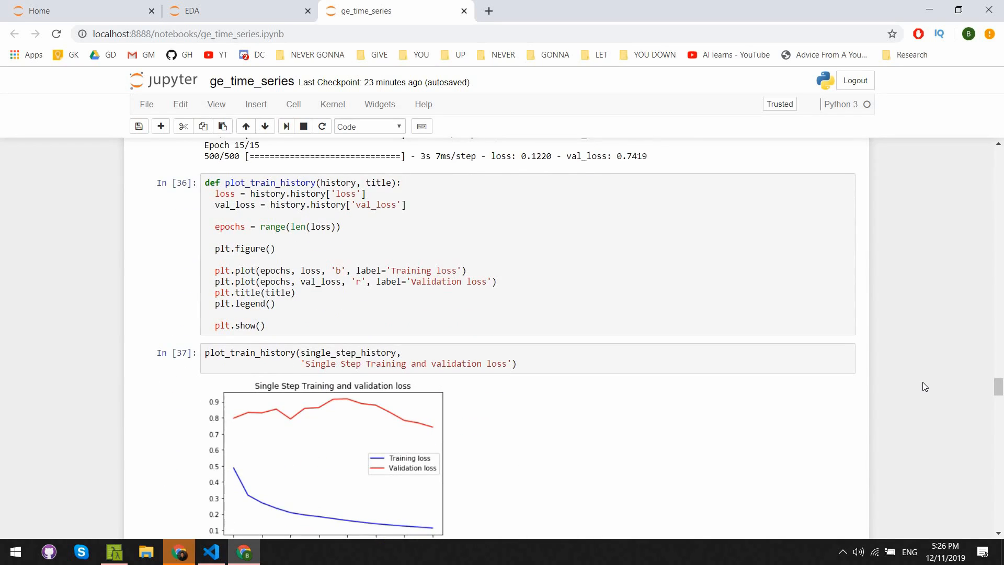
{"action": "scroll", "scroll_direction": "down", "scroll_amount": 3}
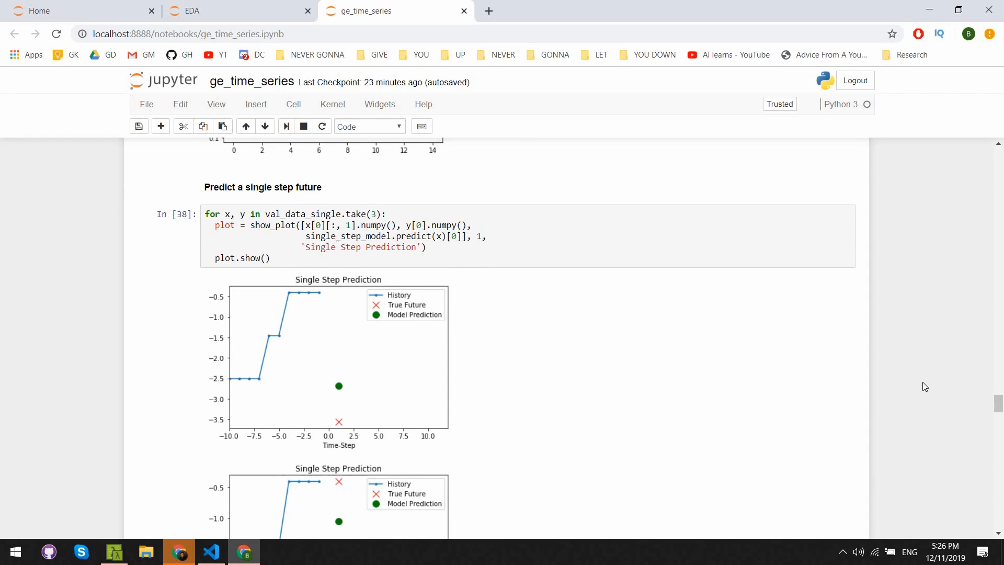
{"action": "scroll", "scroll_direction": "down", "scroll_amount": 3}
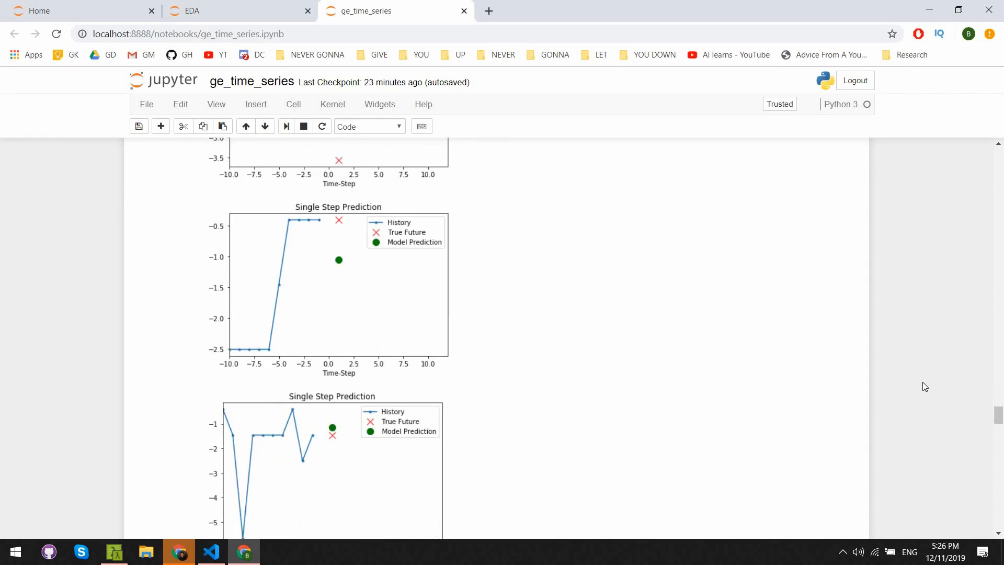
{"action": "scroll", "scroll_direction": "down", "scroll_amount": 3}
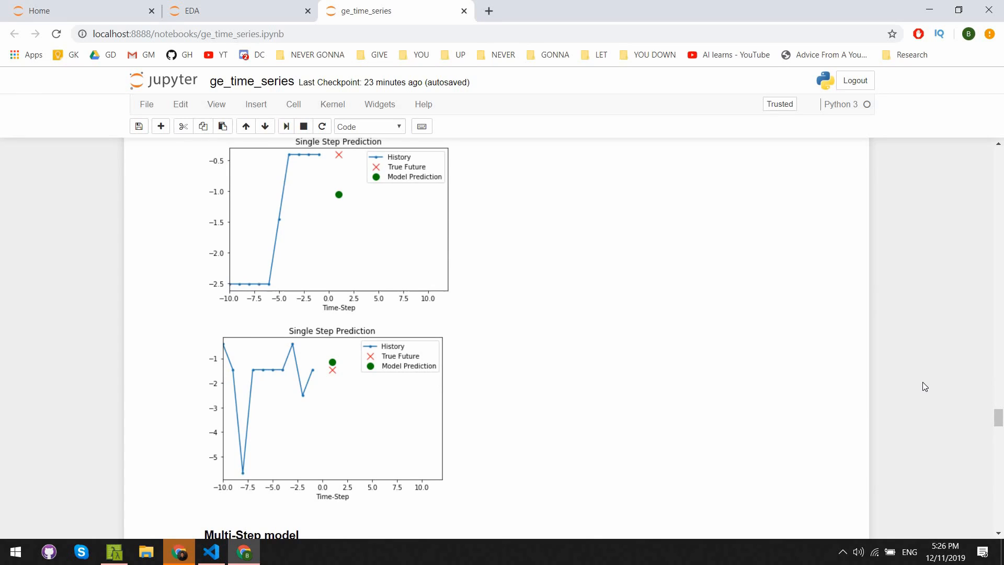
Step: Scroll through cells 39–43: multi-step data preparation, multi_step_plot helper and the History vs True Future plot
{"action": "scroll", "scroll_direction": "down", "scroll_amount": 3}
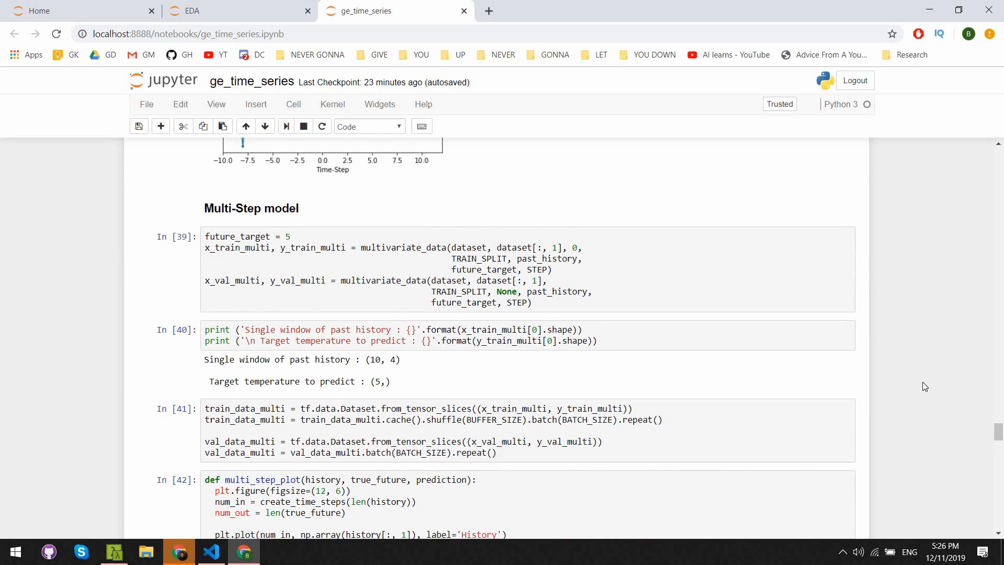
{"action": "scroll", "scroll_direction": "down", "scroll_amount": 3}
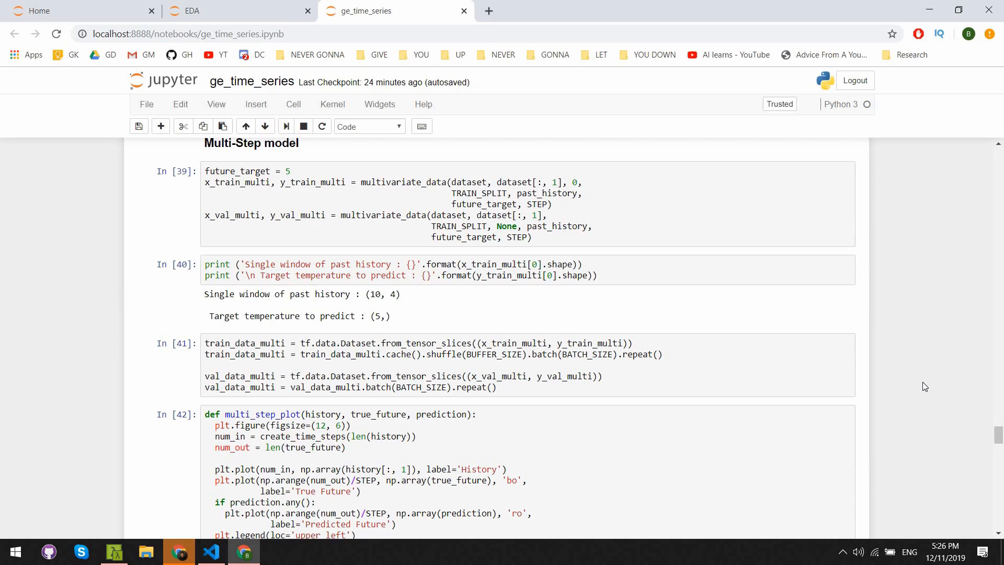
{"action": "scroll", "scroll_direction": "down", "scroll_amount": 3}
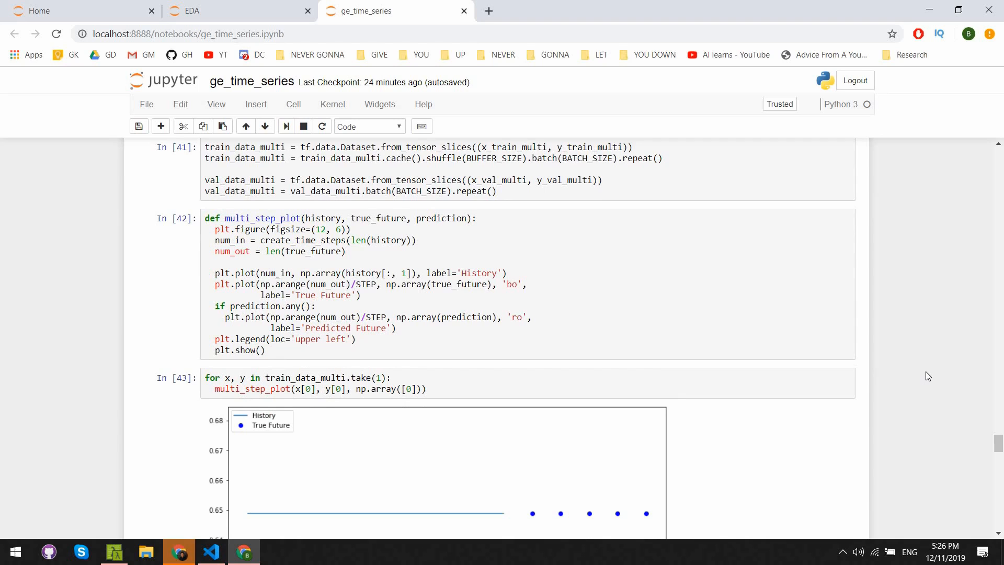
Step: Scroll through the multi_step_model LSTM definition and its 15 training epochs
{"action": "scroll", "scroll_direction": "down", "scroll_amount": 3}
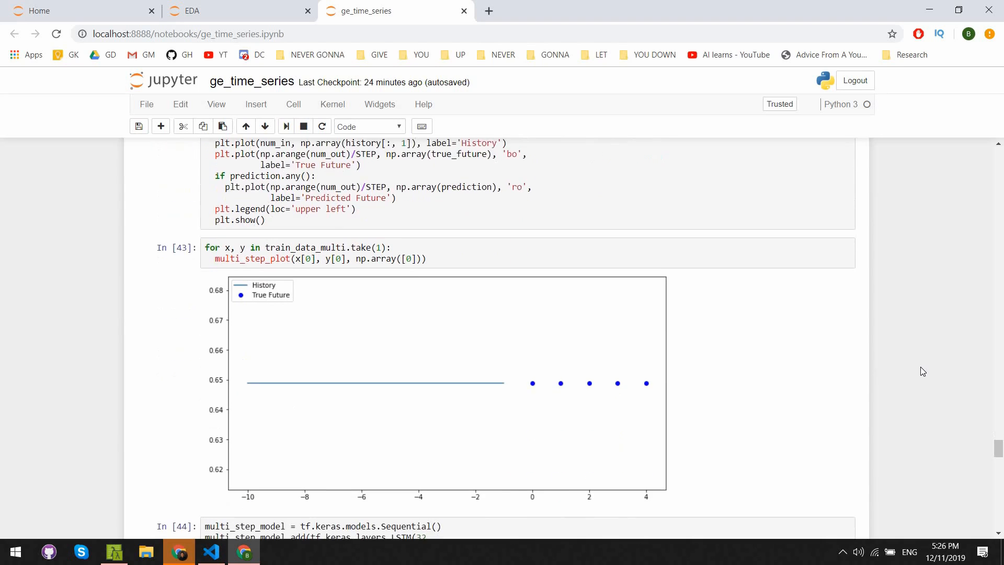
{"action": "scroll", "scroll_direction": "down", "scroll_amount": 3}
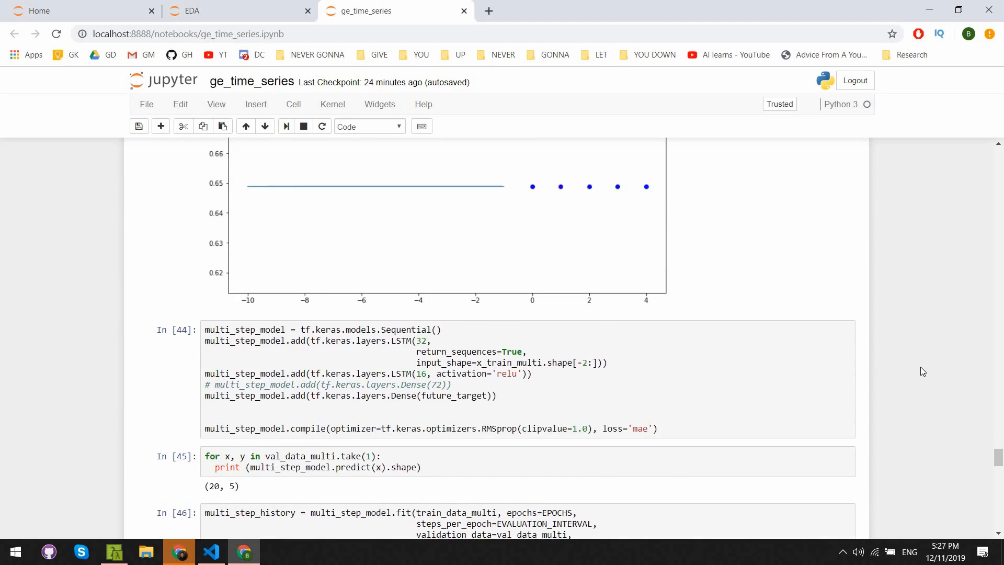
{"action": "scroll", "scroll_direction": "down", "scroll_amount": 3}
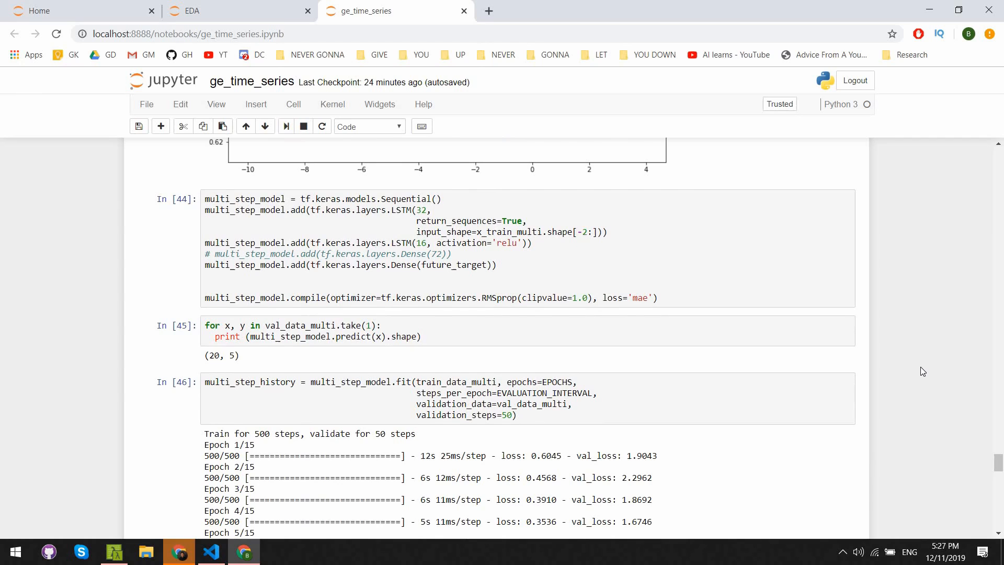
{"action": "scroll", "scroll_direction": "down", "scroll_amount": 3}
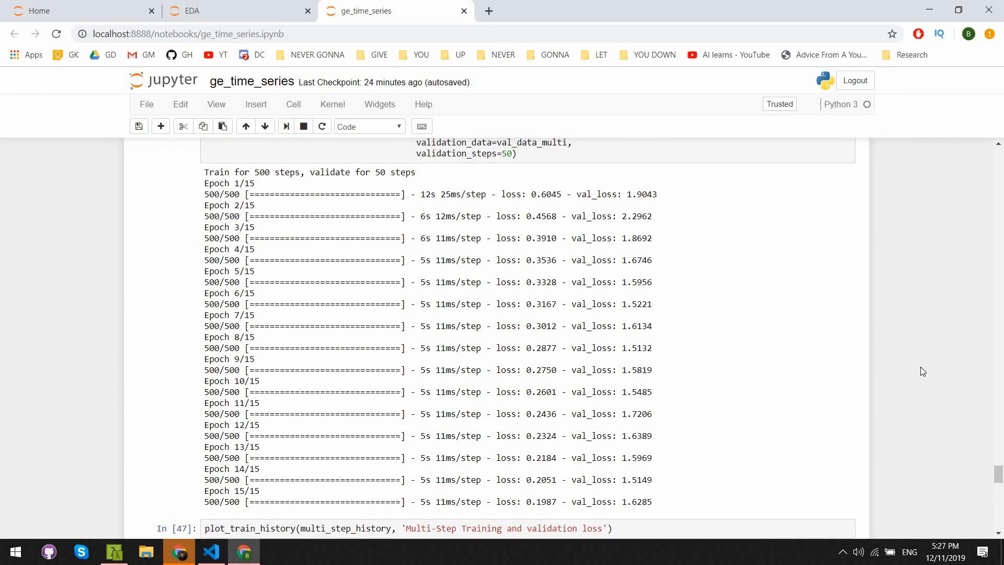
Step: Review the Multi-Step loss plot and the three predicted-versus-true future plots at the notebook's end
{"action": "scroll", "scroll_direction": "down", "scroll_amount": 3}
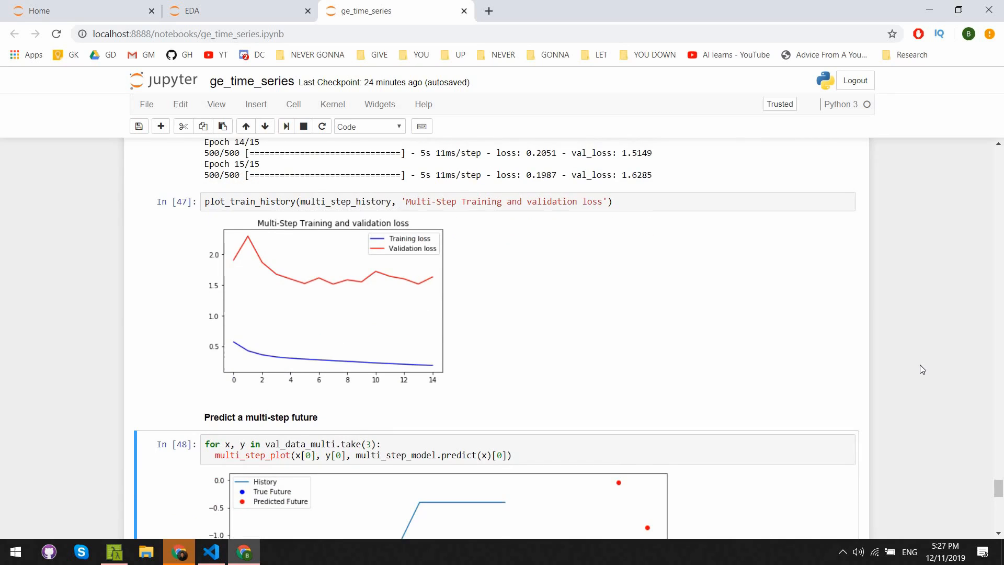
{"action": "scroll", "scroll_direction": "down", "scroll_amount": 3}
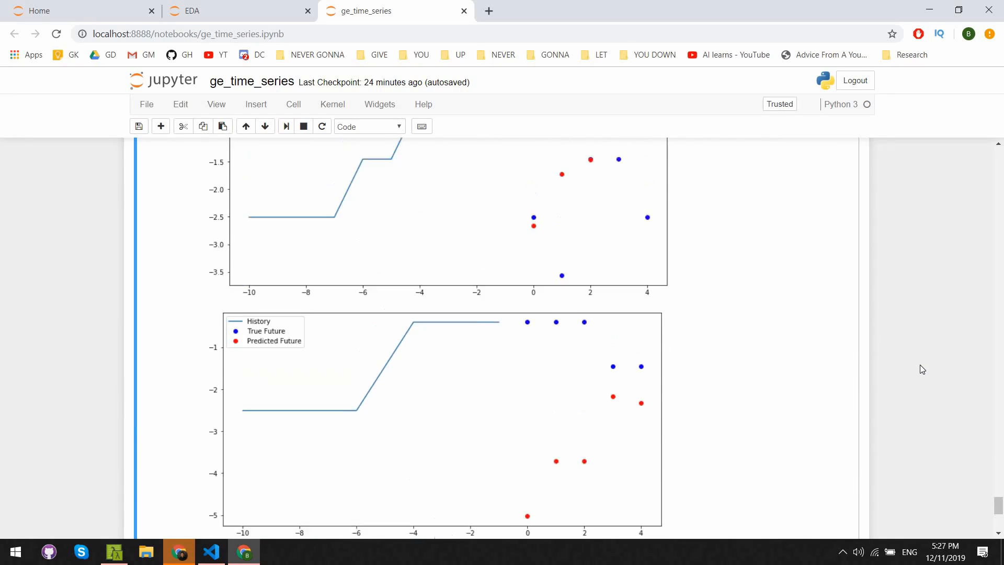
{"action": "scroll", "scroll_direction": "up", "scroll_amount": 3}
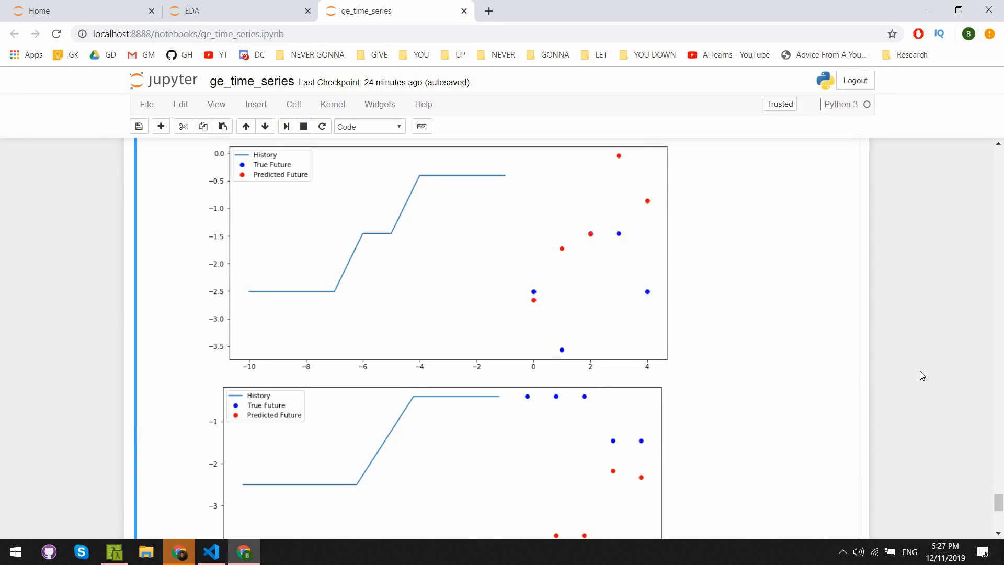
{"action": "mouse_move", "coordinate": [926, 382]}
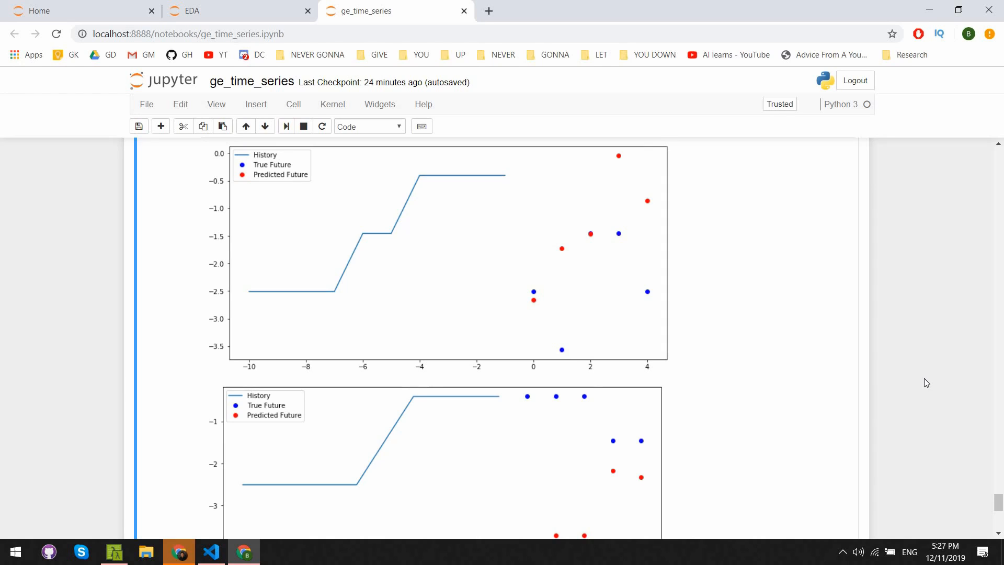
{"action": "scroll", "scroll_direction": "down", "scroll_amount": 3}
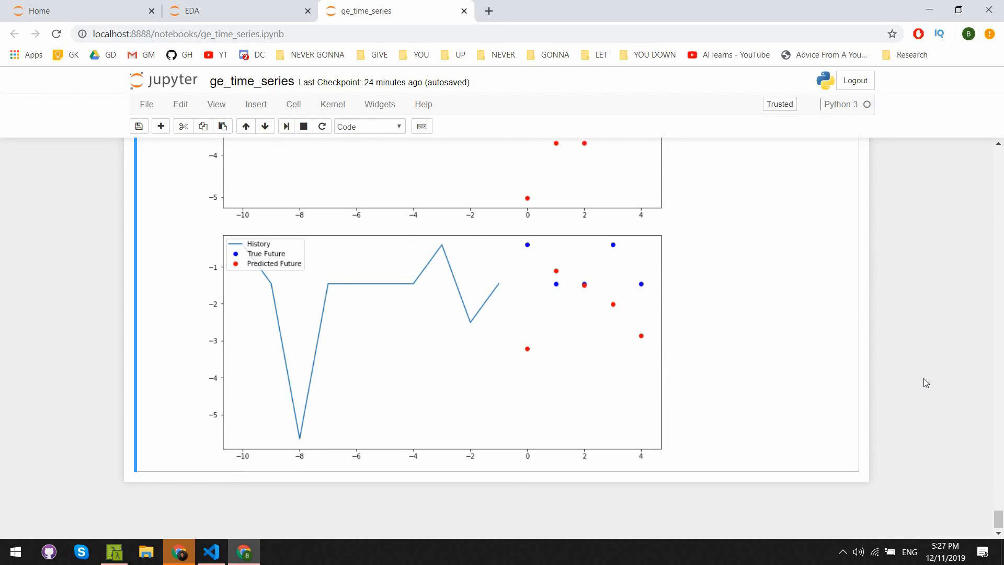
{"action": "scroll", "scroll_direction": "up", "scroll_amount": 3}
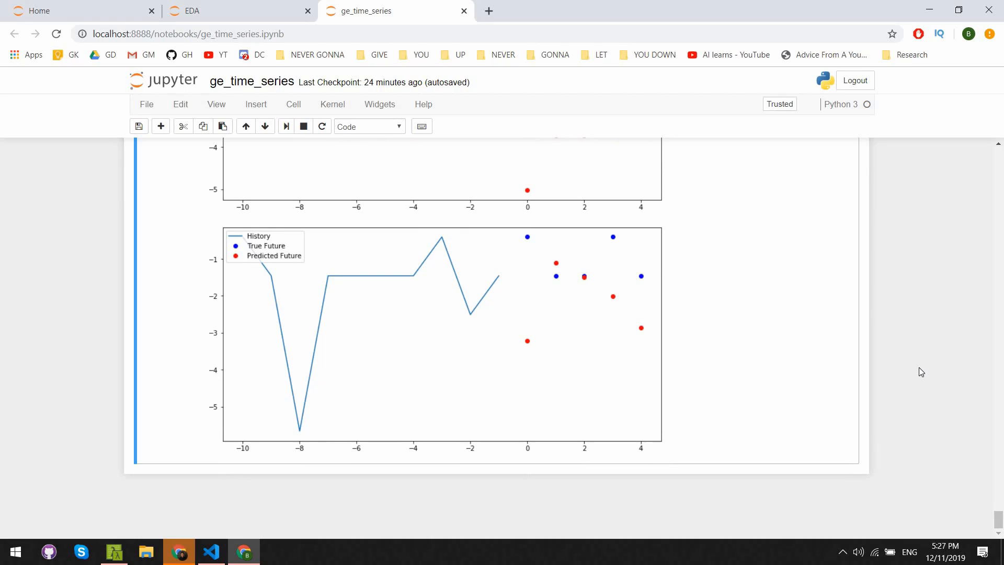